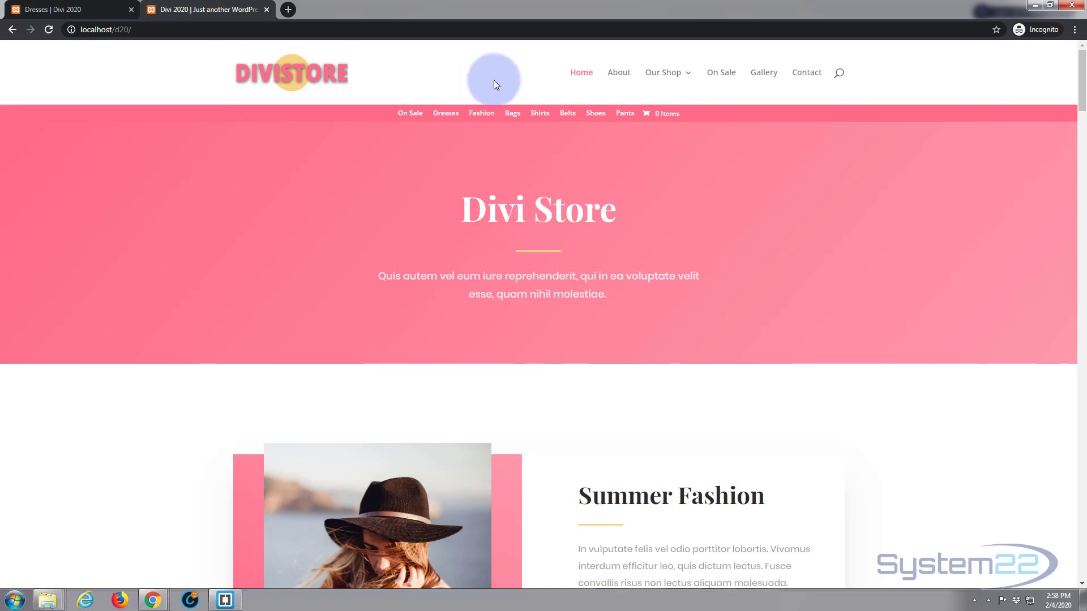
{"action": "mouse_move", "coordinate": [357, 85]}
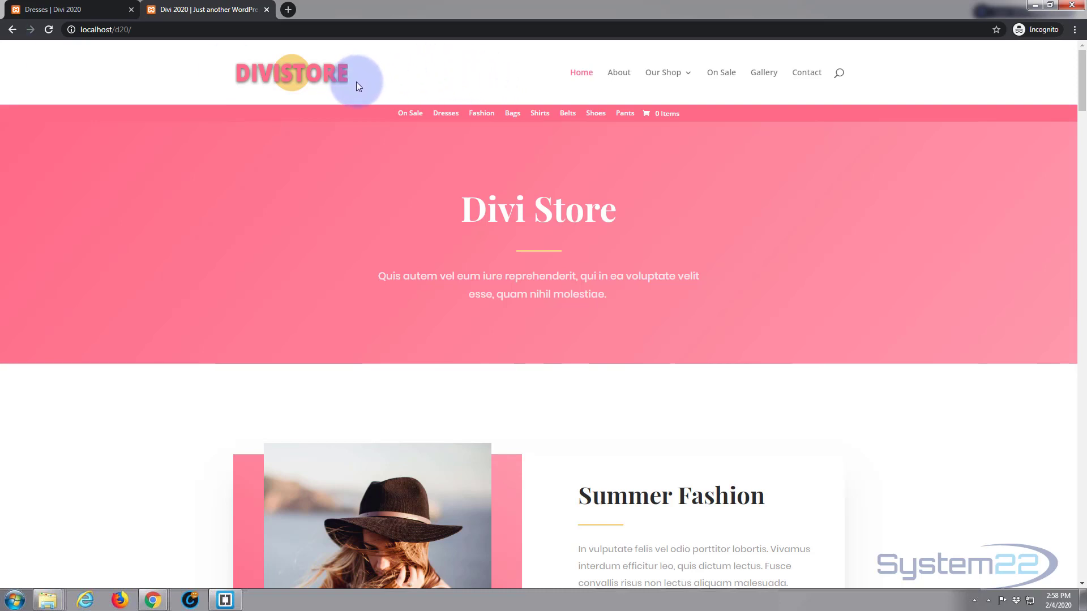
{"action": "mouse_move", "coordinate": [579, 72]}
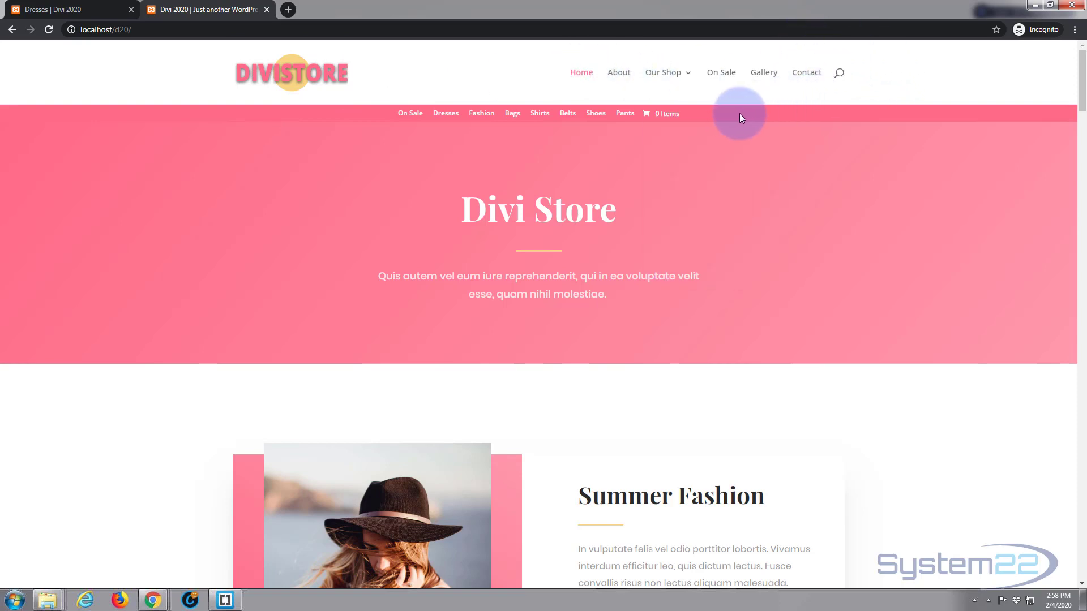
{"action": "mouse_move", "coordinate": [722, 124]}
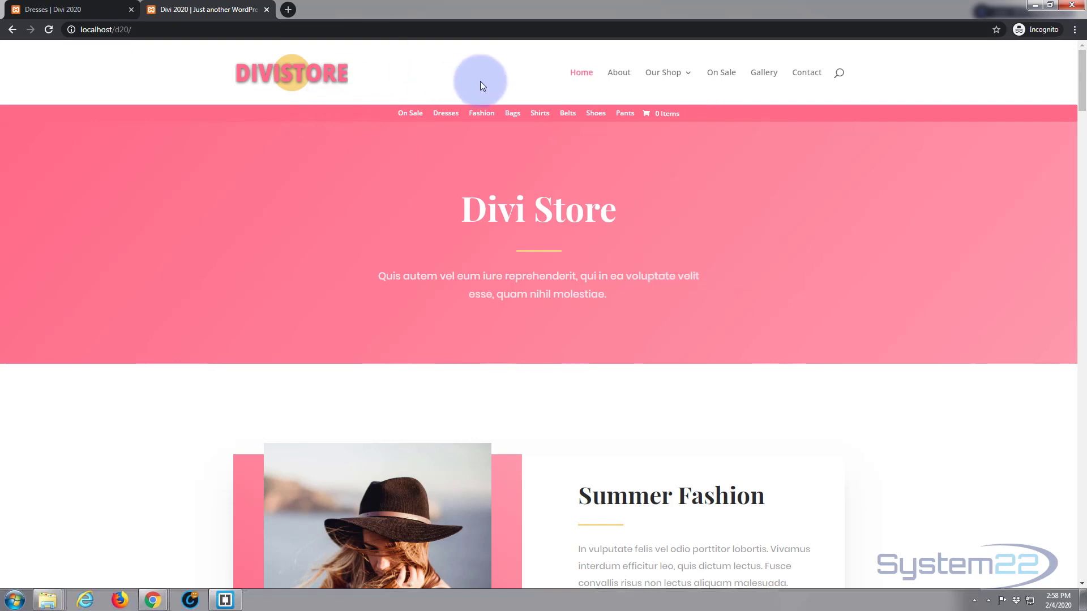
{"action": "mouse_move", "coordinate": [479, 85]}
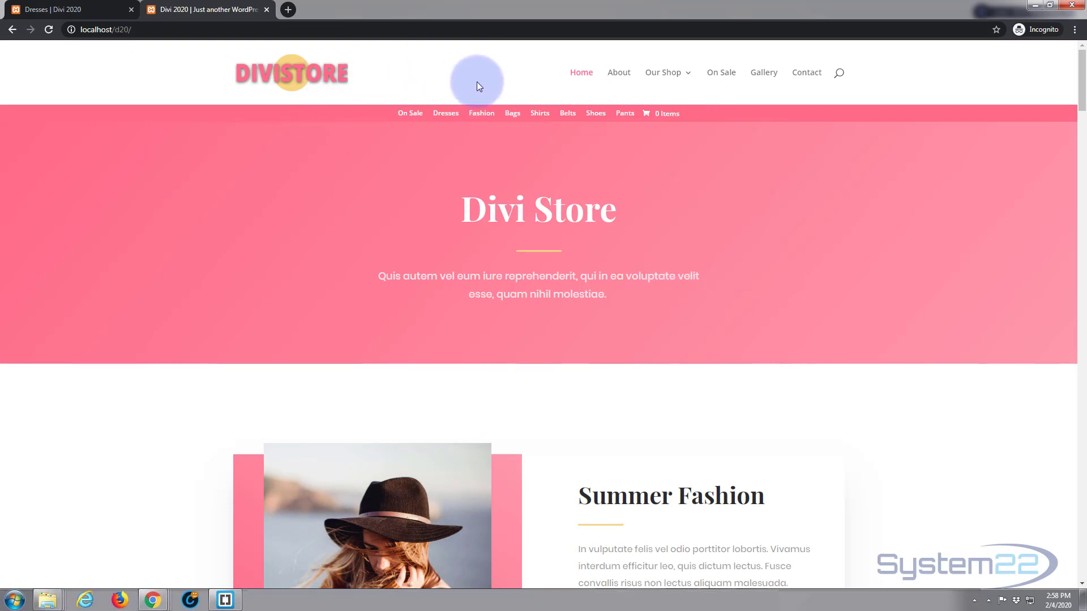
{"action": "mouse_move", "coordinate": [410, 113]}
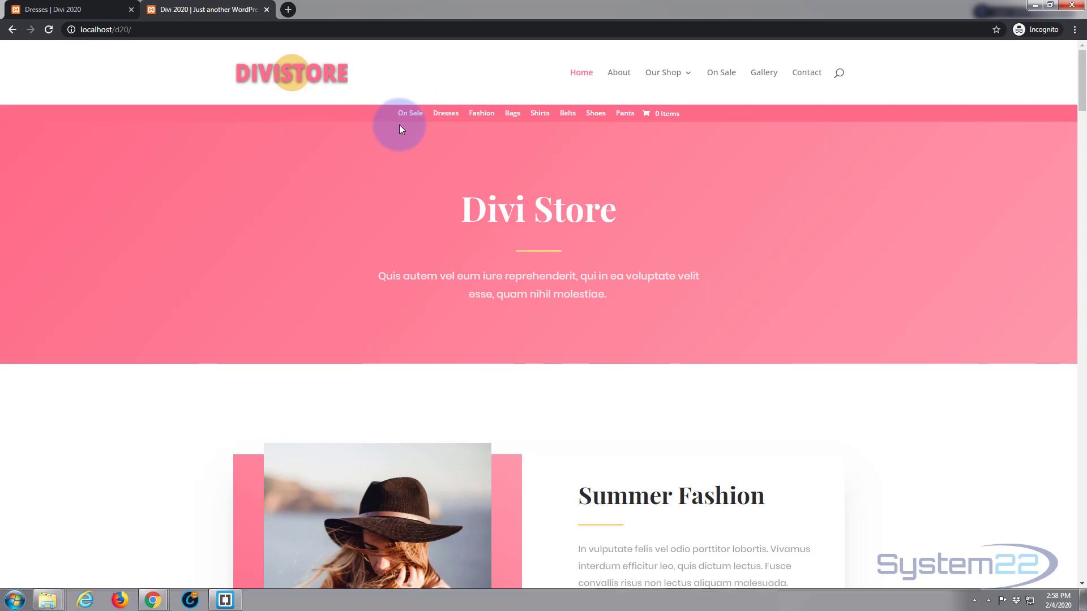
{"action": "mouse_move", "coordinate": [349, 140]}
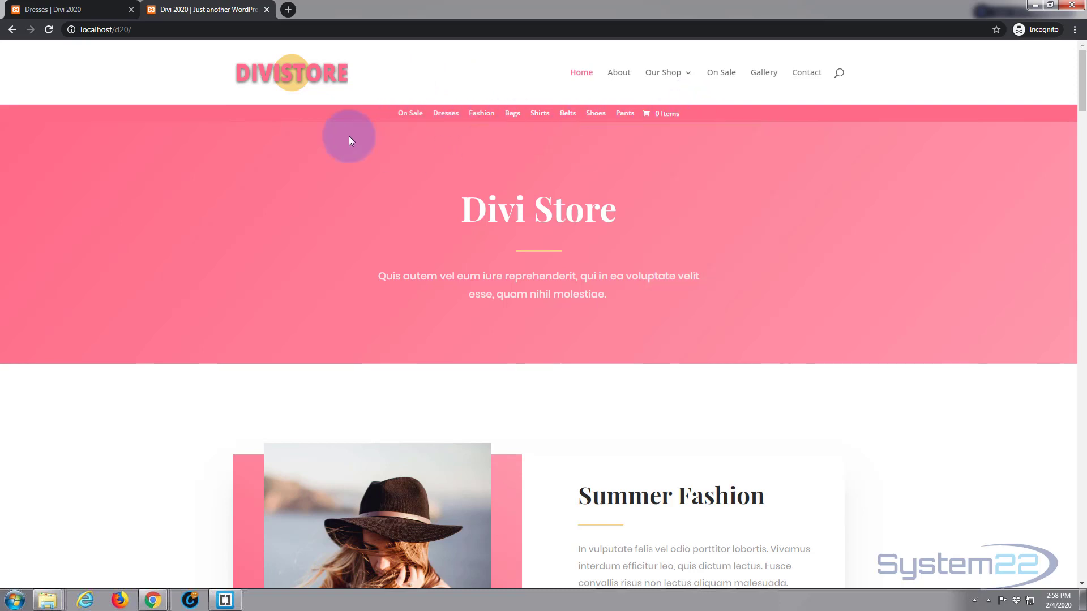
{"action": "mouse_move", "coordinate": [567, 112]}
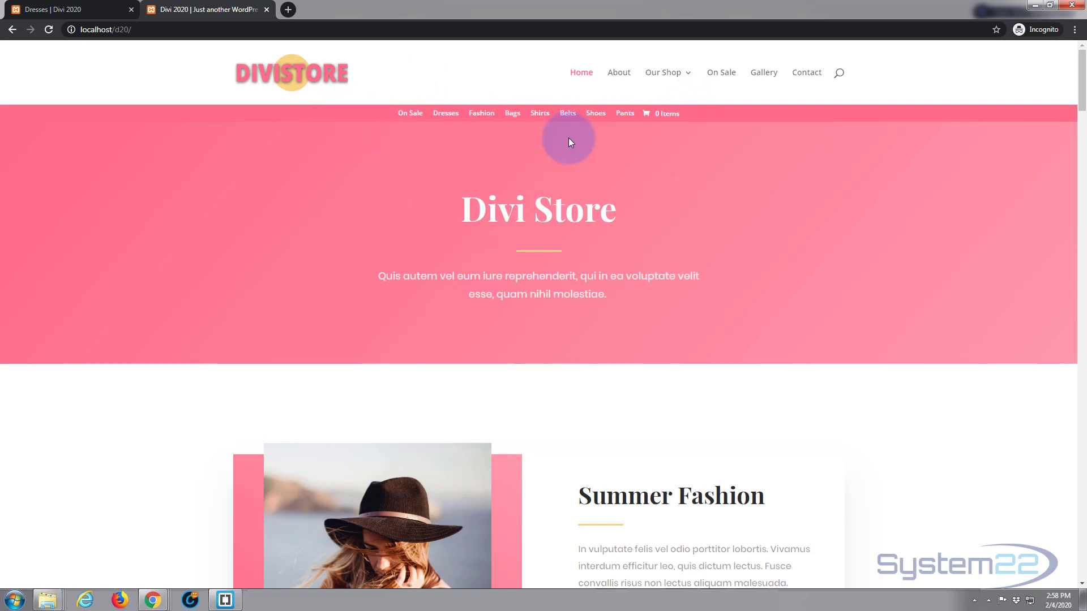
{"action": "mouse_move", "coordinate": [175, 153]}
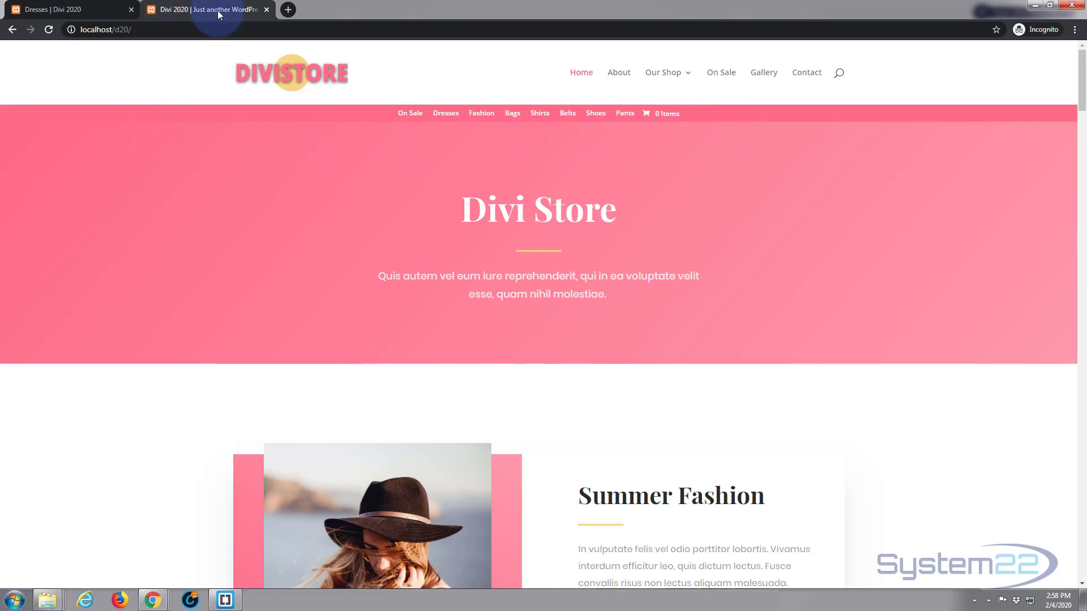
- Preview the Dresses category page with its finished light-pink boxed secondary menu
{"action": "left_click", "coordinate": [69, 9]}
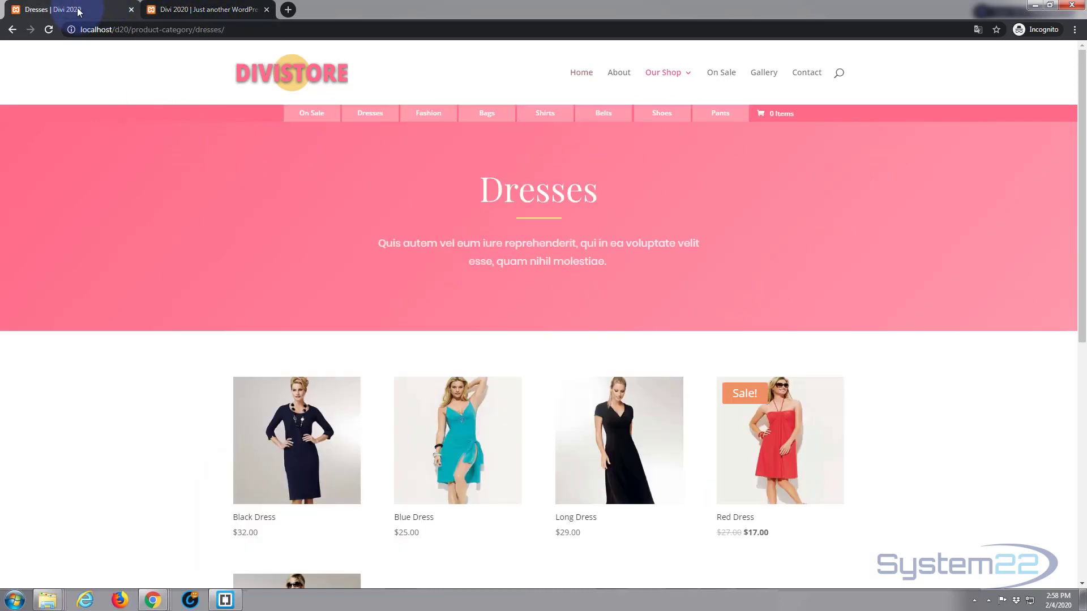
{"action": "mouse_move", "coordinate": [313, 113]}
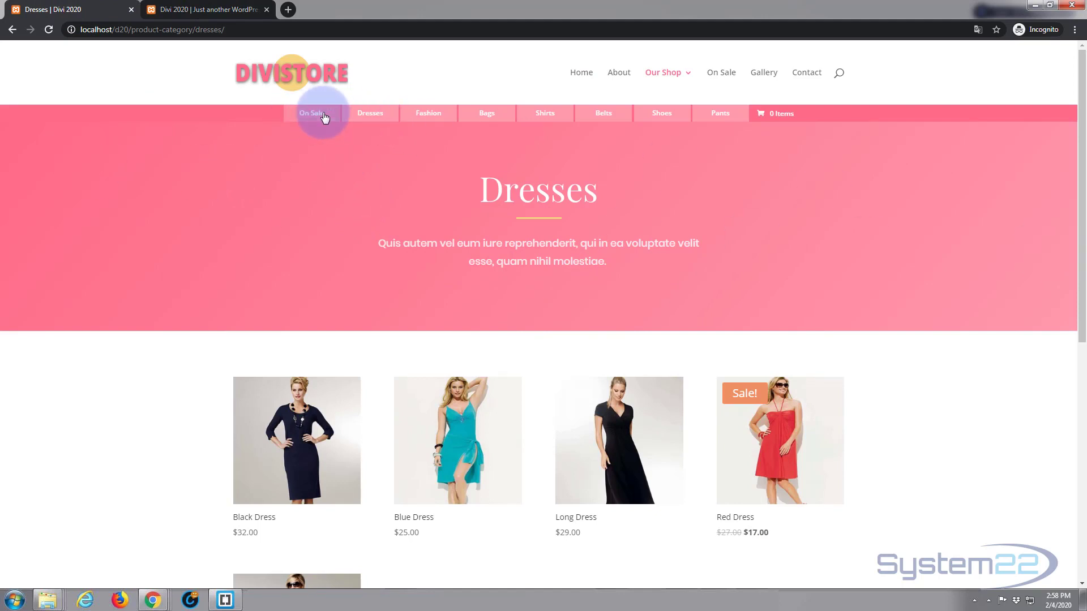
{"action": "mouse_move", "coordinate": [428, 113]}
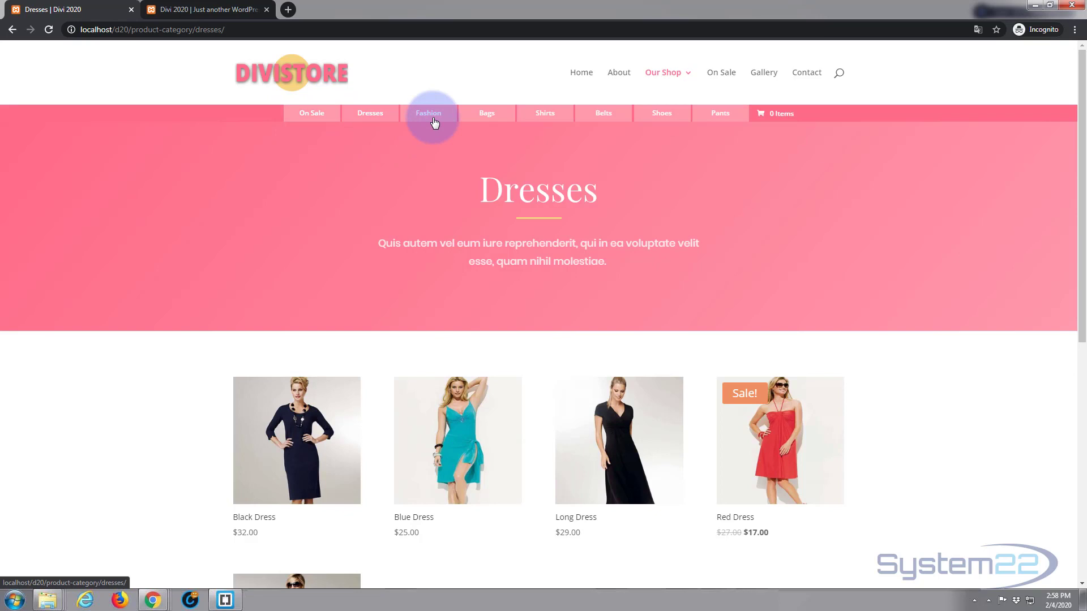
{"action": "mouse_move", "coordinate": [545, 114]}
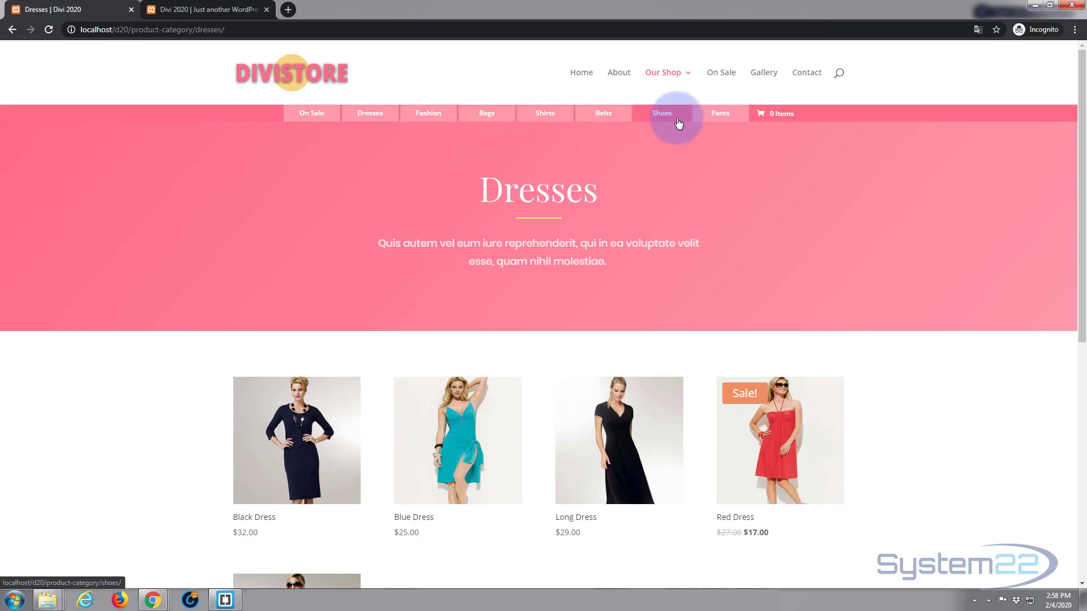
{"action": "mouse_move", "coordinate": [686, 177]}
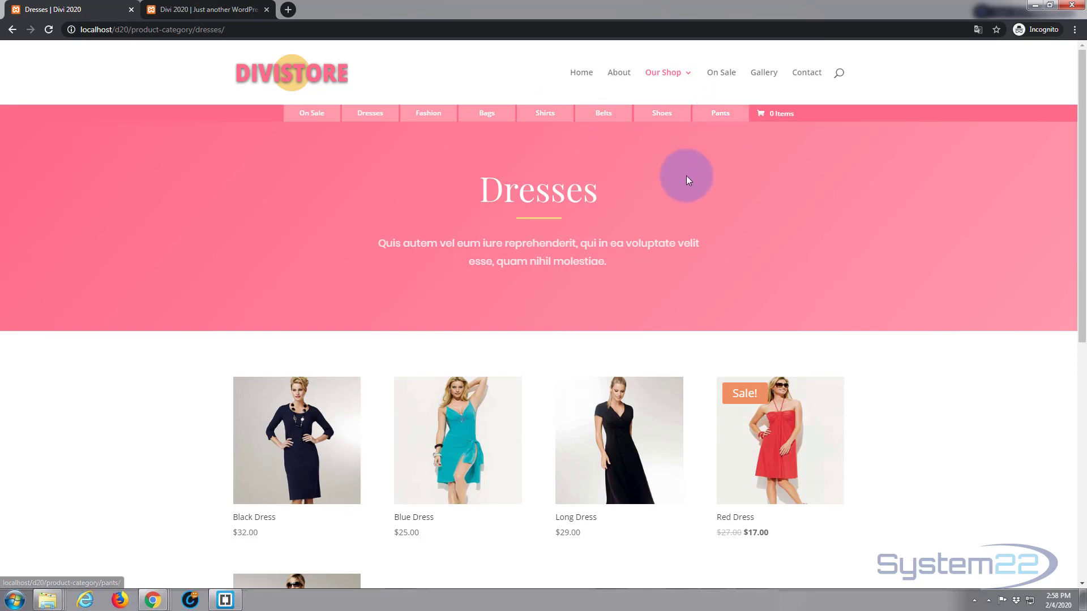
{"action": "mouse_move", "coordinate": [287, 161]}
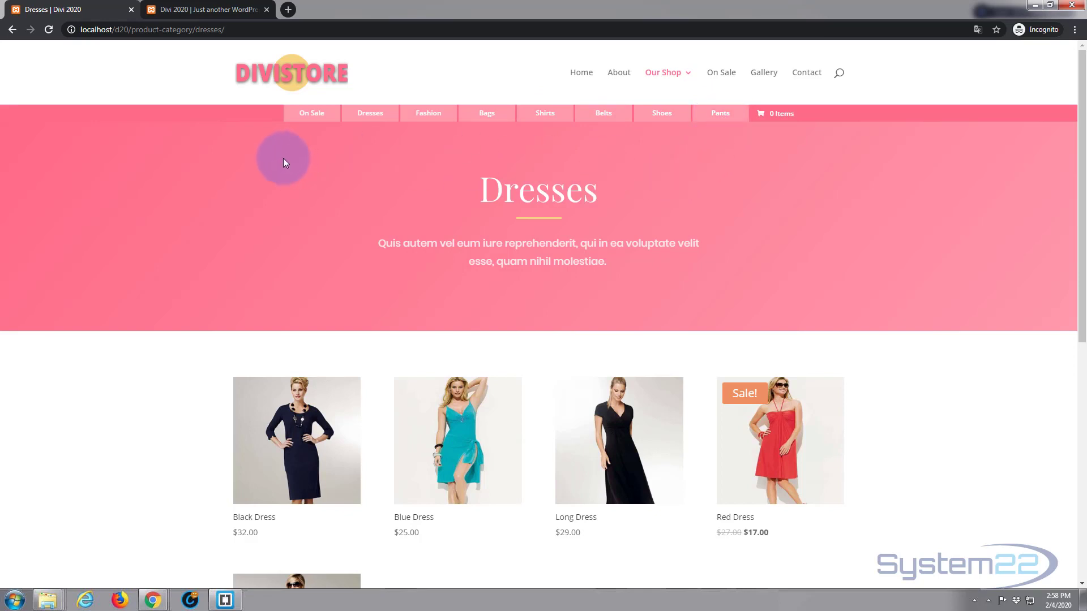
{"action": "mouse_move", "coordinate": [242, 181]}
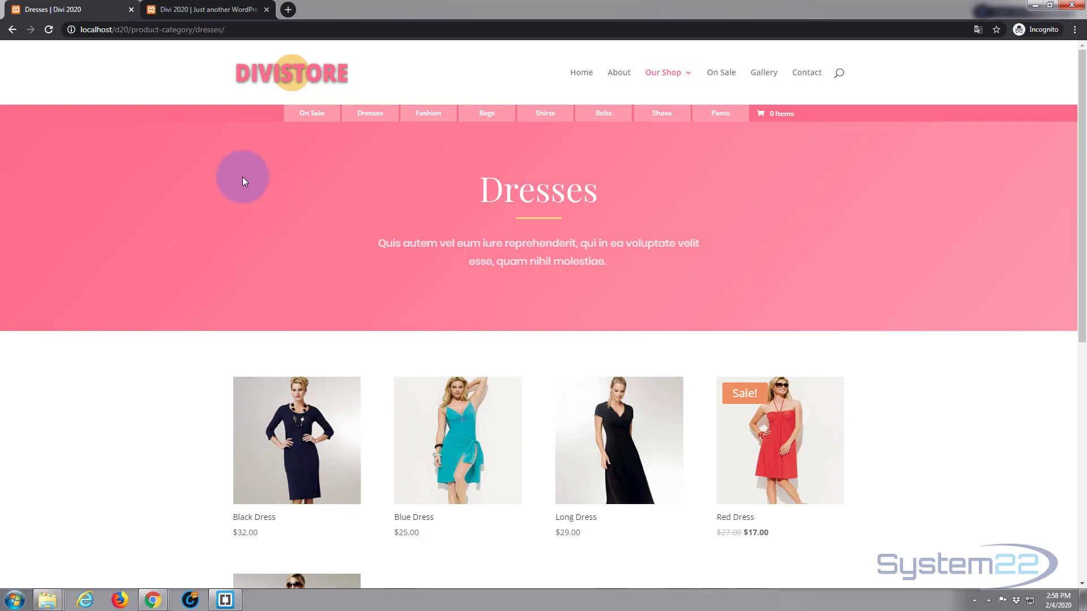
{"action": "mouse_move", "coordinate": [940, 9]}
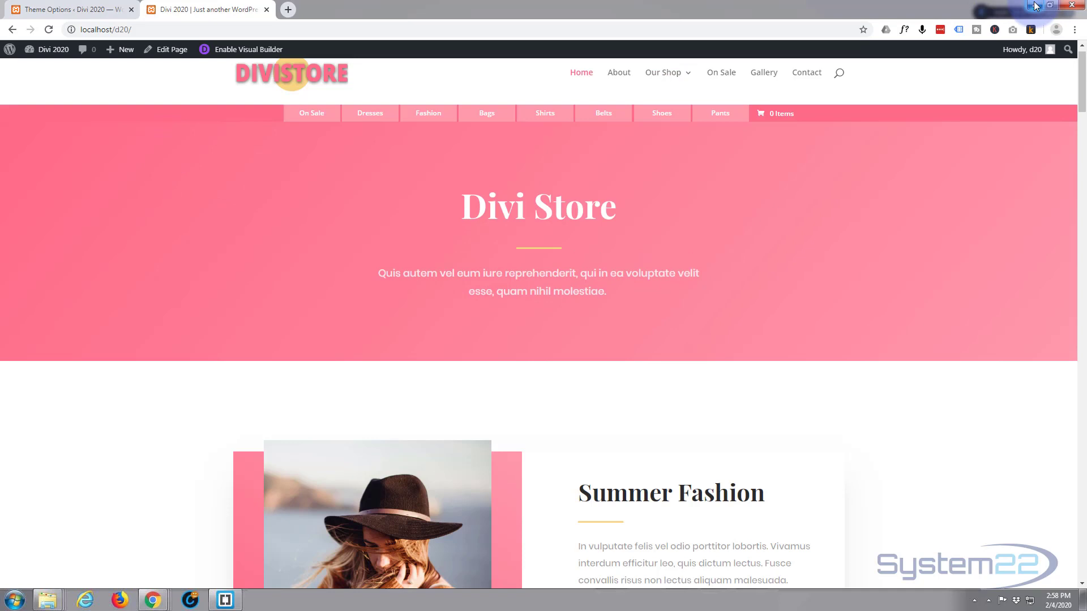
{"action": "mouse_move", "coordinate": [195, 77]}
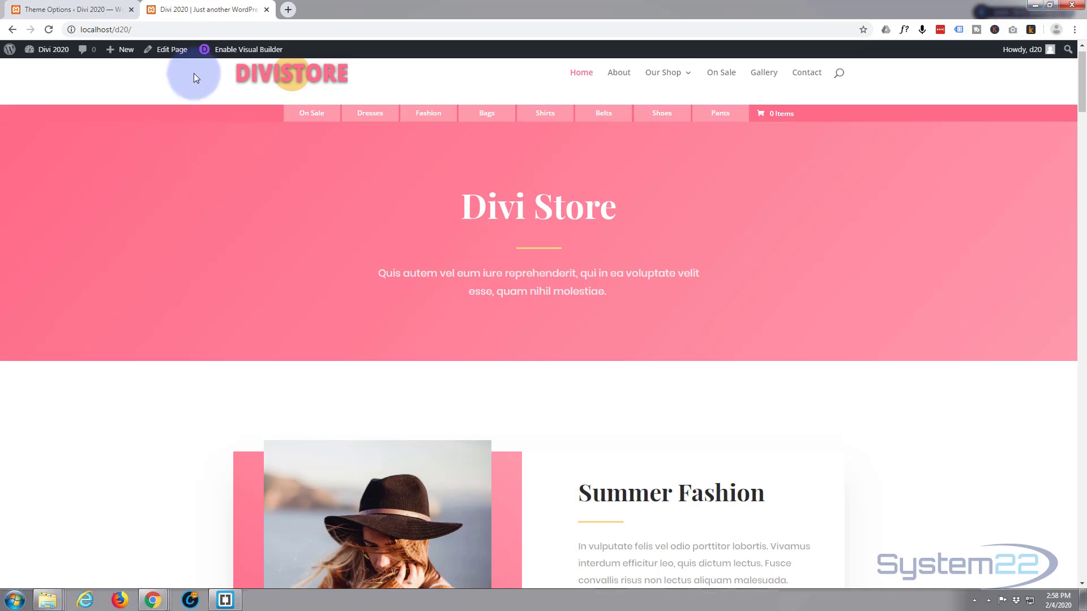
{"action": "mouse_move", "coordinate": [310, 73]}
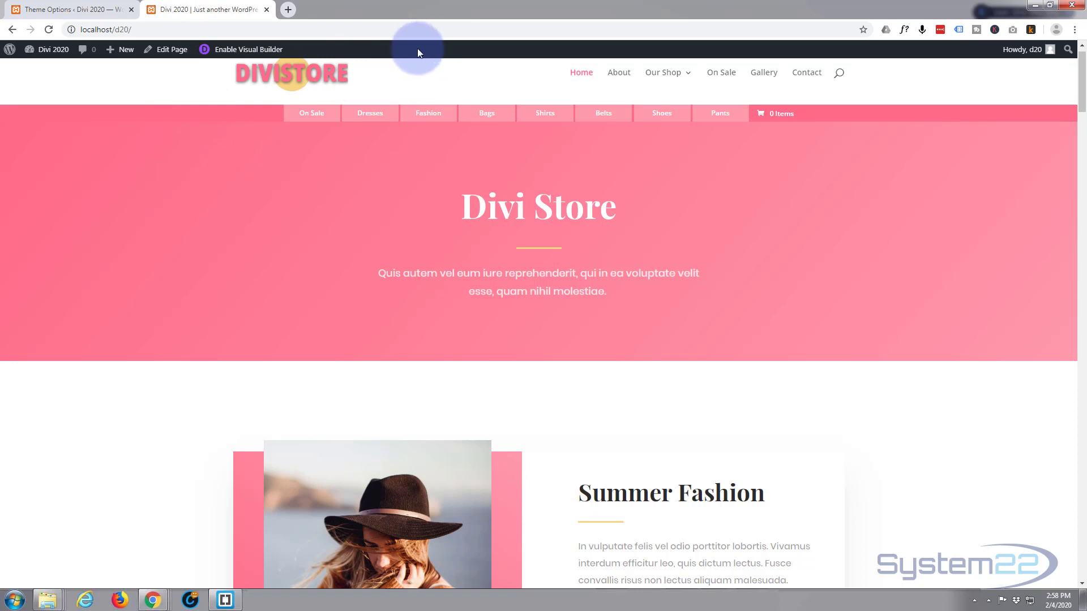
{"action": "mouse_move", "coordinate": [454, 56]}
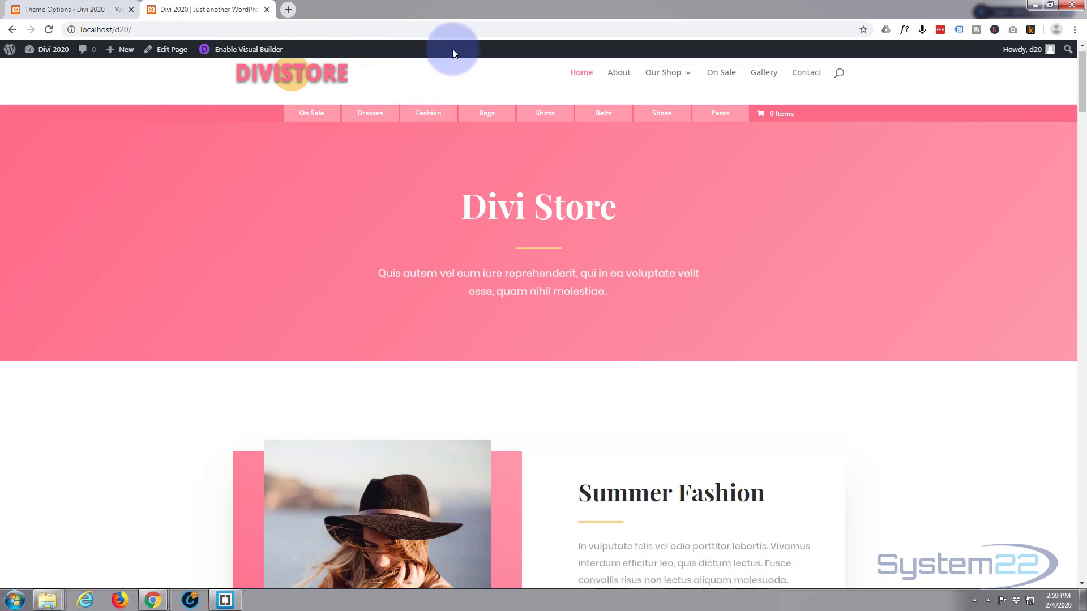
{"action": "mouse_move", "coordinate": [415, 319]}
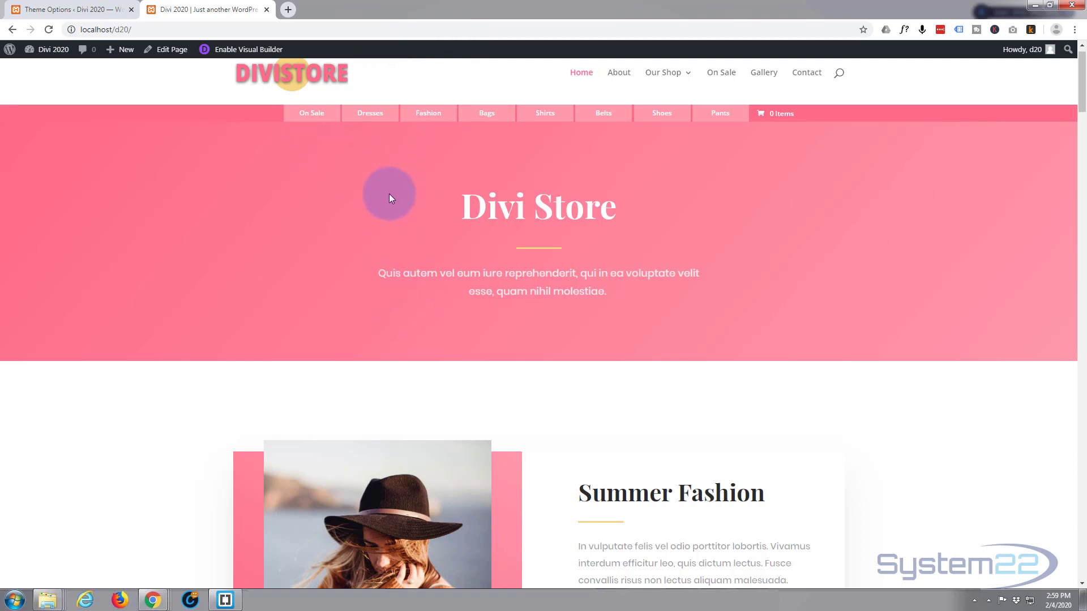
{"action": "mouse_move", "coordinate": [382, 181]}
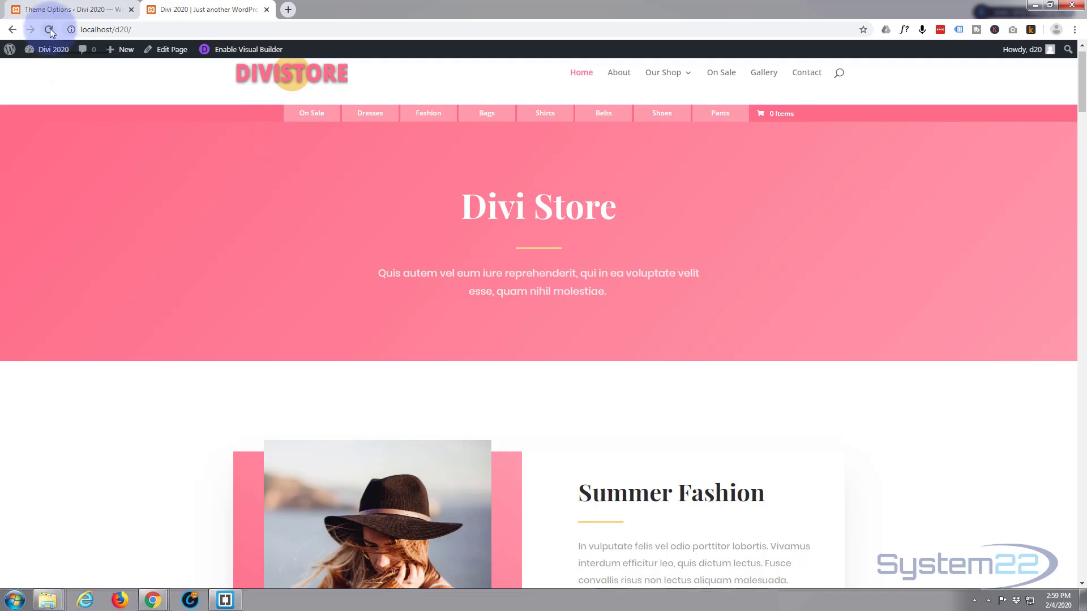
- Reload the logged-in home page to see its secondary menu as plain centered links
{"action": "left_click", "coordinate": [311, 114]}
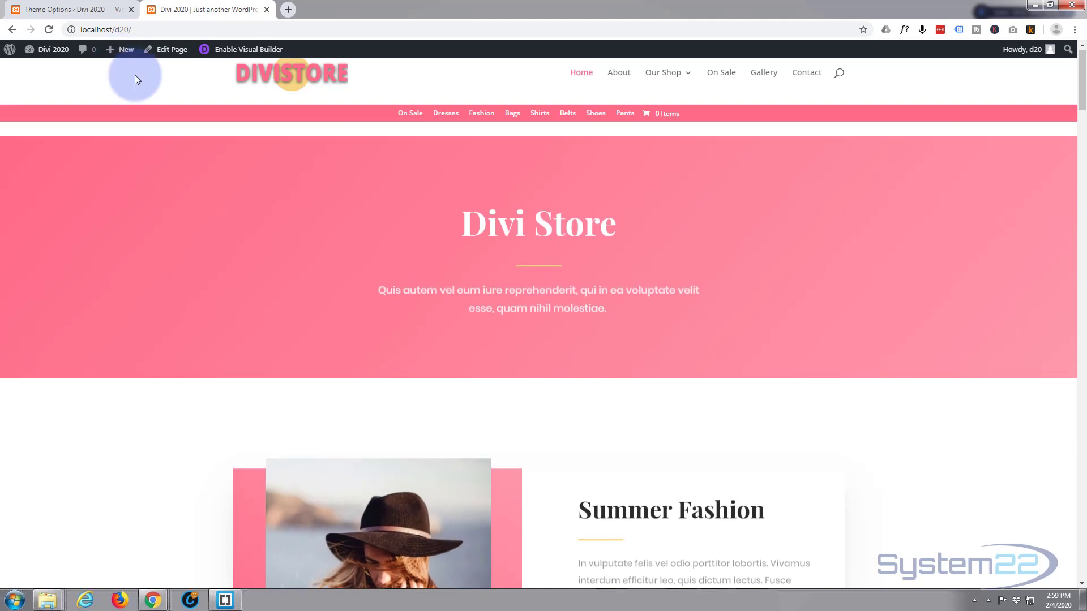
{"action": "scroll", "scroll_direction": "down", "scroll_amount": 3}
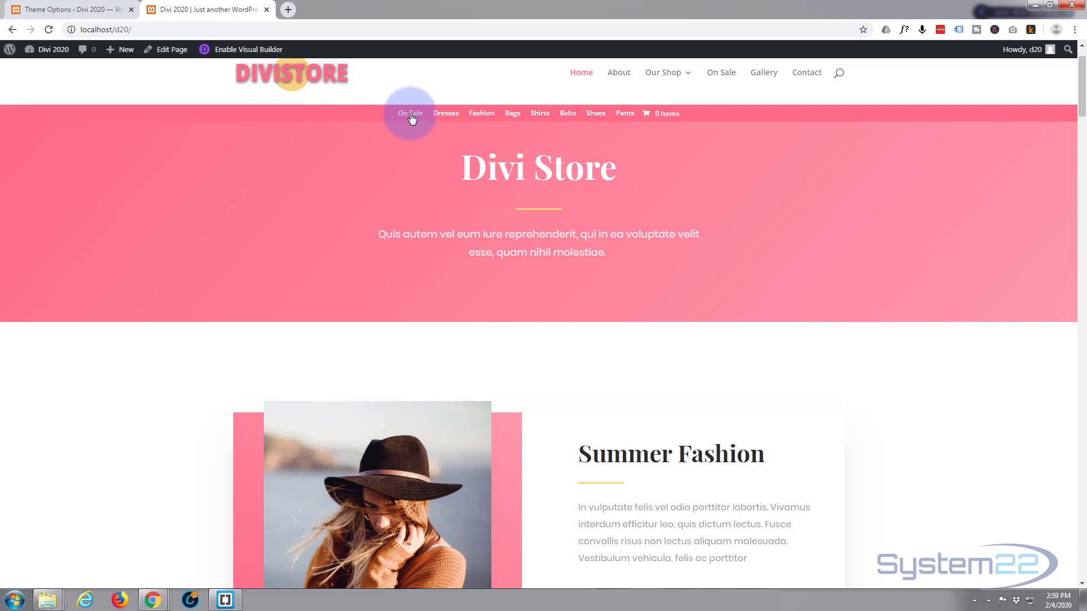
- Inspect the On Sale link and rename padding-bottom to padding so .75em applies on all sides
{"action": "right_click", "coordinate": [410, 113]}
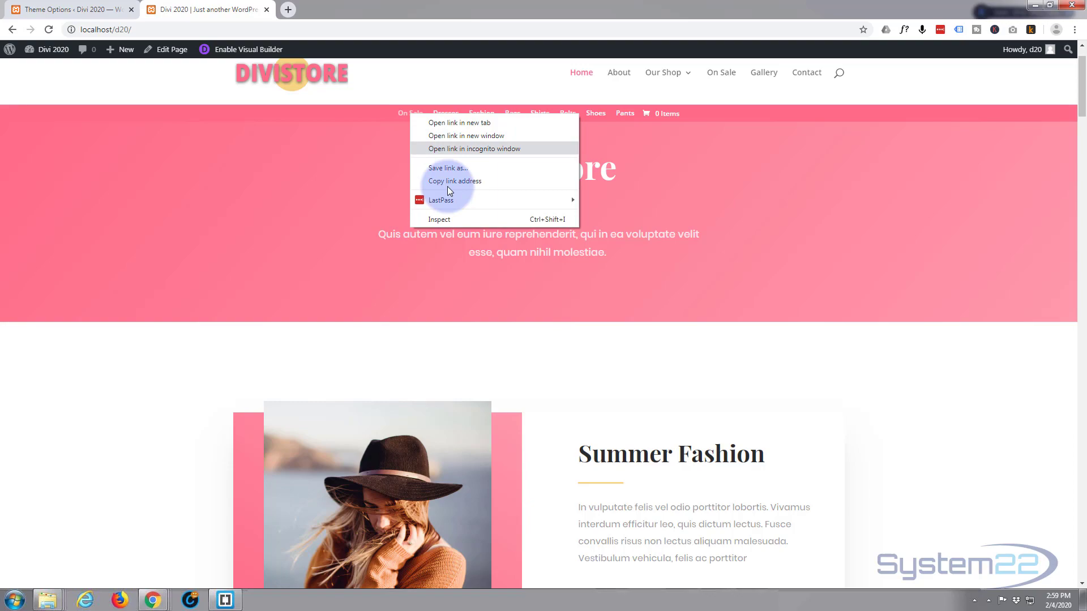
{"action": "left_click", "coordinate": [439, 218]}
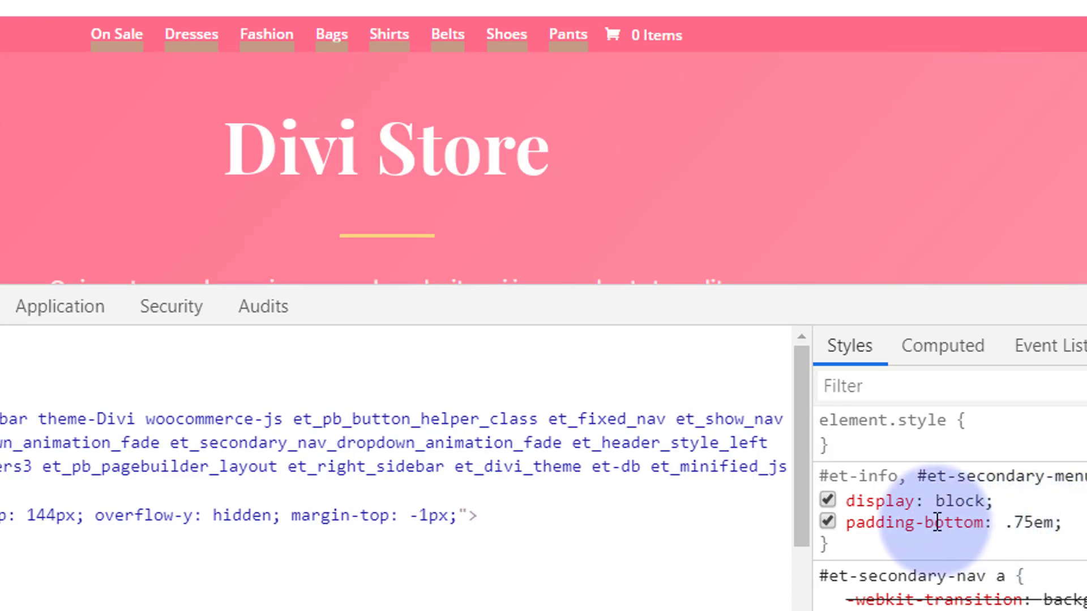
{"action": "double_click", "coordinate": [914, 523]}
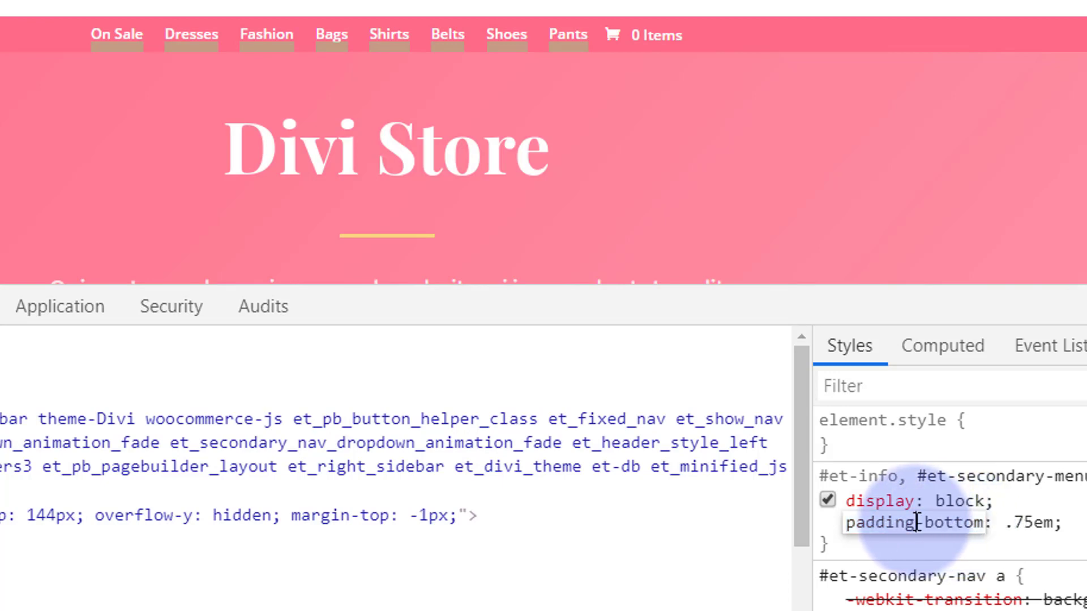
{"action": "double_click", "coordinate": [913, 523]}
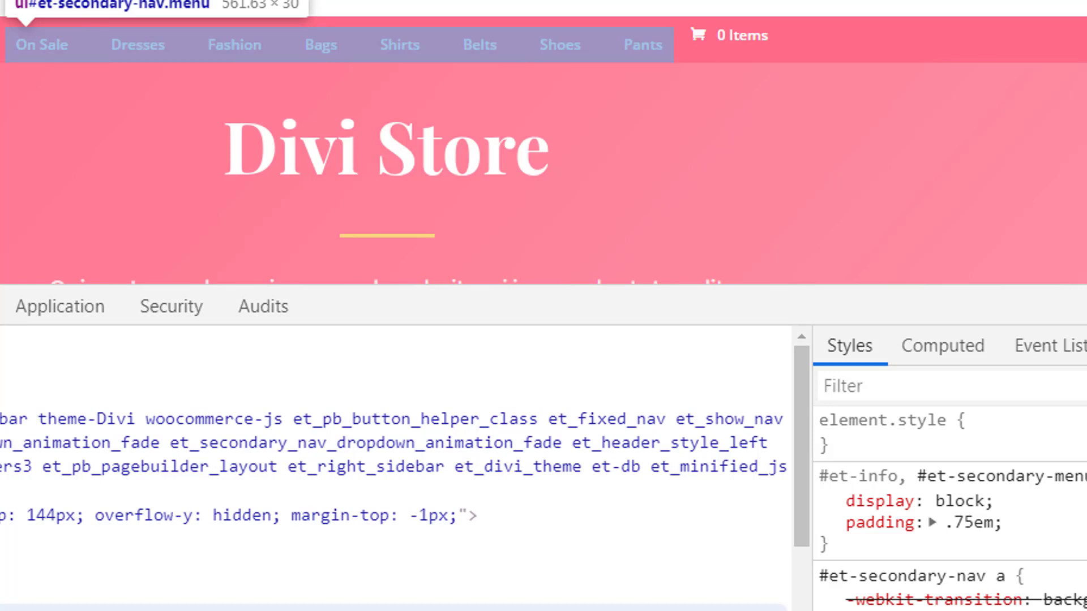
{"action": "mouse_move", "coordinate": [41, 44]}
{"action": "type", "text": "back"}
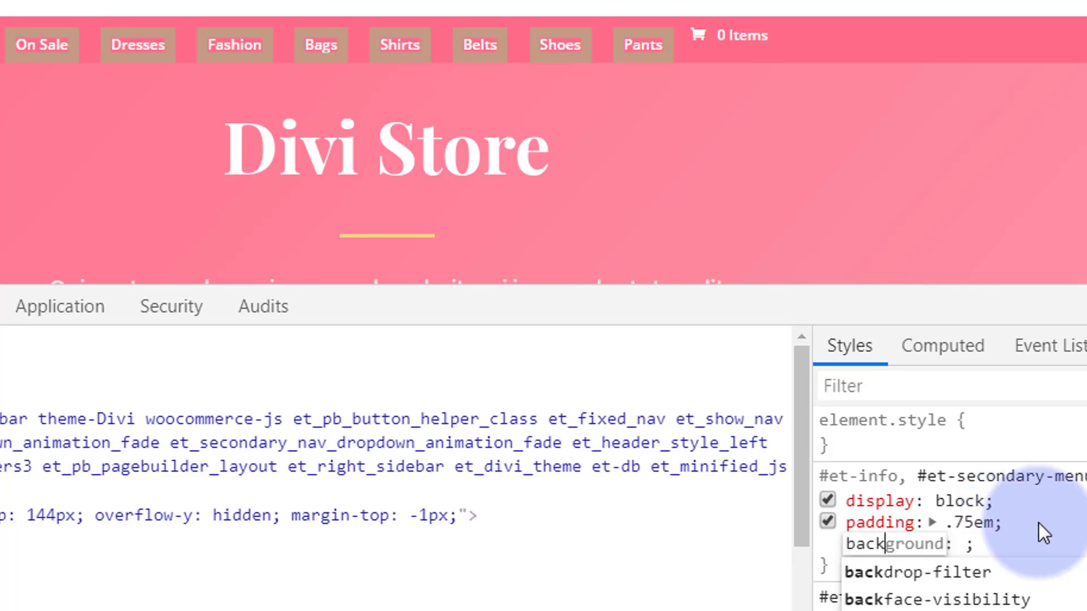
- Give the secondary menu link rule an aqua background, turning each link into an aqua box
{"action": "type", "text": "ground"}
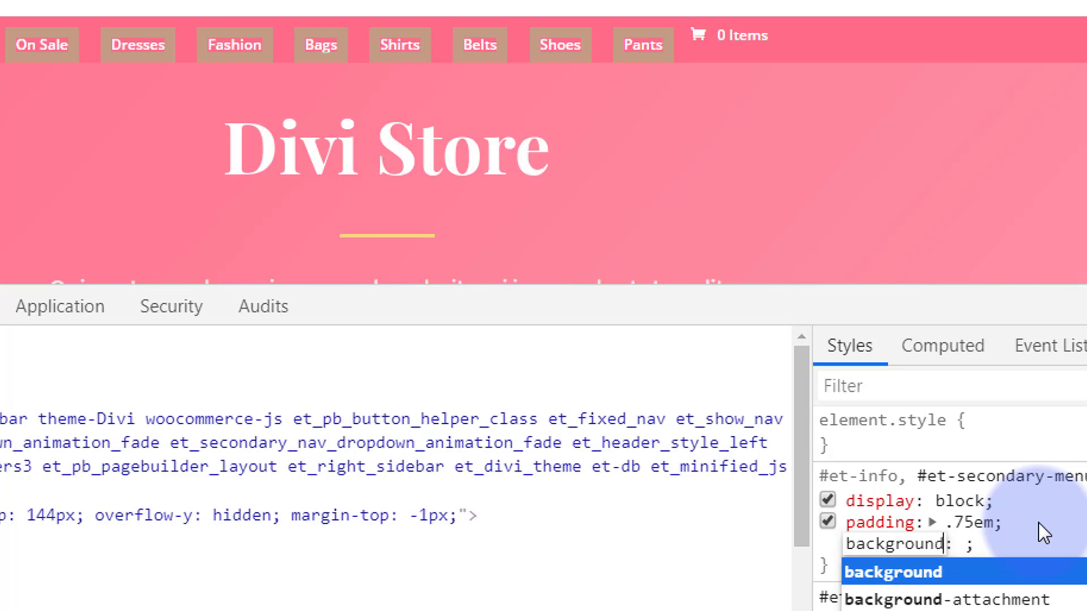
{"action": "type", "text": "aqua"}
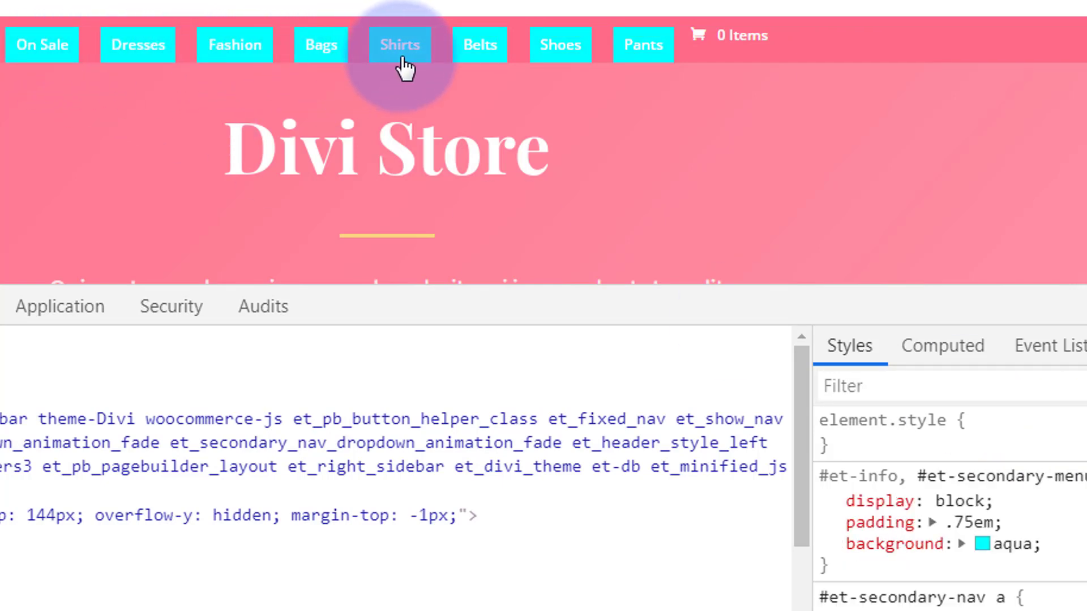
{"action": "mouse_move", "coordinate": [320, 52]}
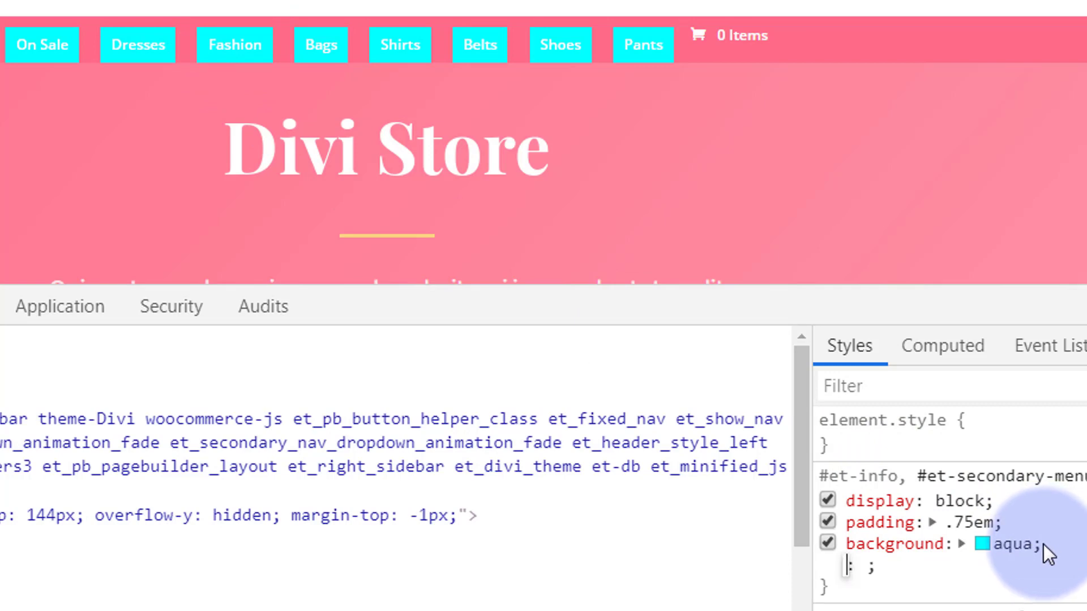
- Add width 100px to the secondary menu link rule for equal-width boxes
{"action": "type", "text": "width"}
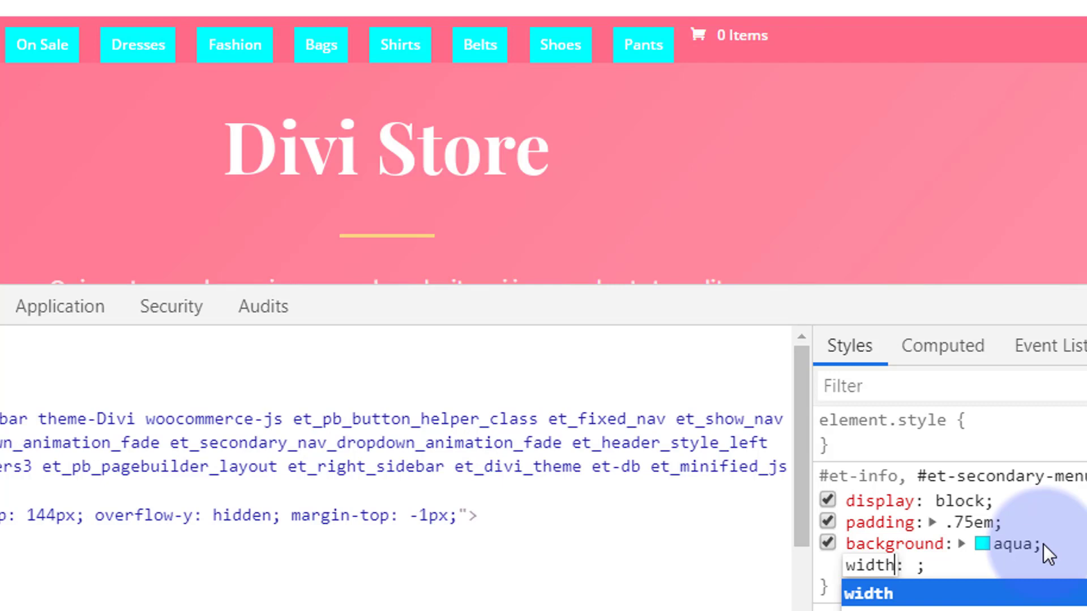
{"action": "type", "text": "100px"}
{"action": "type", "text": "text-align: center;"}
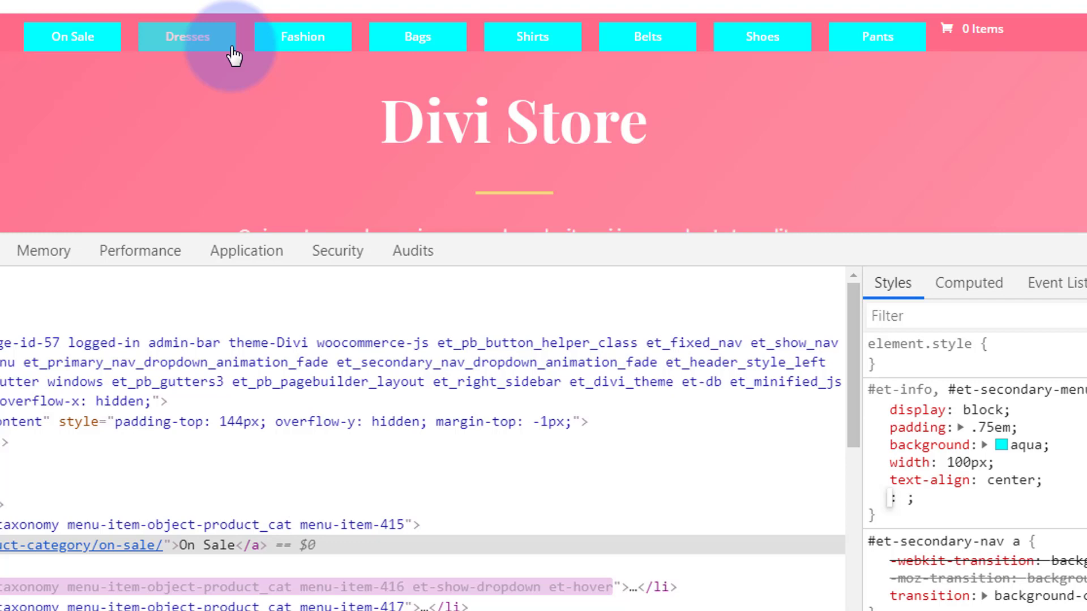
{"action": "mouse_move", "coordinate": [415, 37]}
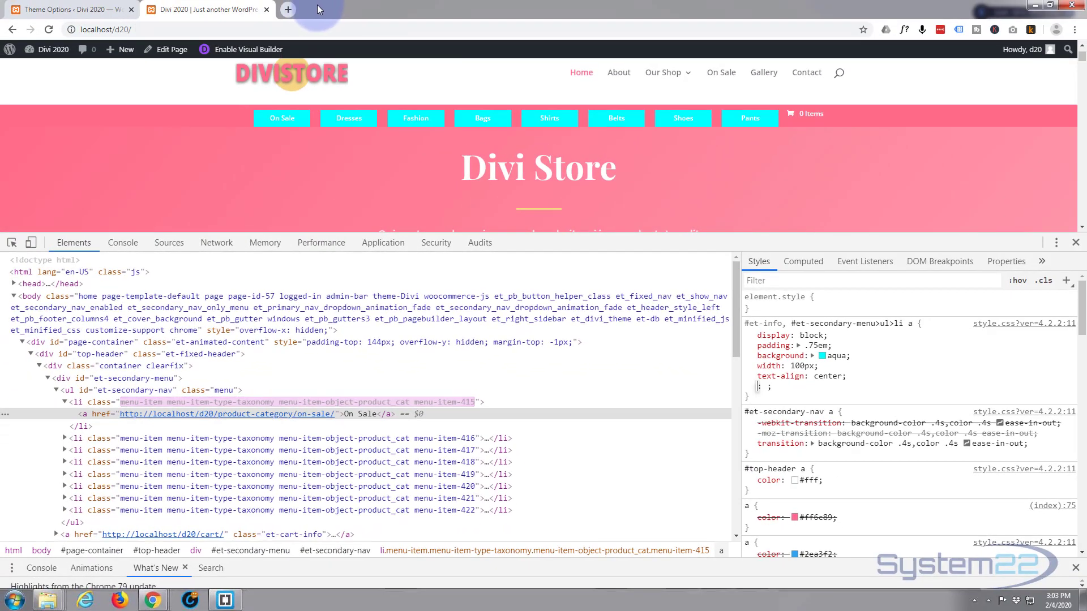
{"action": "mouse_move", "coordinate": [66, 9]}
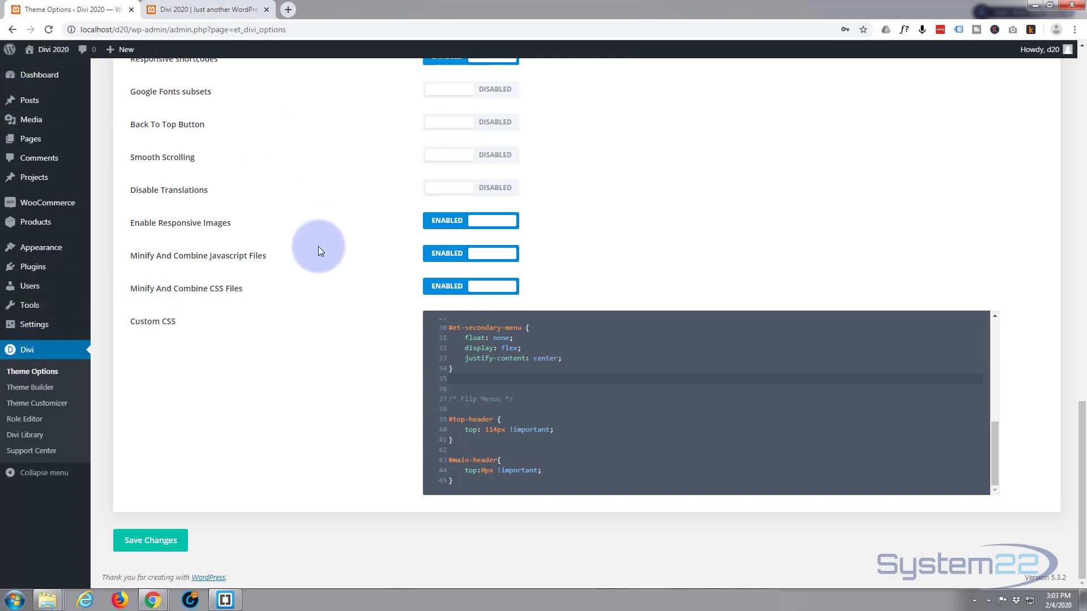
{"action": "mouse_move", "coordinate": [678, 416]}
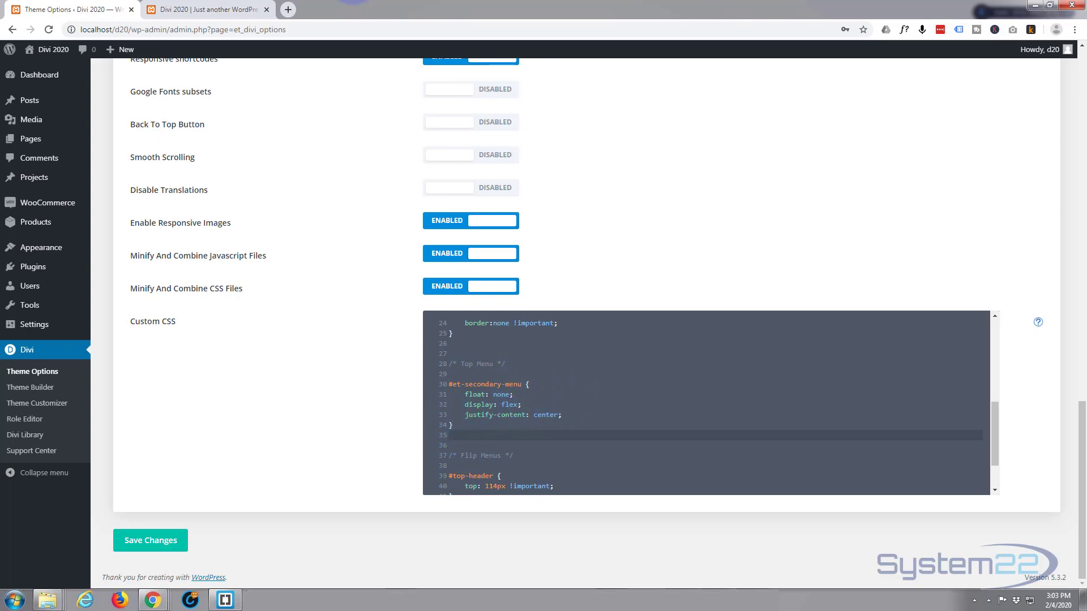
- Copy the et-secondary-nav id and write a #et-secondary-nav rule with padding: .75em in Custom CSS
{"action": "left_click", "coordinate": [205, 9]}
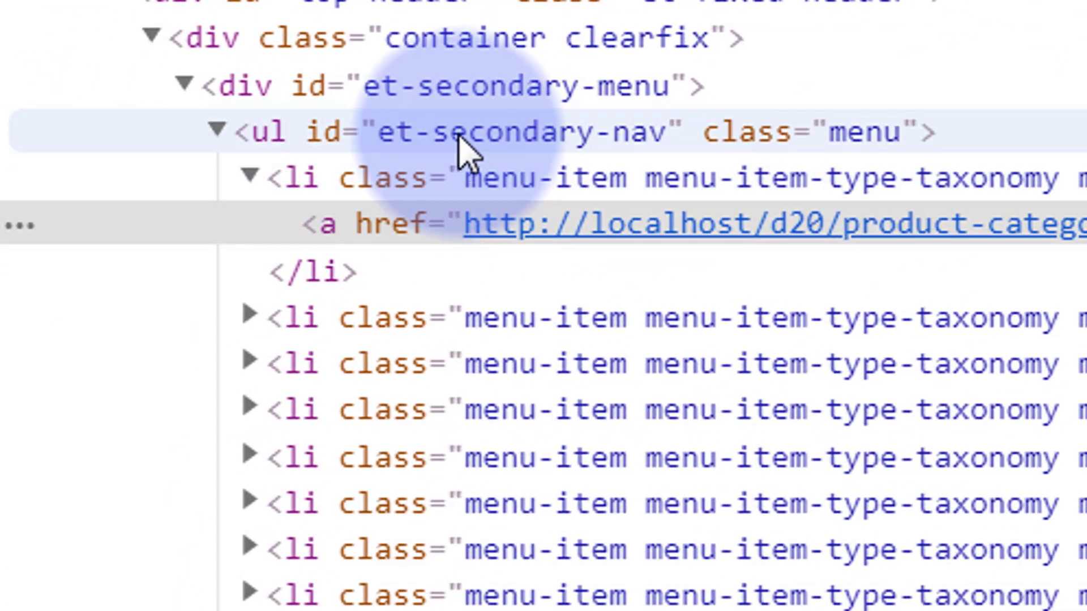
{"action": "left_click", "coordinate": [486, 132]}
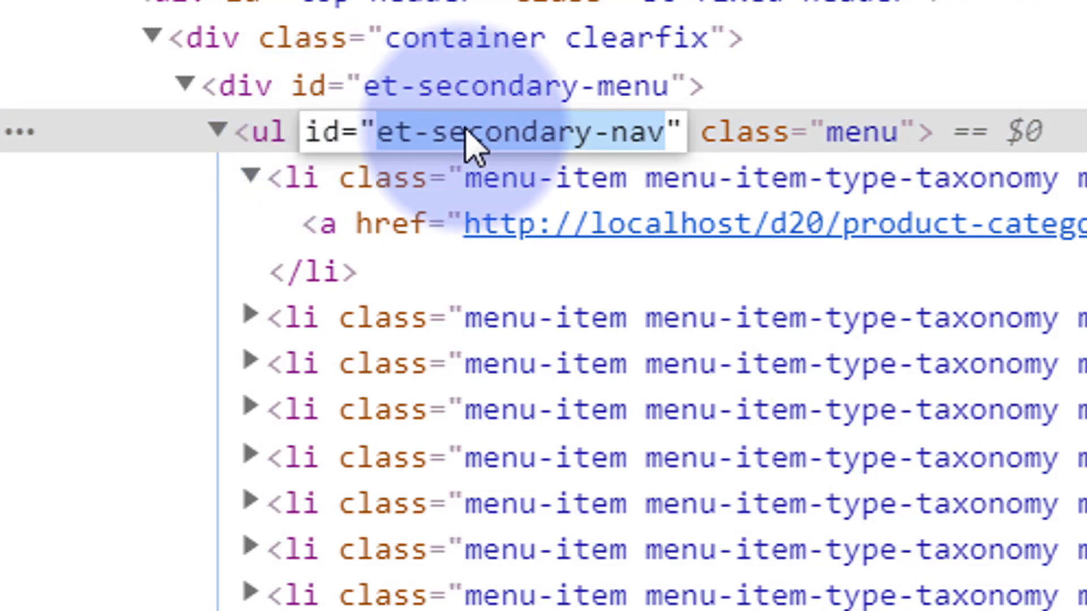
{"action": "mouse_move", "coordinate": [596, 223]}
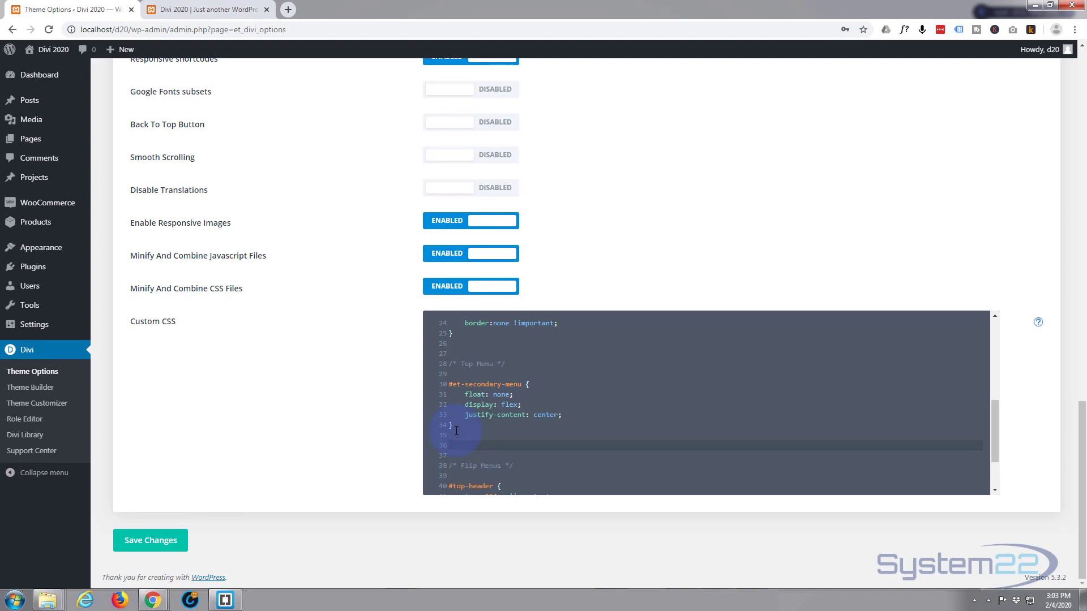
{"action": "type", "text": "#"}
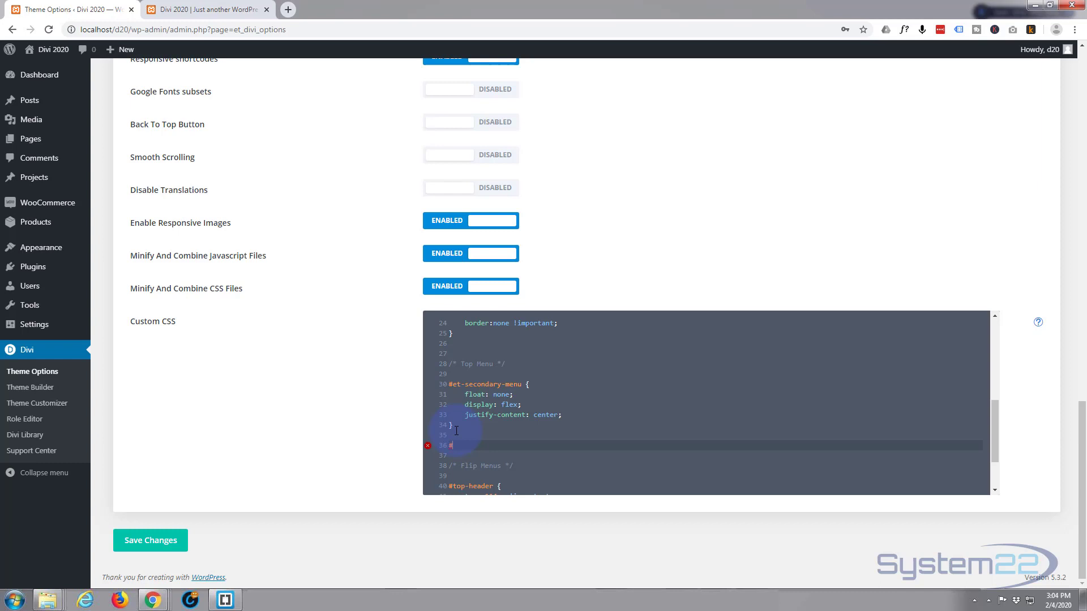
{"action": "type", "text": "et-secondary-nav a"}
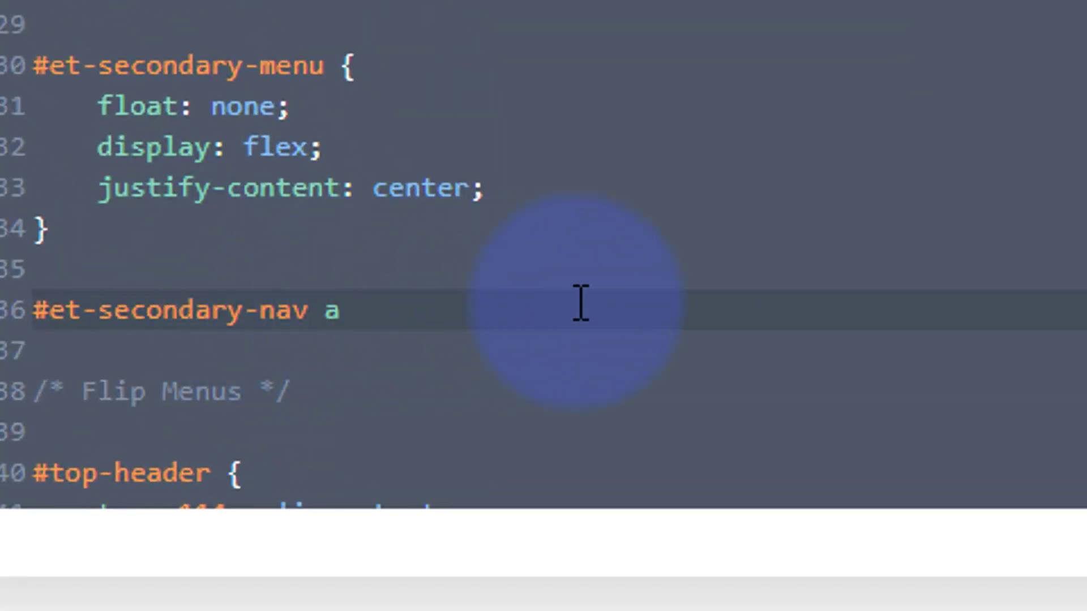
{"action": "type", "text": "{}"}
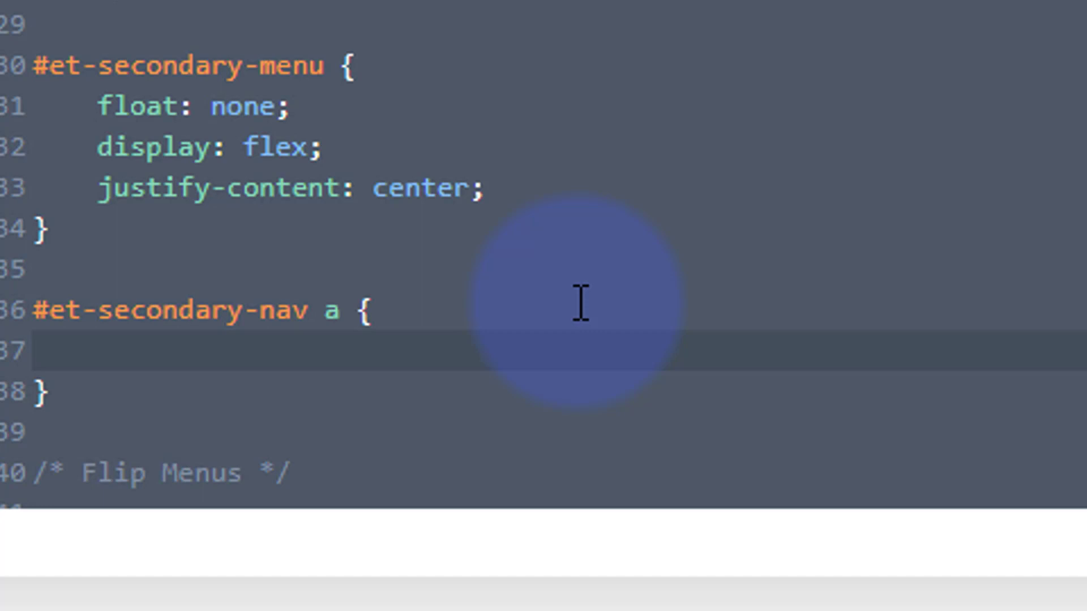
{"action": "type", "text": "padding: .75em;"}
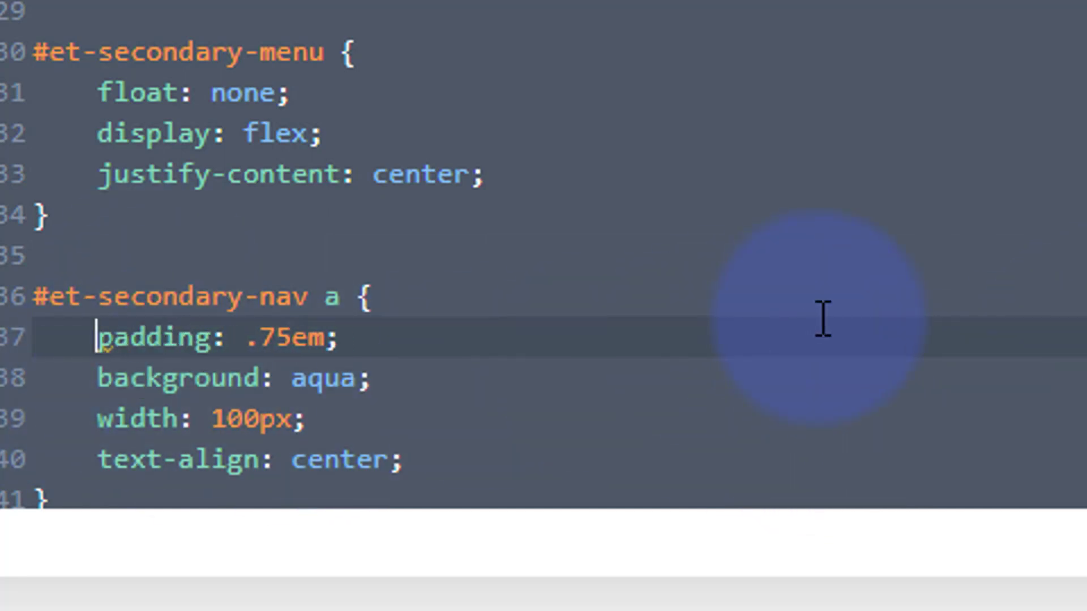
{"action": "mouse_move", "coordinate": [652, 340]}
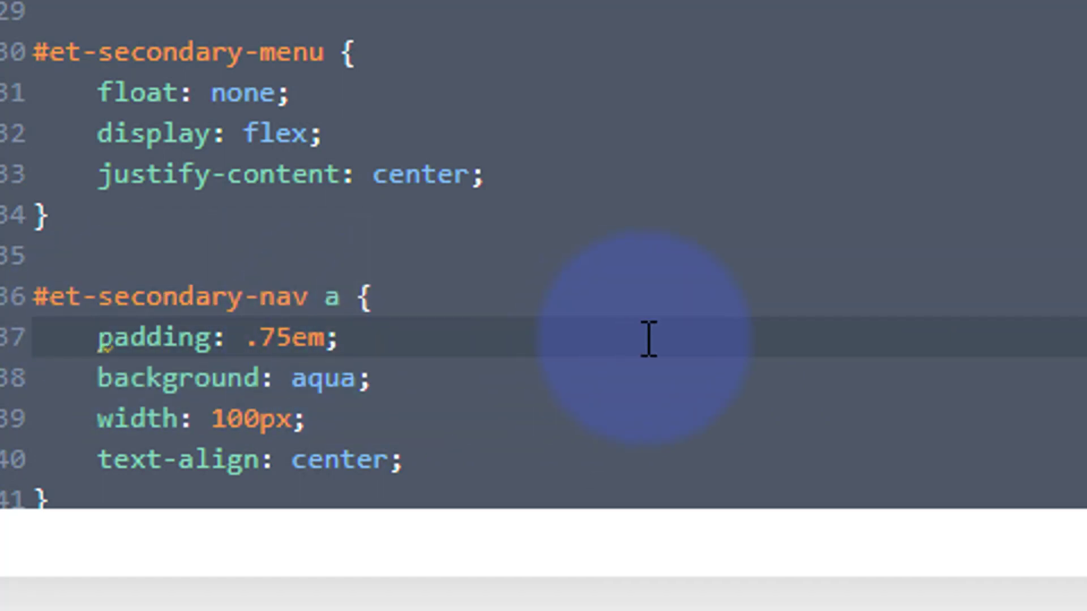
{"action": "scroll", "scroll_direction": "down", "scroll_amount": 3}
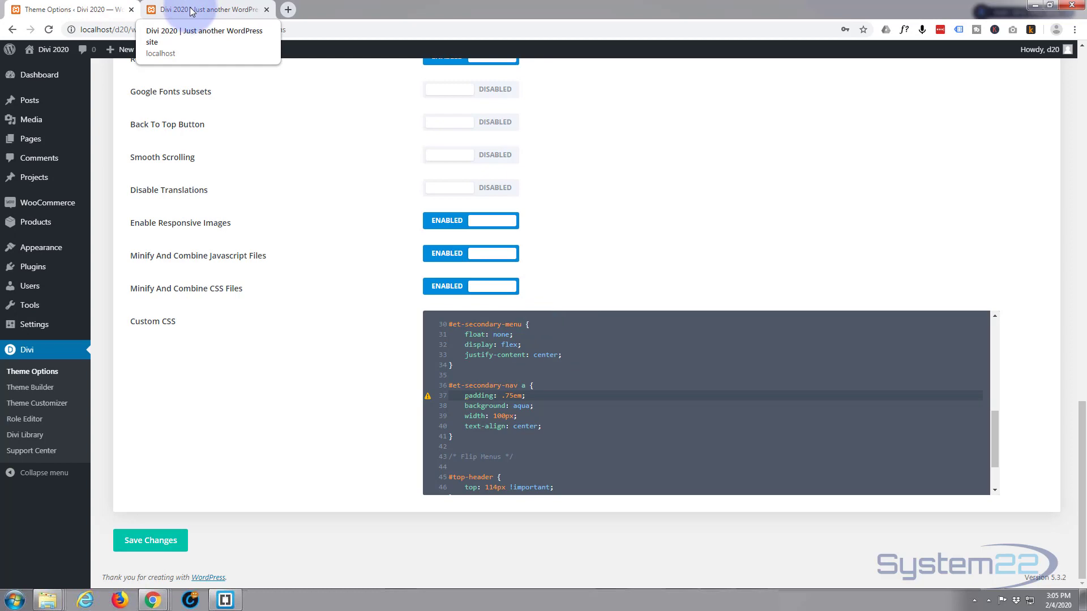
- Reload the storefront so the new Custom CSS styles the secondary menu
{"action": "left_click", "coordinate": [205, 9]}
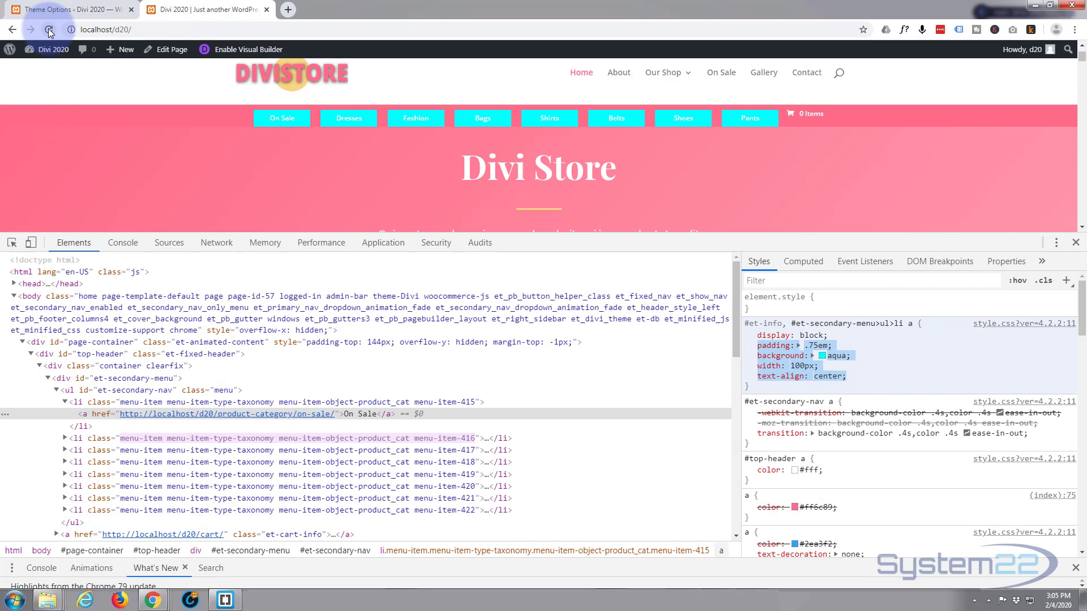
{"action": "left_click", "coordinate": [48, 30]}
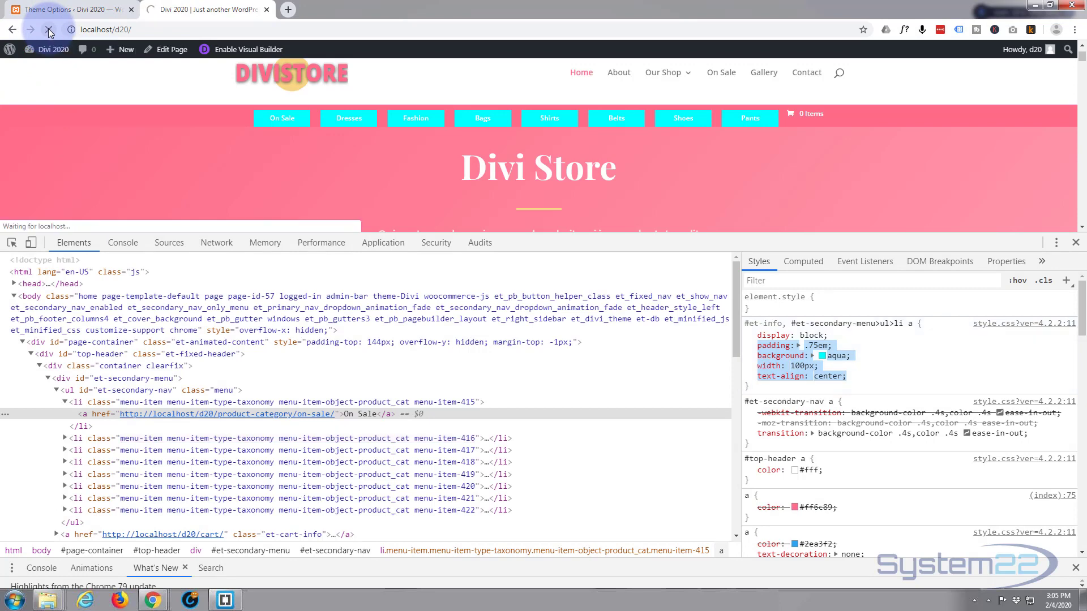
{"action": "left_click", "coordinate": [48, 29]}
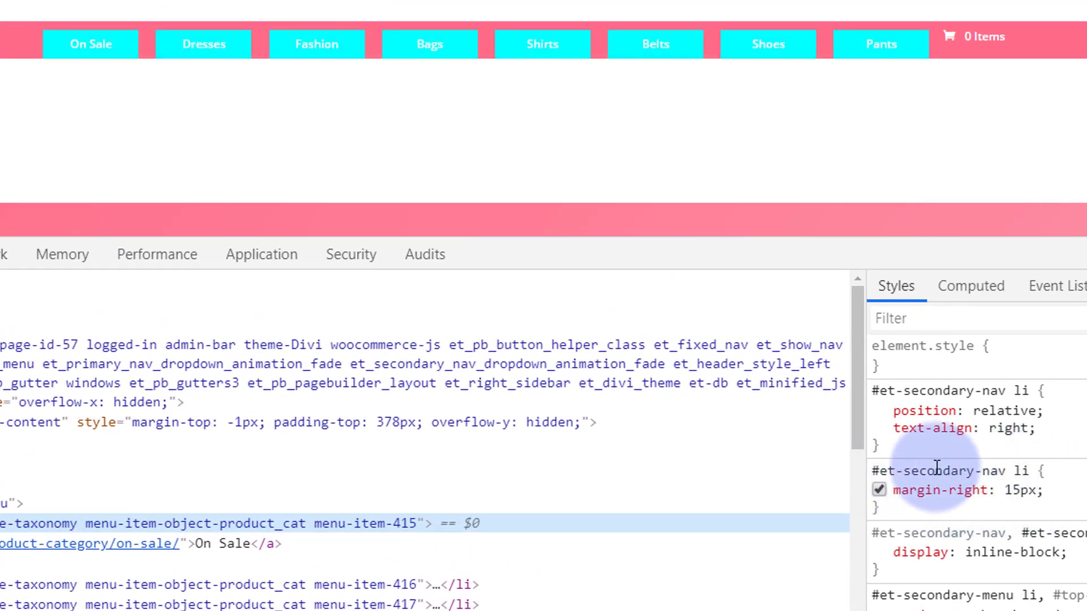
- Change #et-secondary-nav li margin-right from 15px to 0px so the boxes sit flush
{"action": "left_click", "coordinate": [1009, 490]}
{"action": "type", "text": "0"}
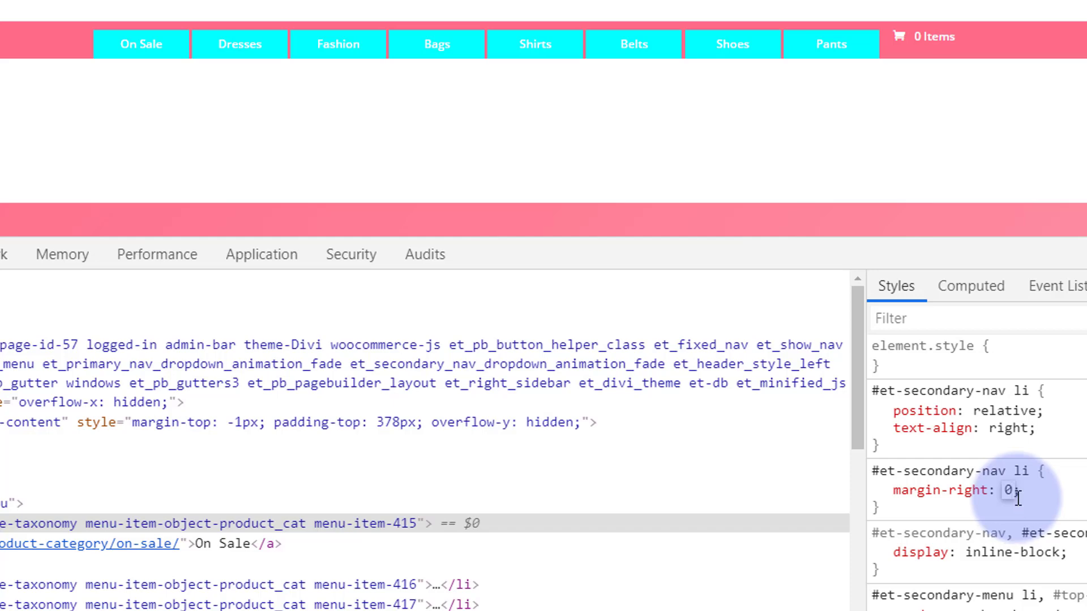
{"action": "left_click", "coordinate": [1007, 490]}
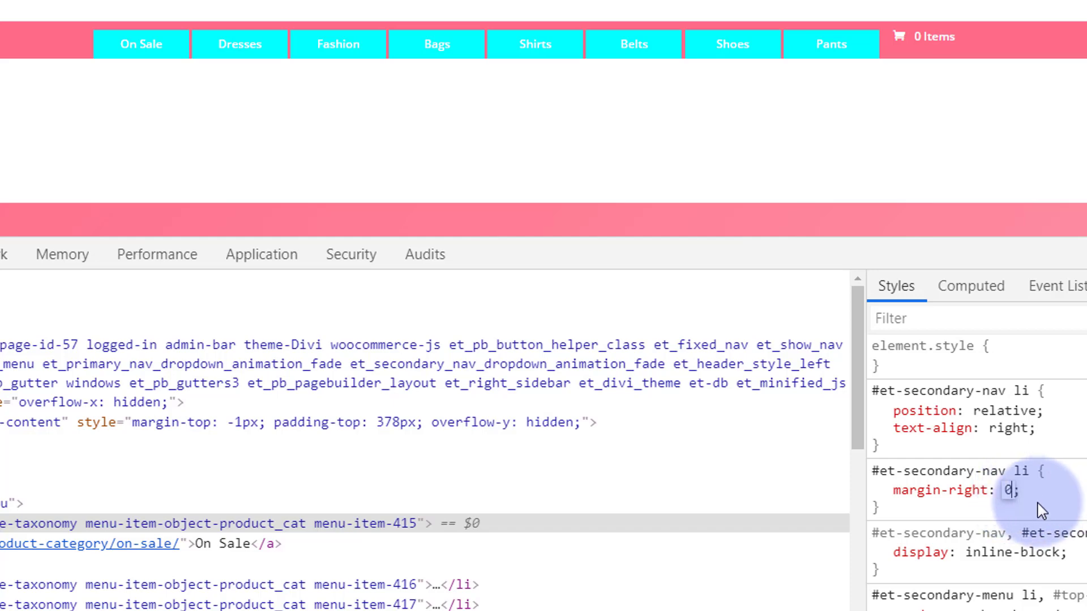
{"action": "type", "text": "px"}
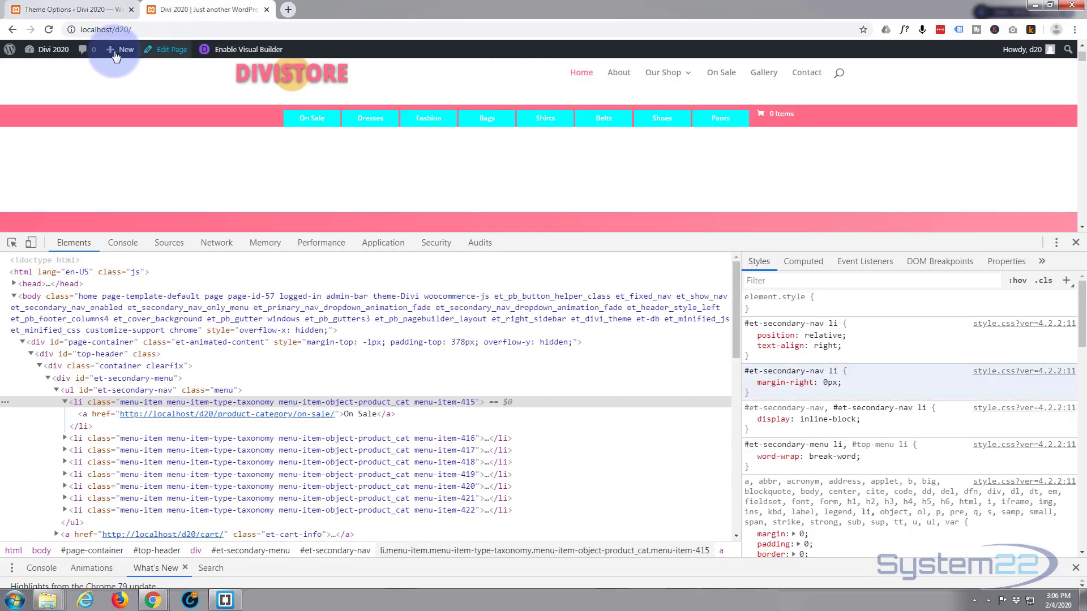
- Reload the storefront to confirm the saved margin-right: 0px rule keeps the menu boxes flush
{"action": "left_click", "coordinate": [48, 30]}
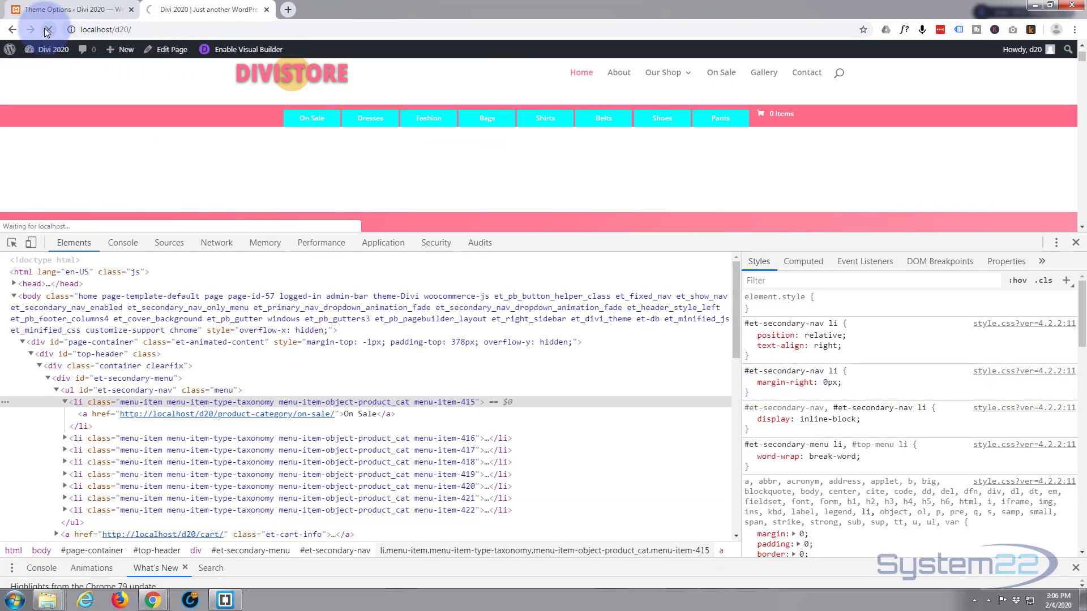
{"action": "left_click", "coordinate": [47, 29]}
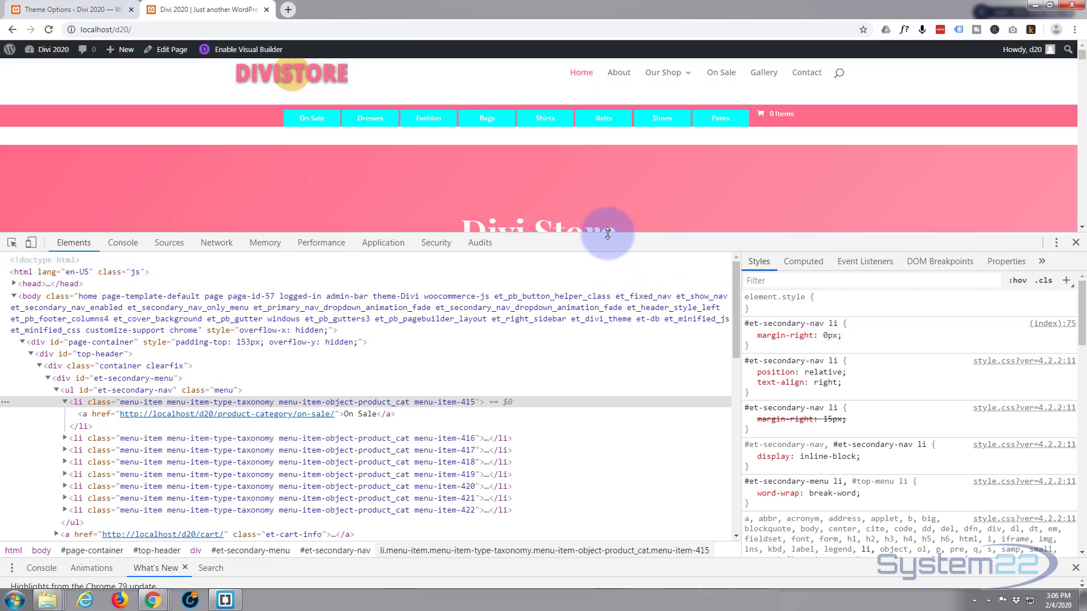
{"action": "mouse_move", "coordinate": [369, 118]}
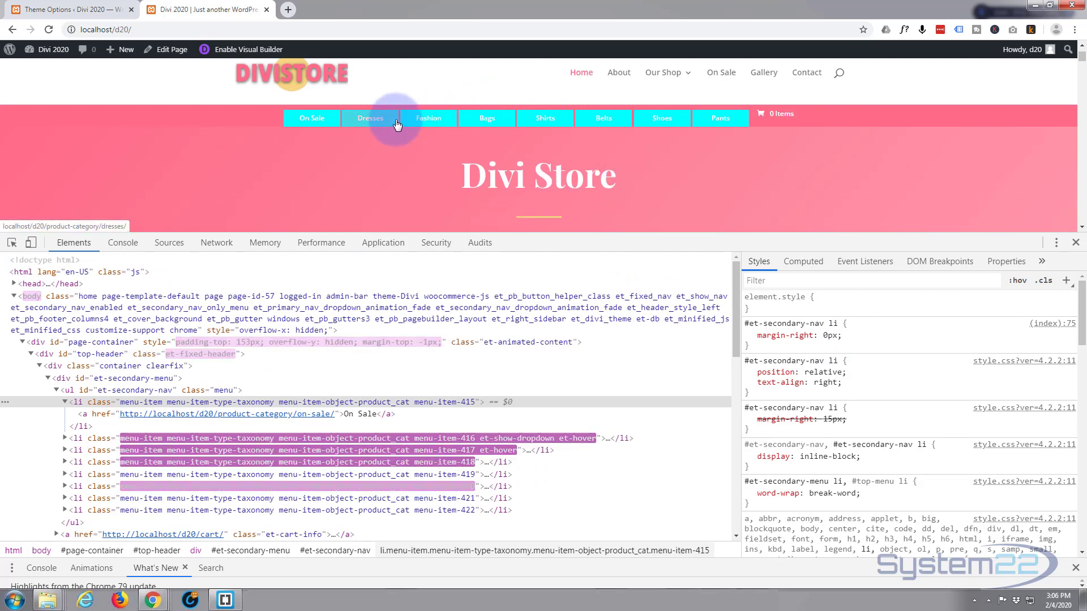
{"action": "mouse_move", "coordinate": [416, 110]}
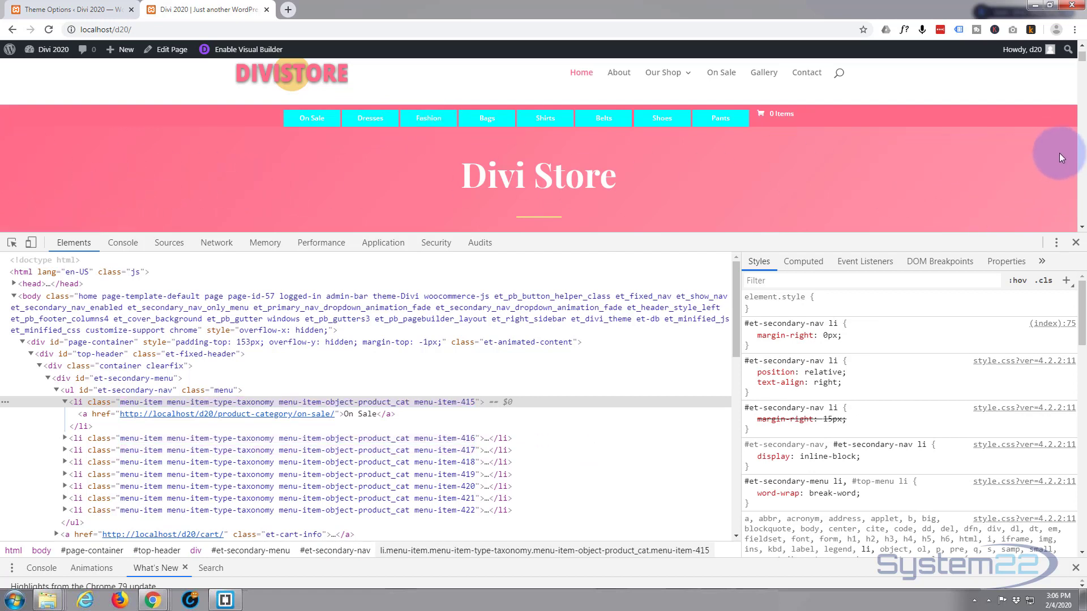
{"action": "mouse_move", "coordinate": [1063, 143]}
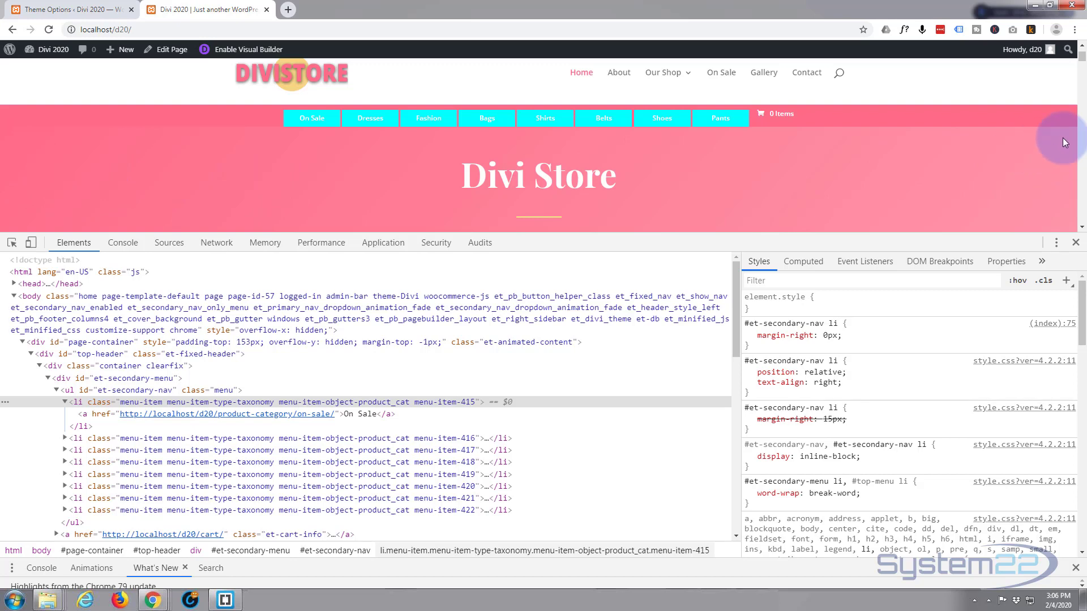
- Inspect the pink header's gradient and replace aqua with #ff99ac in the Custom CSS background
{"action": "right_click", "coordinate": [1063, 143]}
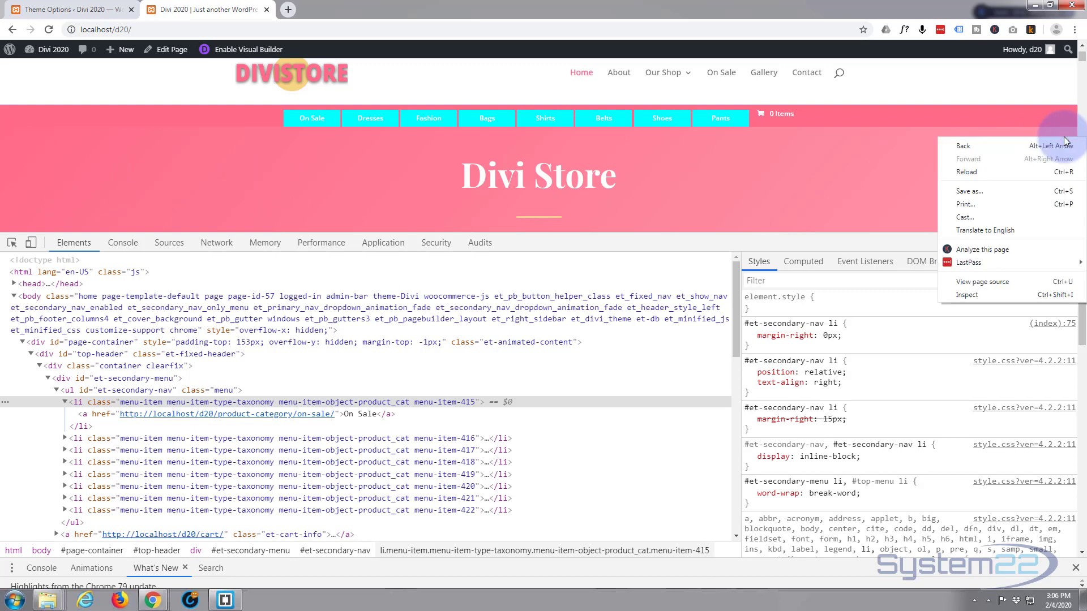
{"action": "mouse_move", "coordinate": [970, 294]}
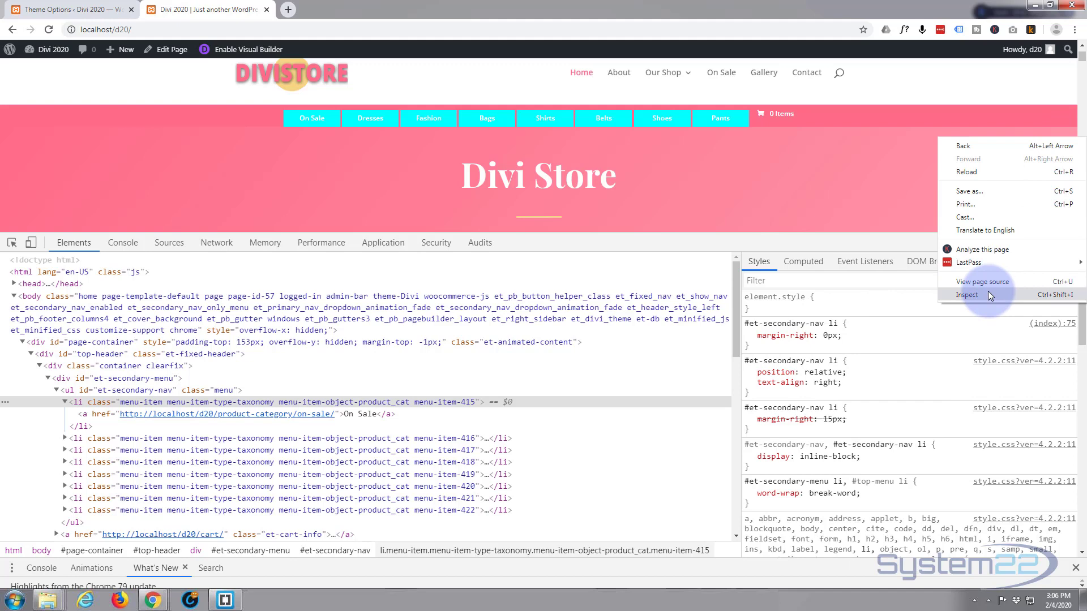
{"action": "left_click", "coordinate": [967, 294]}
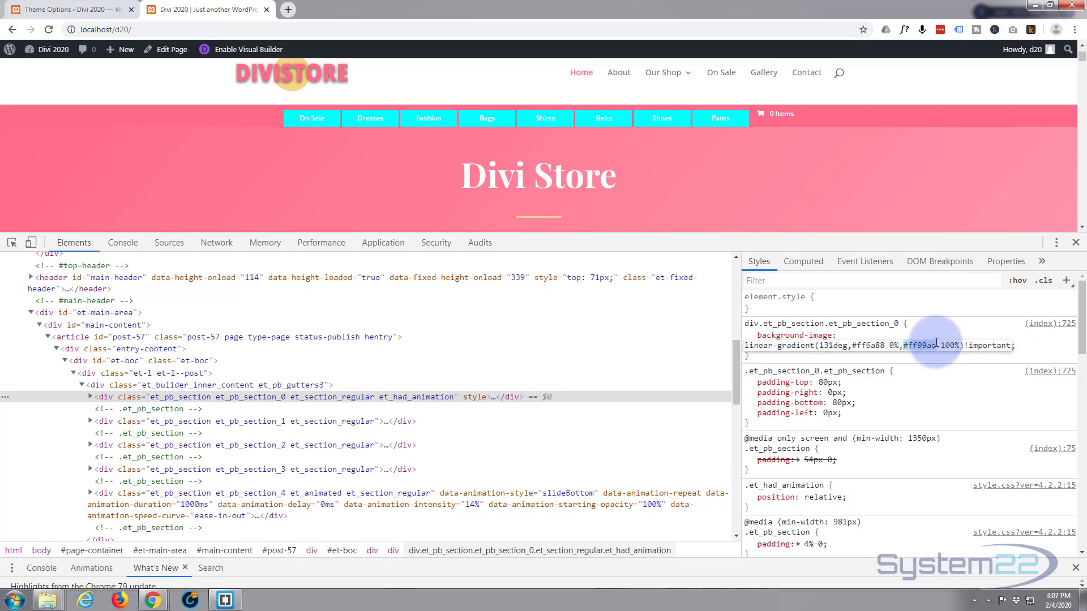
{"action": "mouse_move", "coordinate": [936, 346]}
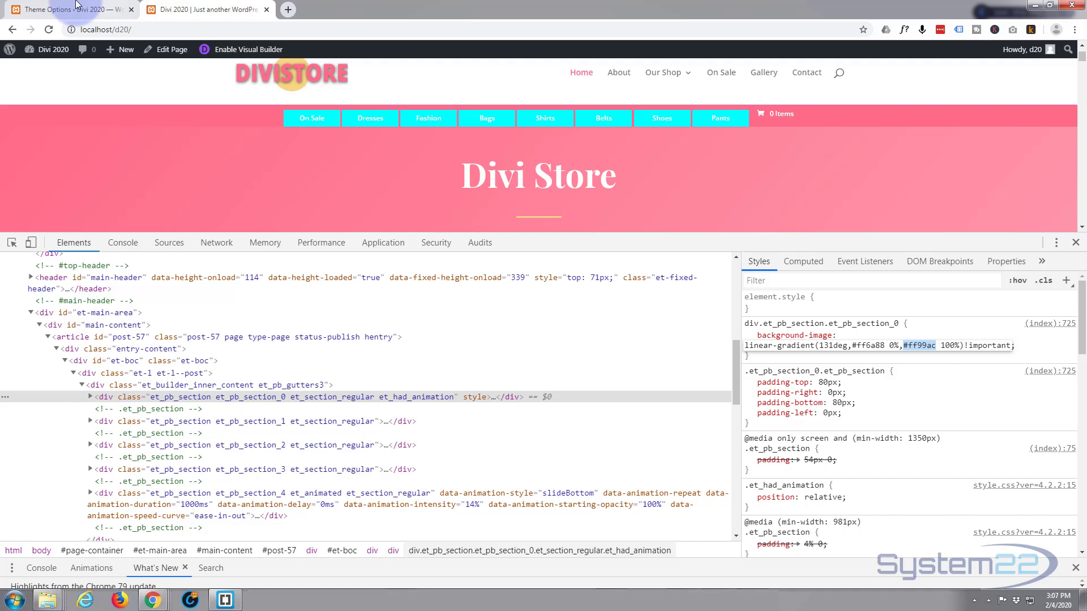
{"action": "left_click", "coordinate": [65, 9]}
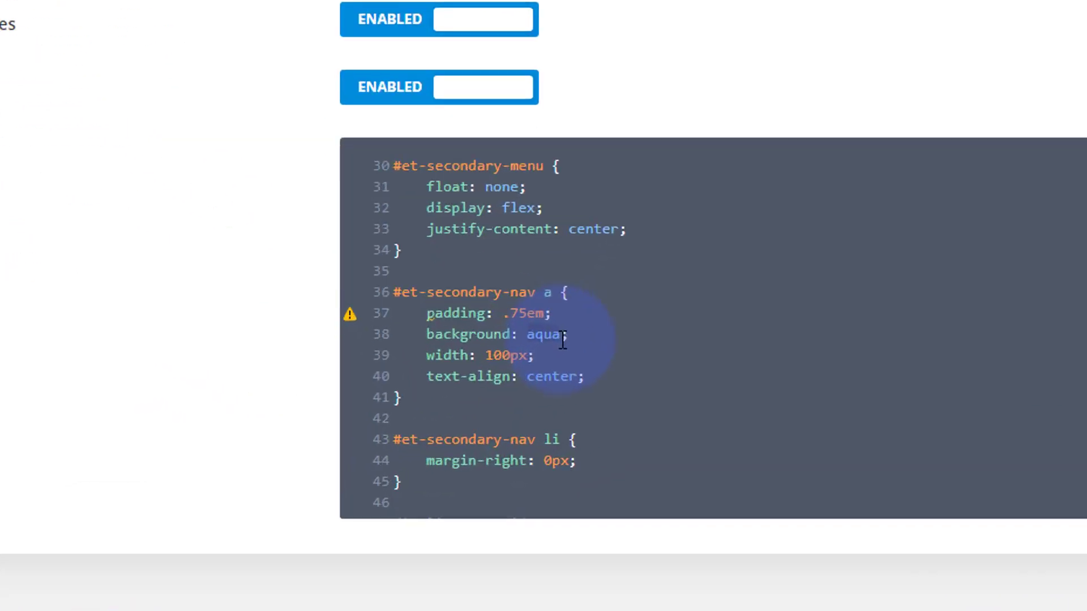
{"action": "type", "text": "#ff99ac"}
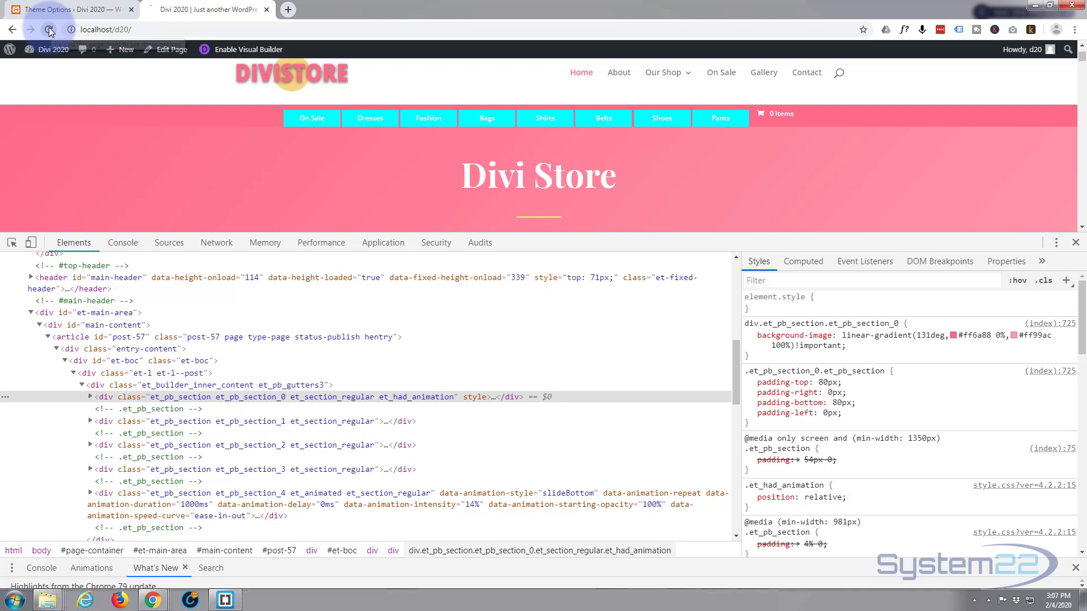
- Reload to see the pink boxes and select the ul#et-secondary-nav list element
{"action": "left_click", "coordinate": [49, 30]}
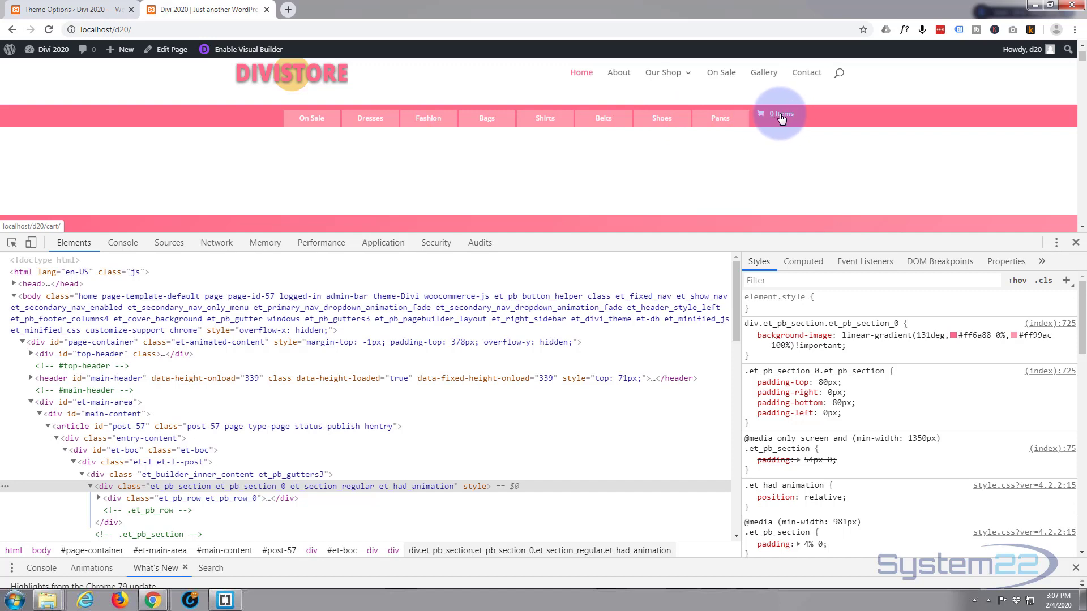
{"action": "mouse_move", "coordinate": [190, 539]}
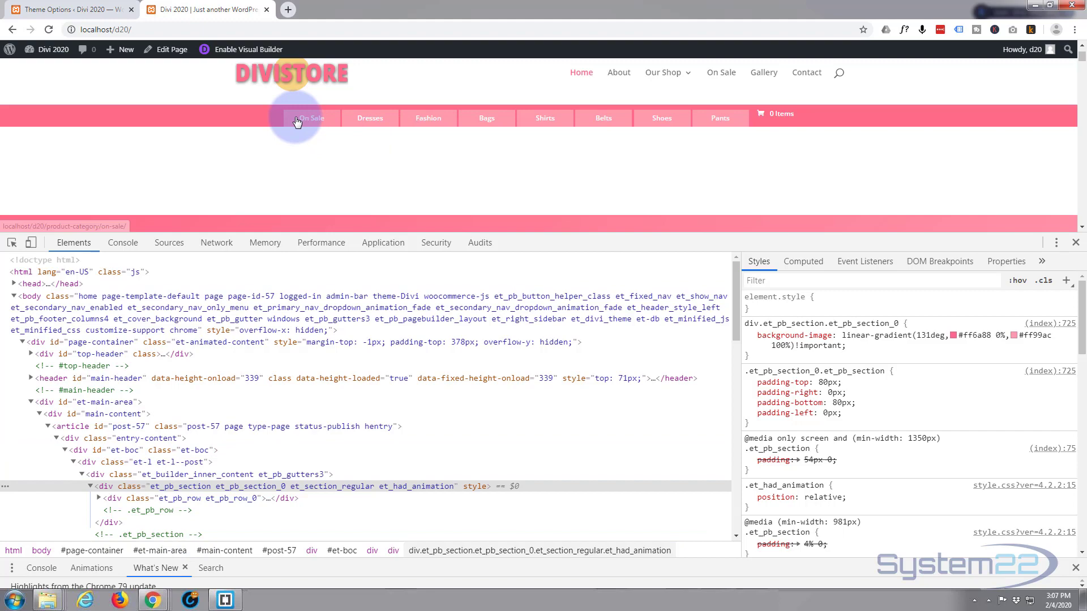
{"action": "right_click", "coordinate": [297, 121]}
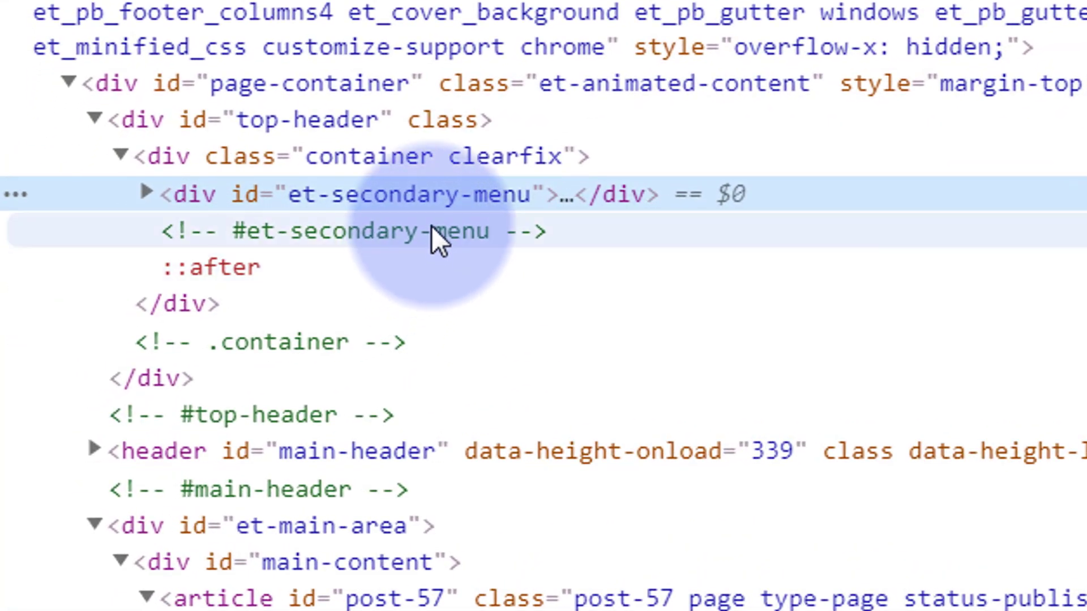
{"action": "left_click", "coordinate": [146, 193]}
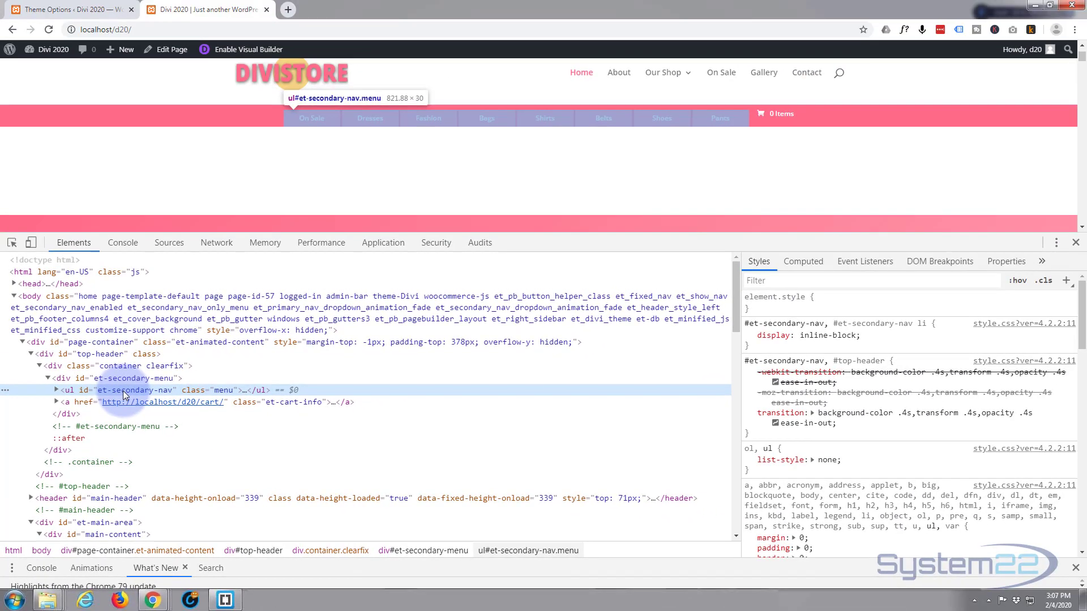
{"action": "mouse_move", "coordinate": [820, 297]}
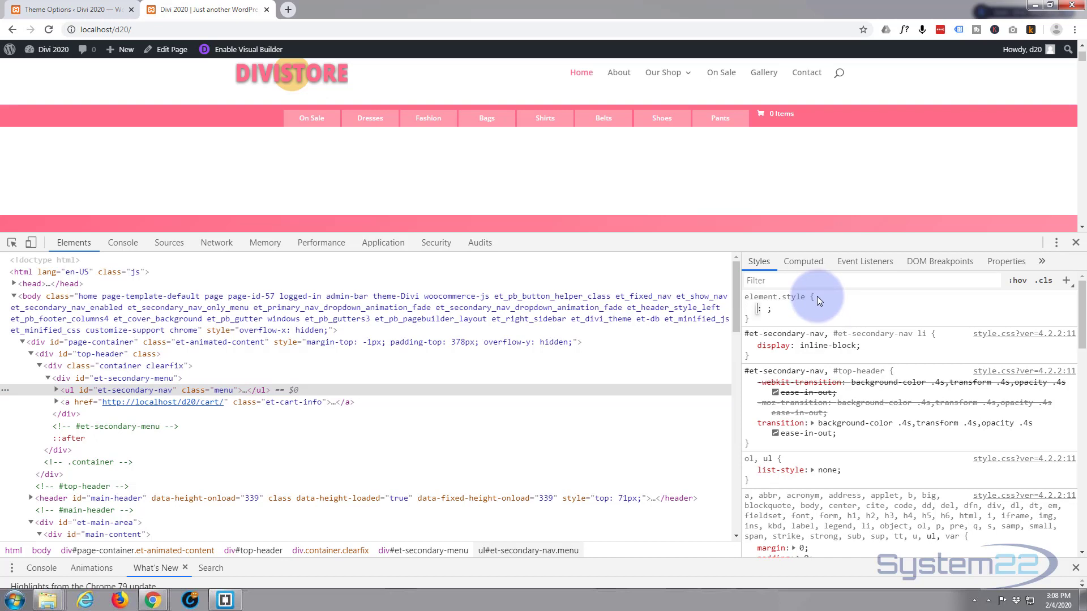
- Add margin-top: -.75em inline so the menu sits flush at the top, then select the id to copy
{"action": "type", "text": "margin"}
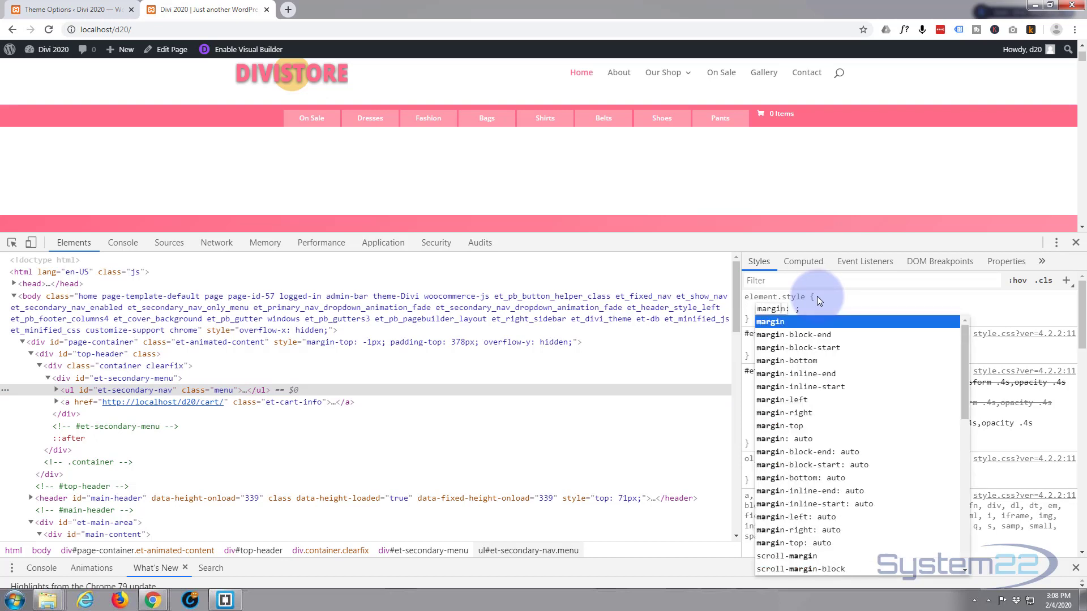
{"action": "type", "text": "-top"}
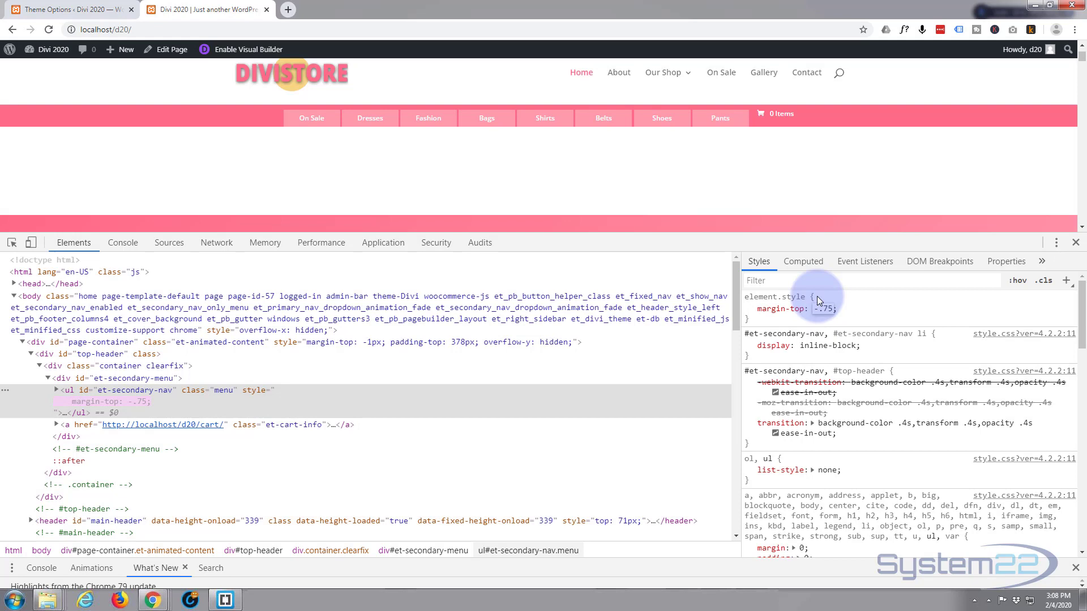
{"action": "type", "text": "em"}
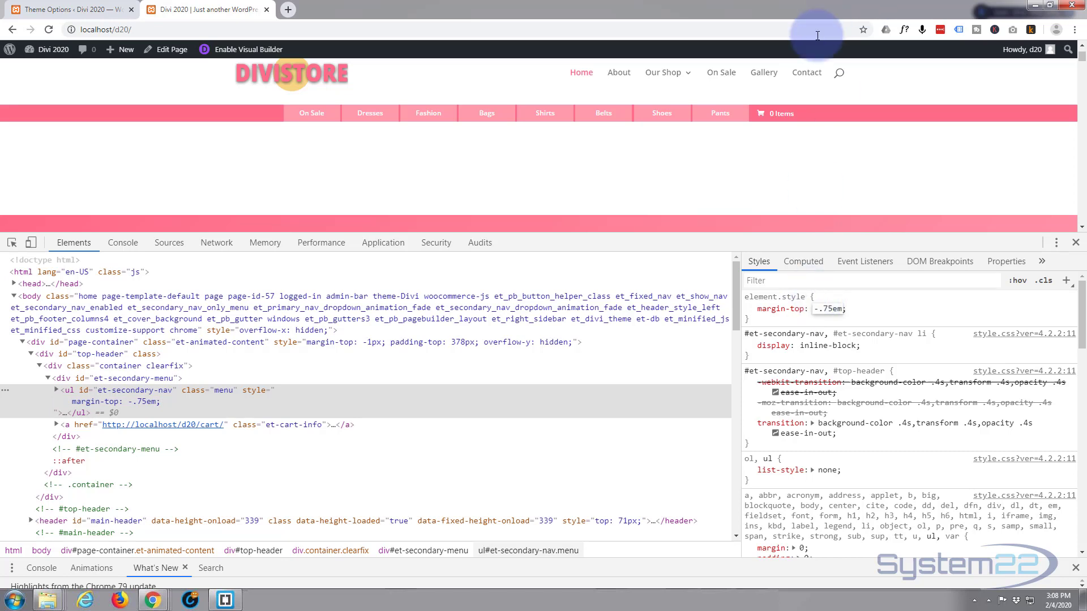
{"action": "mouse_move", "coordinate": [370, 113]}
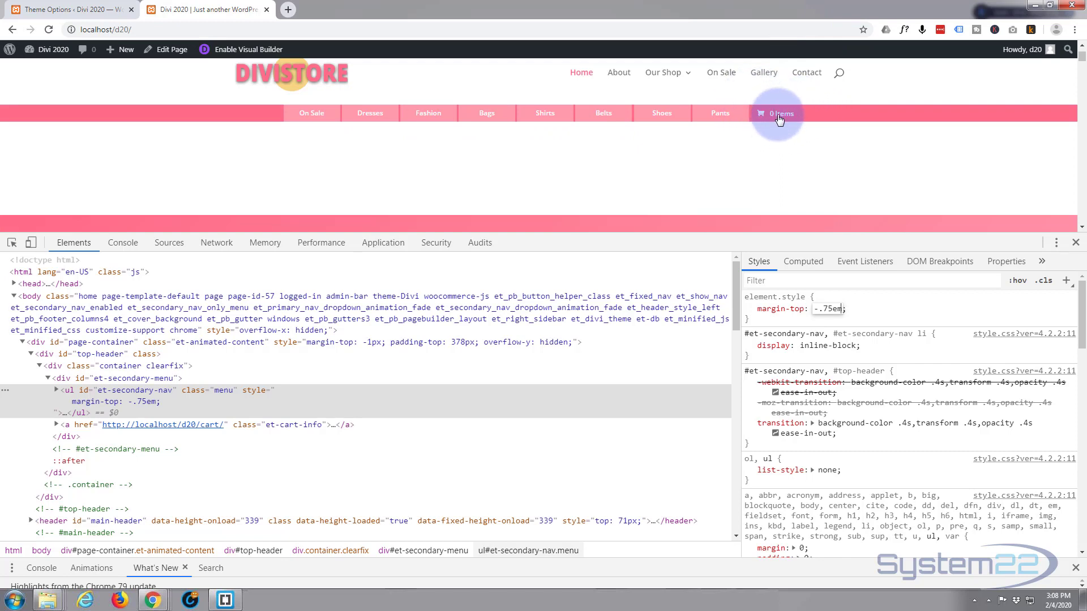
{"action": "mouse_move", "coordinate": [443, 173]}
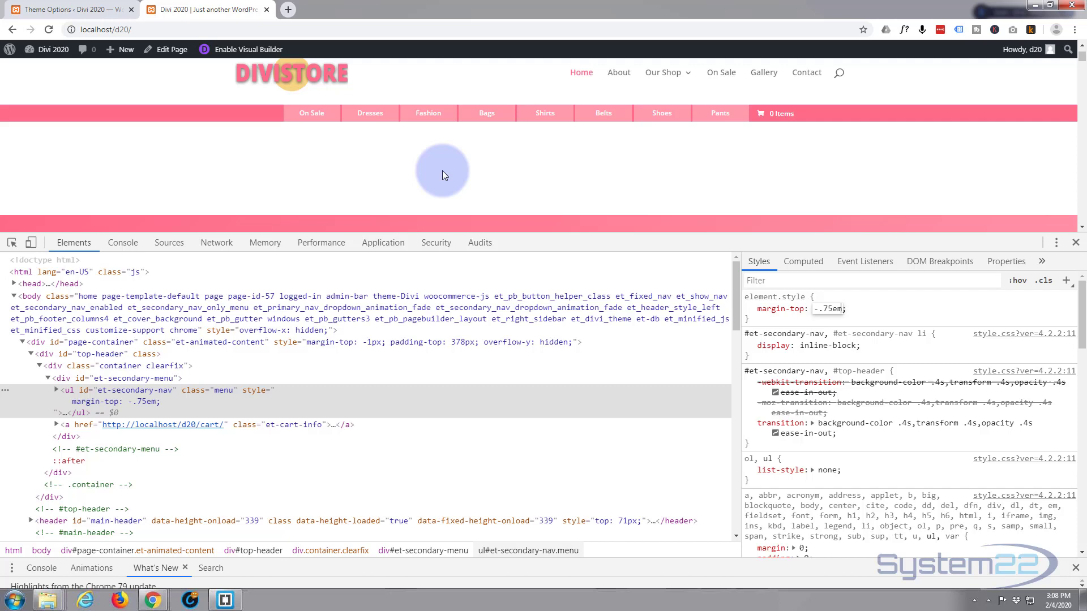
{"action": "mouse_move", "coordinate": [902, 296]}
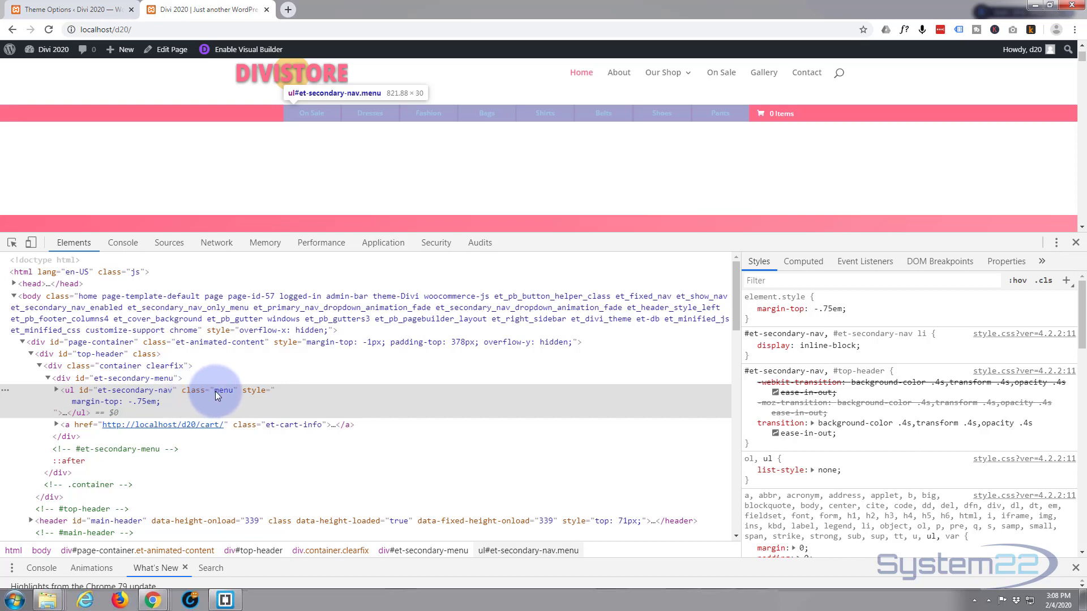
{"action": "mouse_move", "coordinate": [101, 394]}
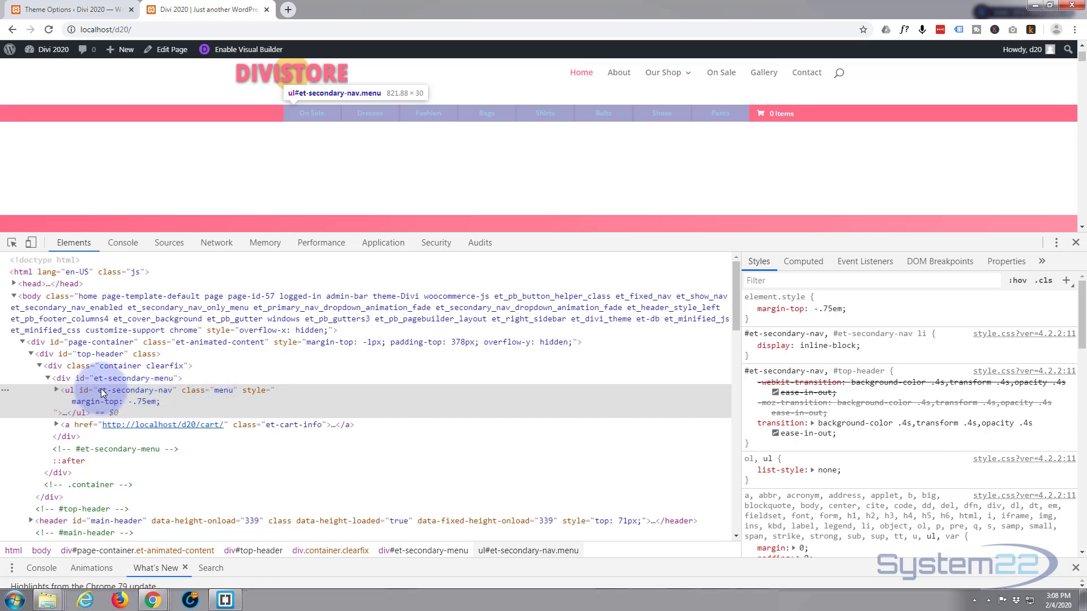
{"action": "left_click", "coordinate": [118, 397]}
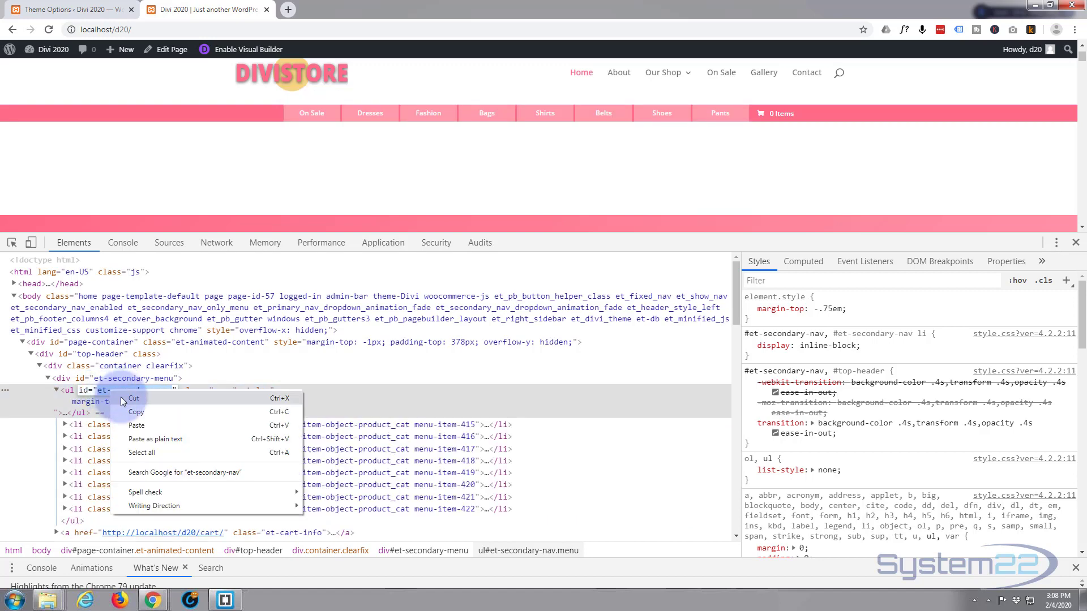
- Add a #et-secondary-nav rule with margin-top: -.75em at the end of the Custom CSS
{"action": "left_click", "coordinate": [65, 9]}
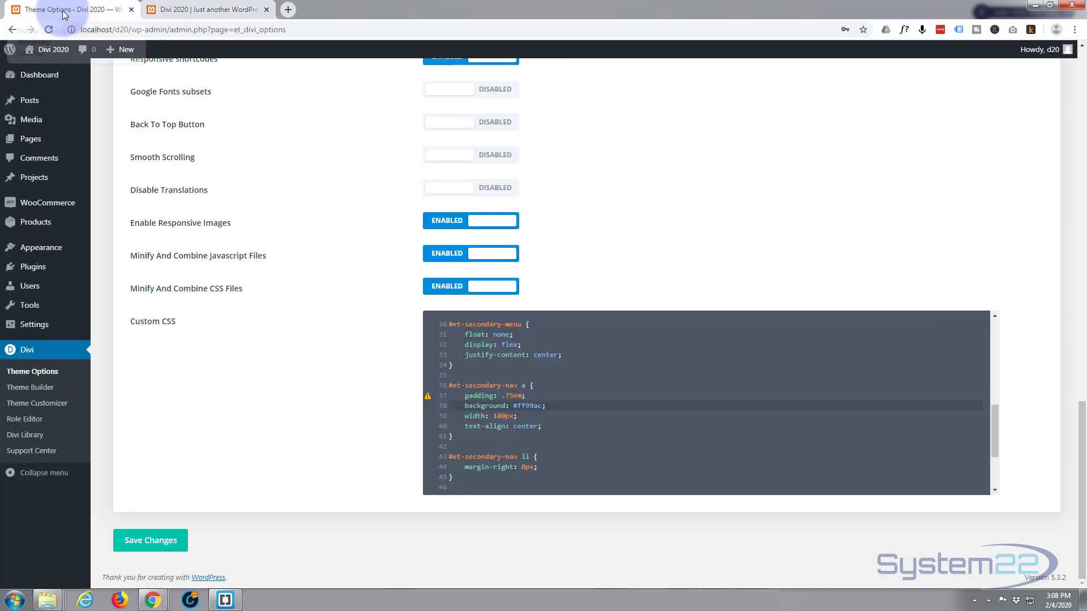
{"action": "left_click", "coordinate": [462, 478]}
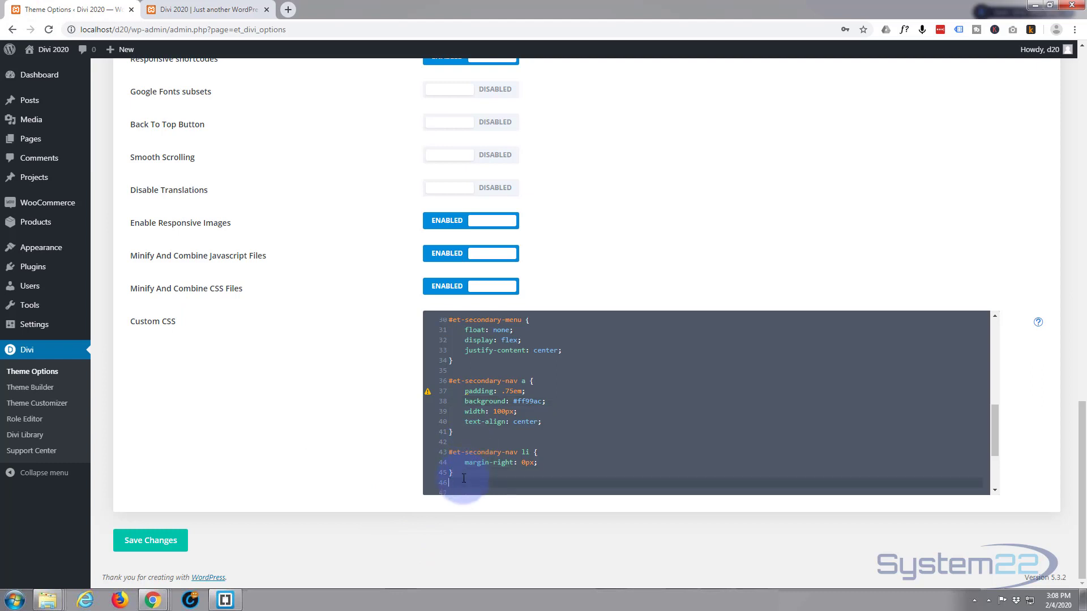
{"action": "type", "text": "#"}
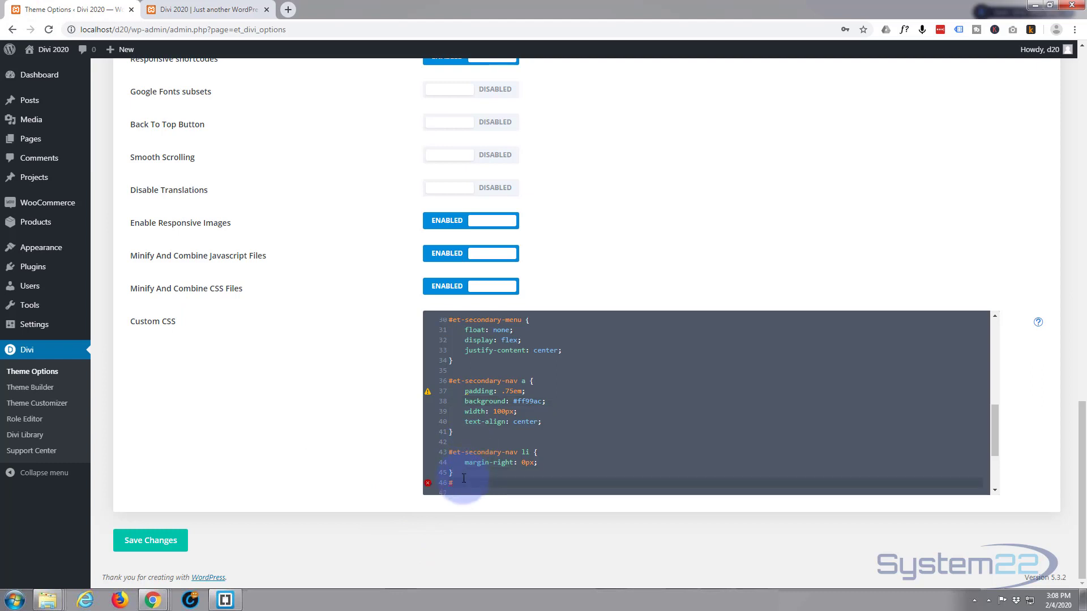
{"action": "type", "text": "et-secondary-nav"}
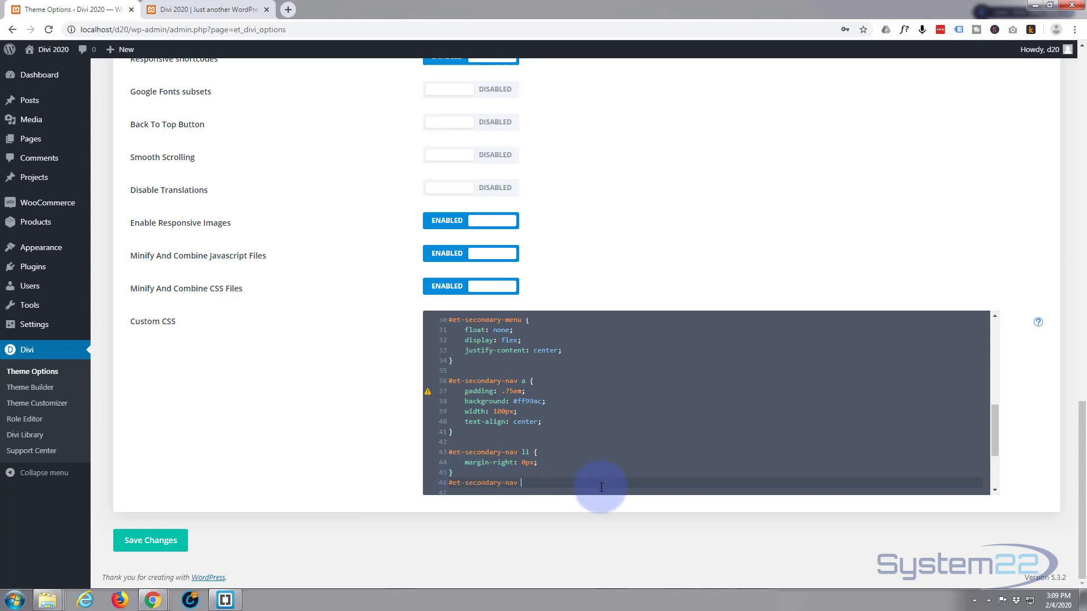
{"action": "type", "text": "{}"}
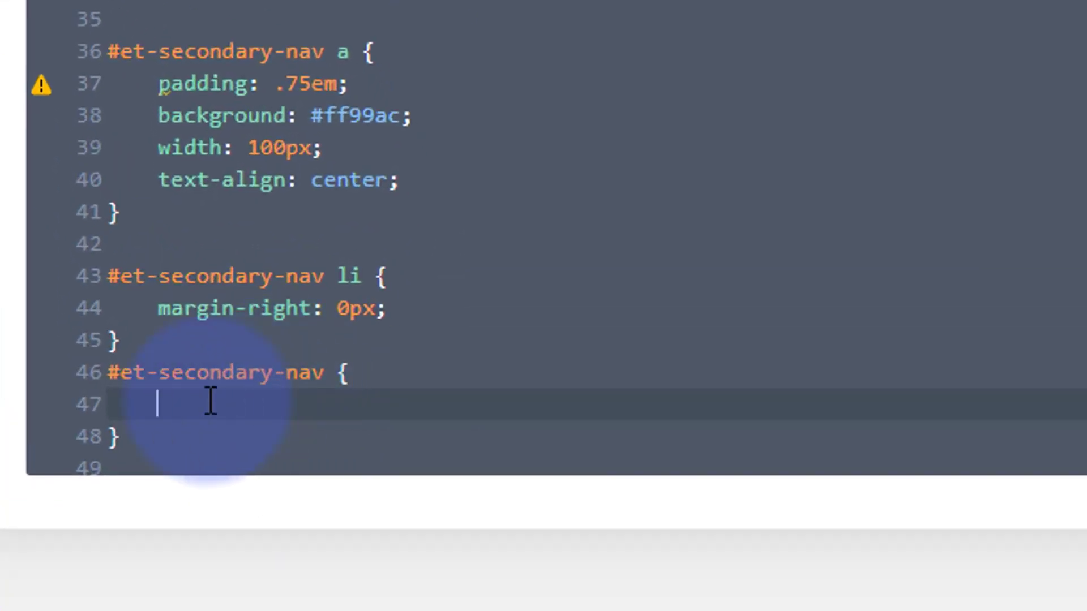
{"action": "type", "text": "margin-top: -.75em;"}
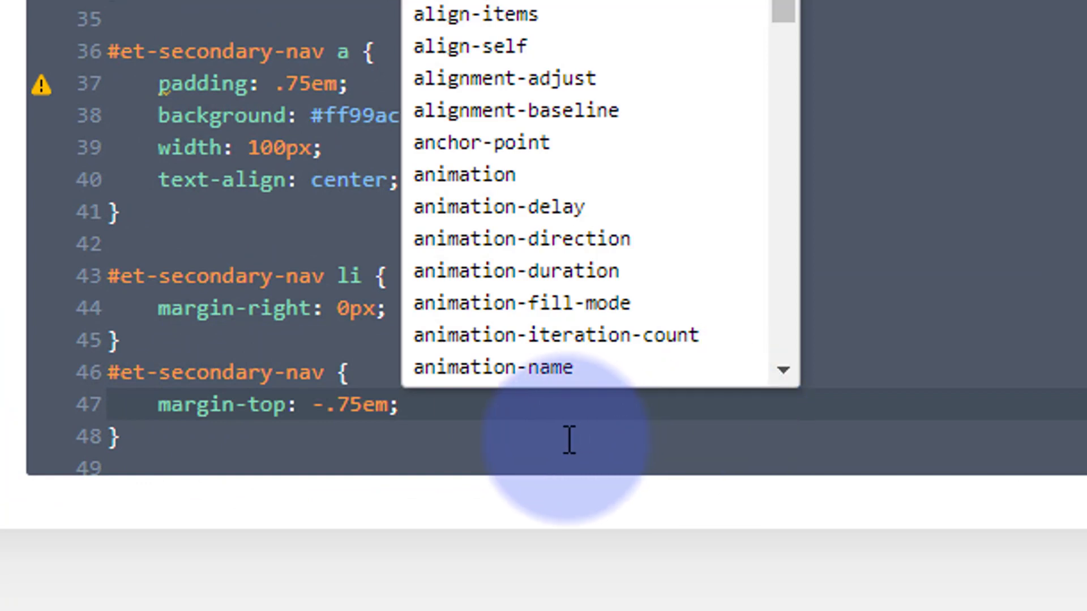
{"action": "left_click", "coordinate": [395, 405]}
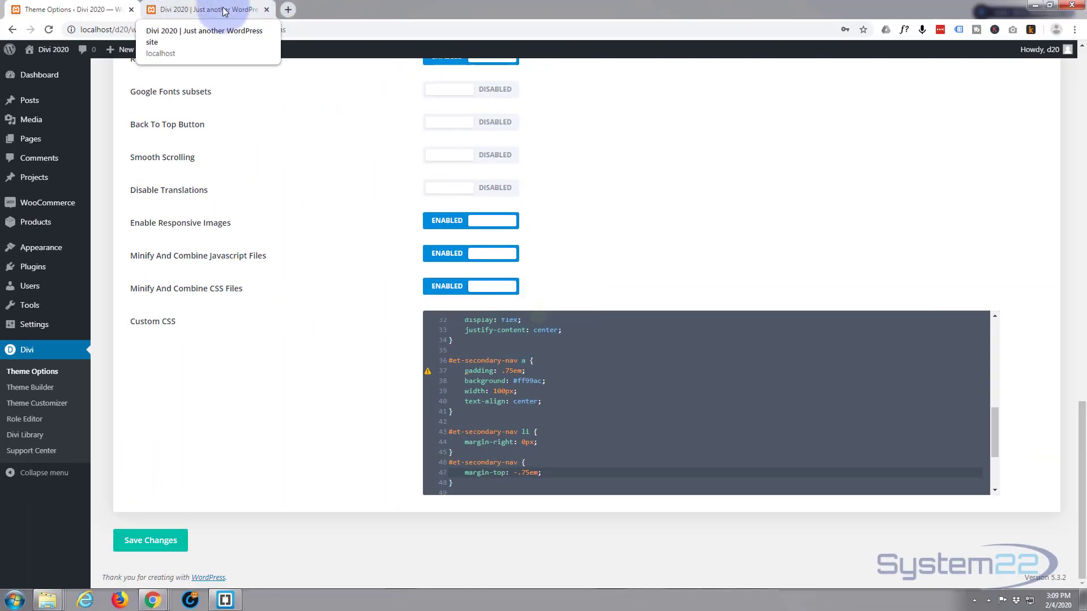
{"action": "left_click", "coordinate": [201, 9]}
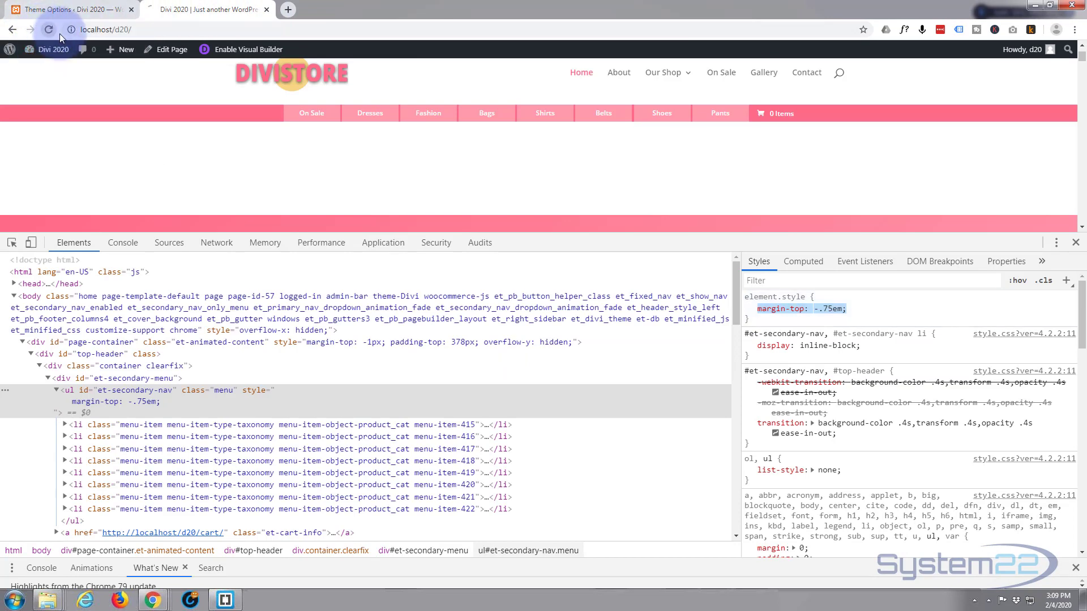
{"action": "left_click", "coordinate": [47, 30]}
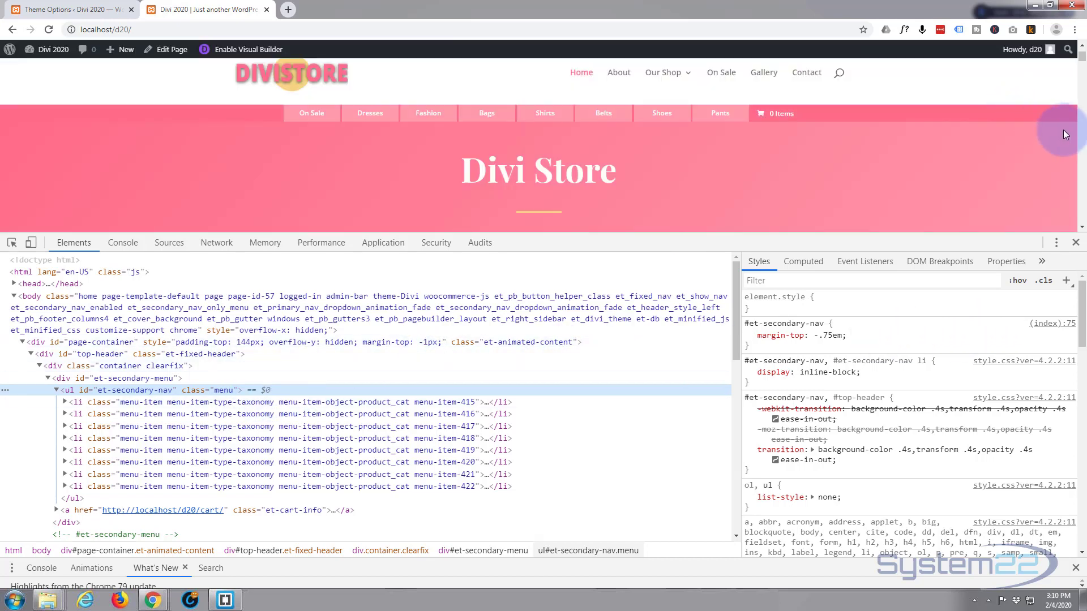
{"action": "mouse_move", "coordinate": [69, 9]}
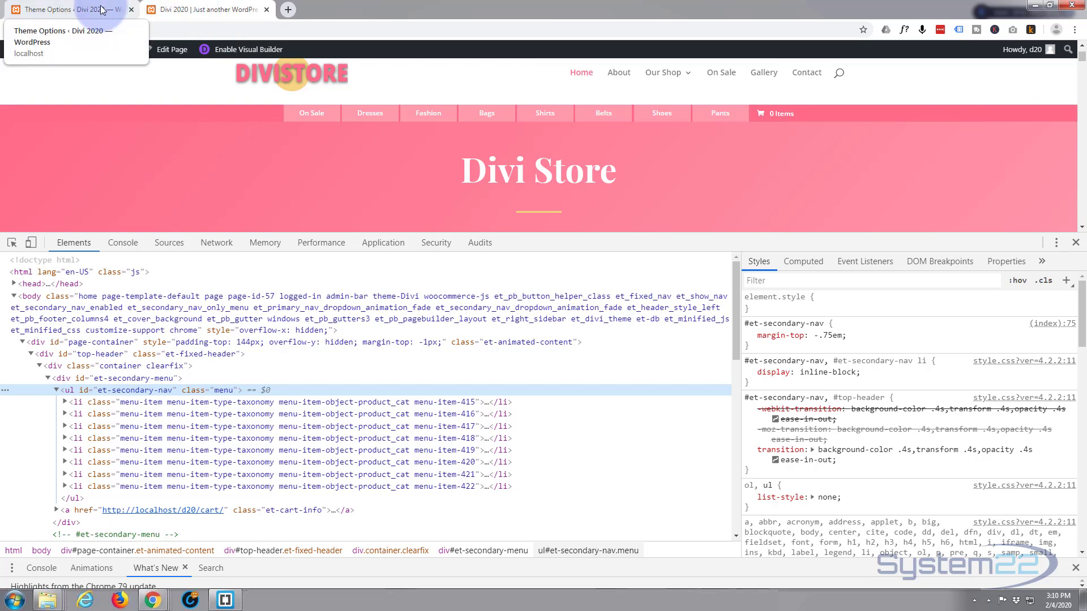
{"action": "left_click", "coordinate": [66, 9]}
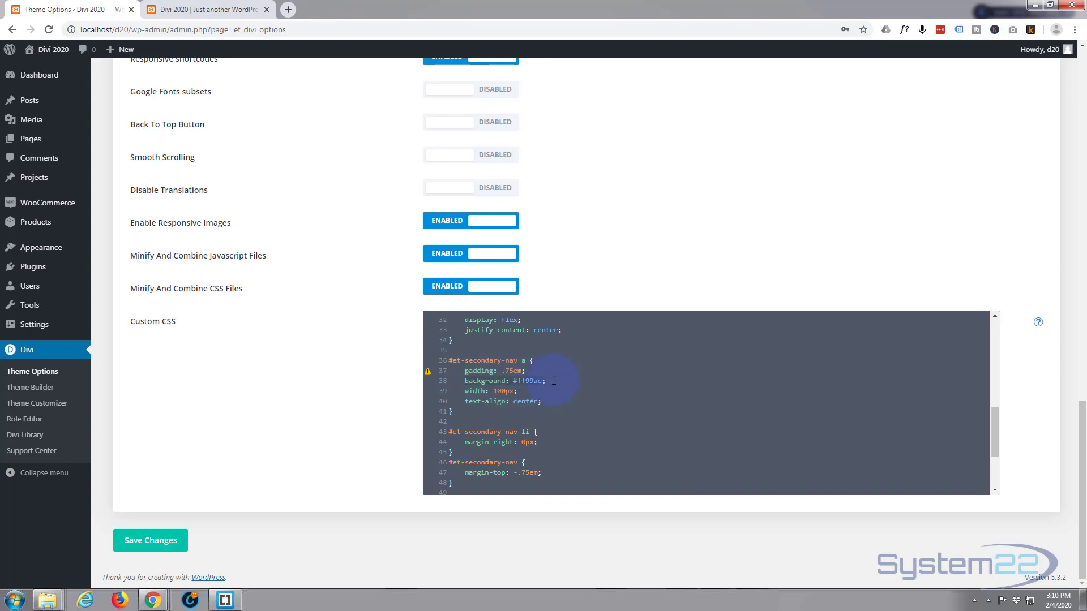
- On the live store page, toggle off the DevTools test background colour on the menu list
{"action": "left_click", "coordinate": [202, 9]}
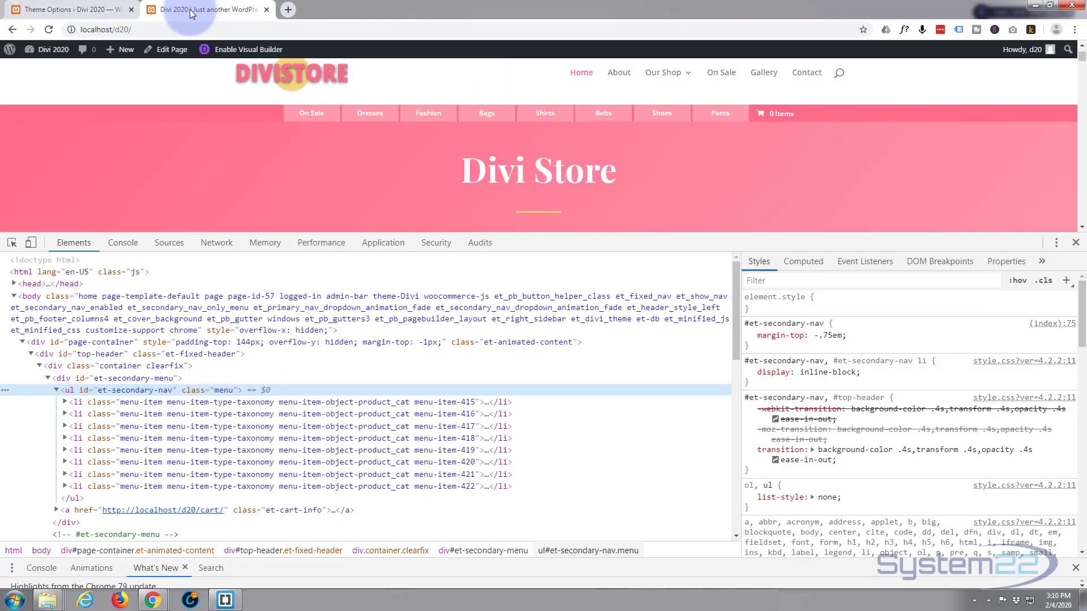
{"action": "mouse_move", "coordinate": [360, 378]}
{"action": "type", "text": "background: #ff99ac;"}
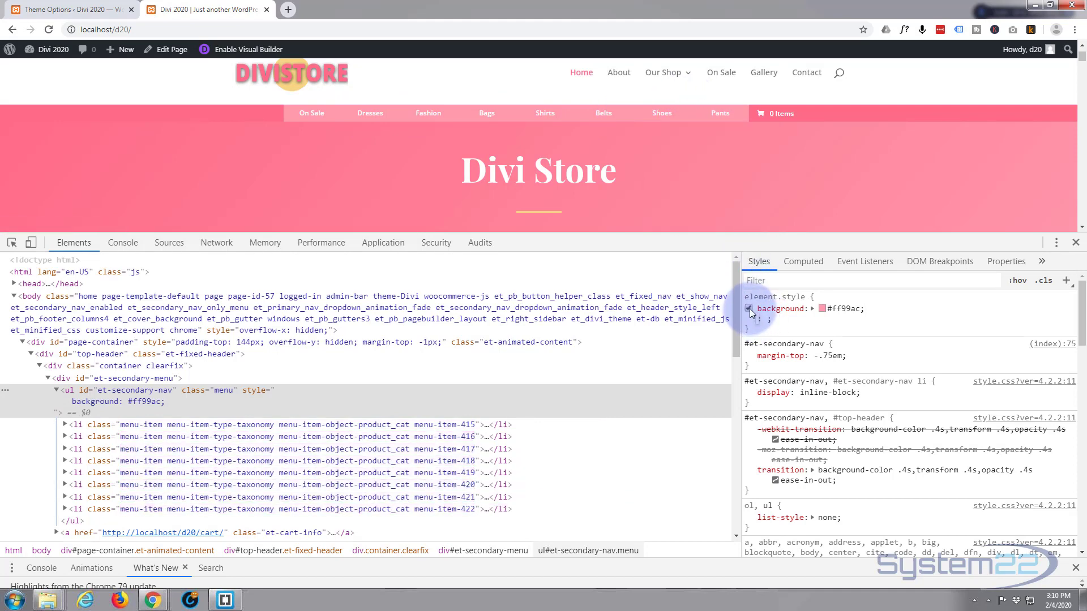
{"action": "left_click", "coordinate": [750, 308]}
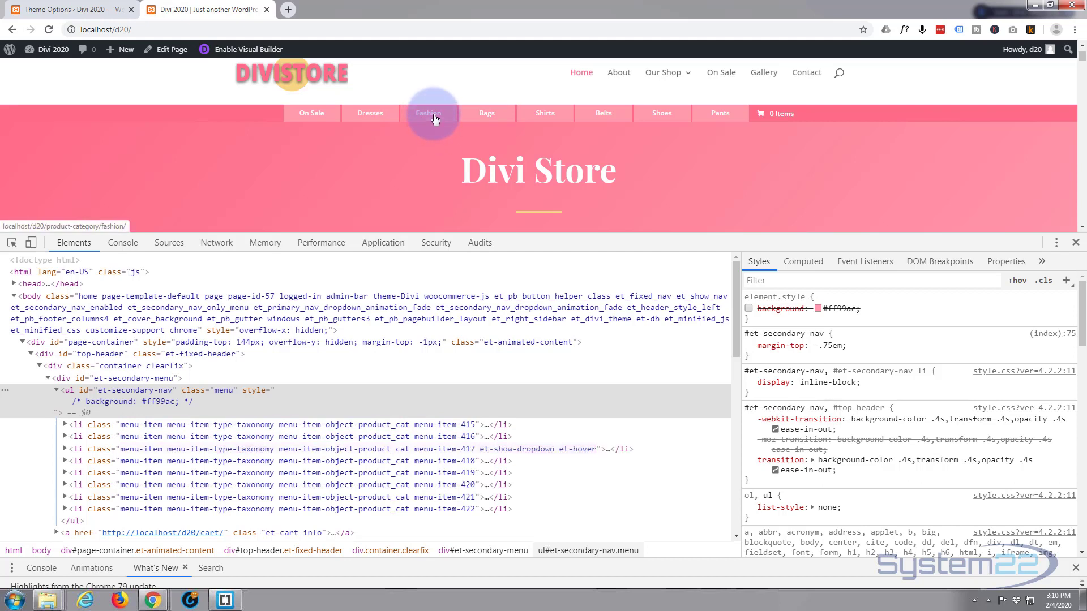
{"action": "mouse_move", "coordinate": [435, 118]}
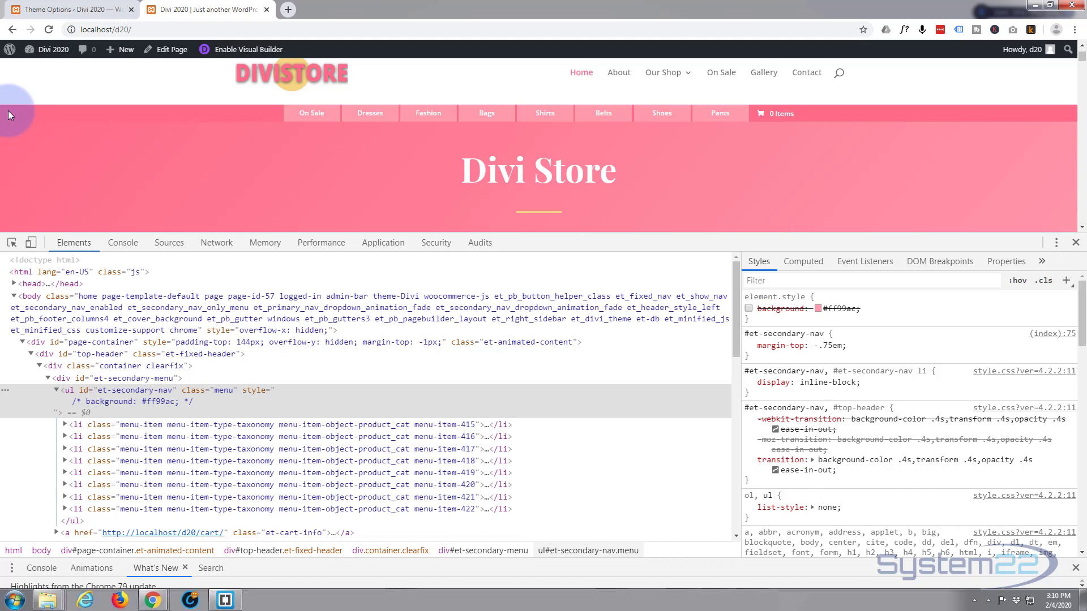
{"action": "mouse_move", "coordinate": [311, 113]}
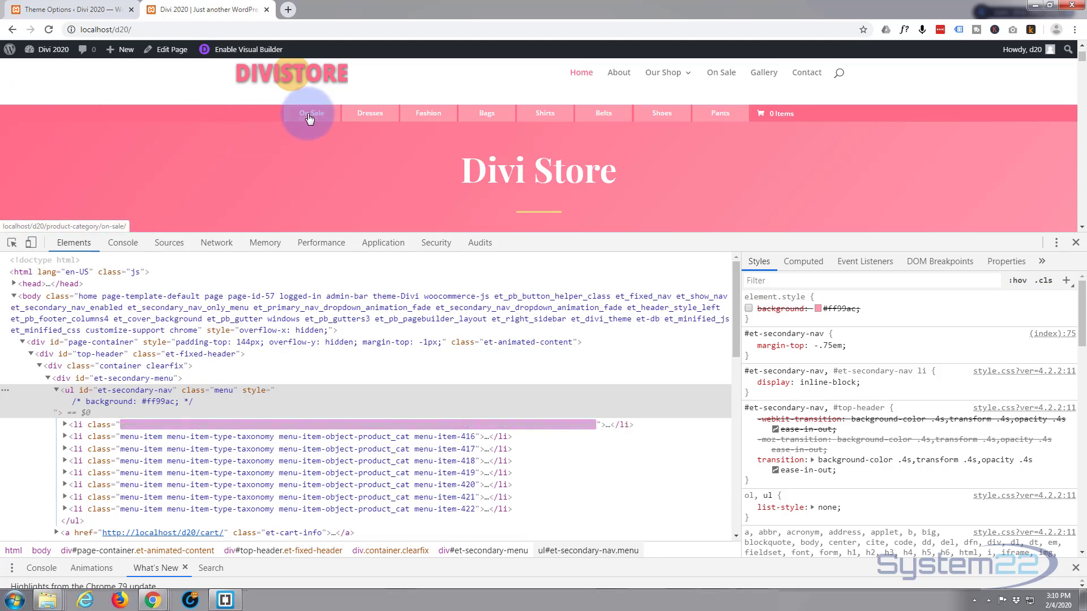
{"action": "mouse_move", "coordinate": [310, 115]}
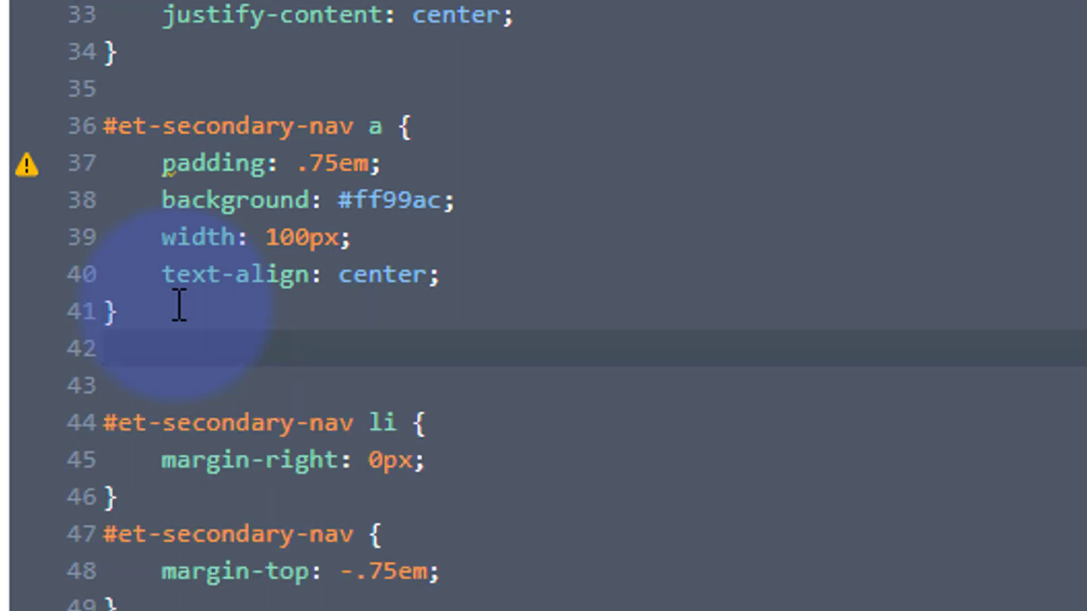
- Start a #et-secondary-nav a:hover rule with background #ff6a88
{"action": "type", "text": "#et-secondary-nav a"}
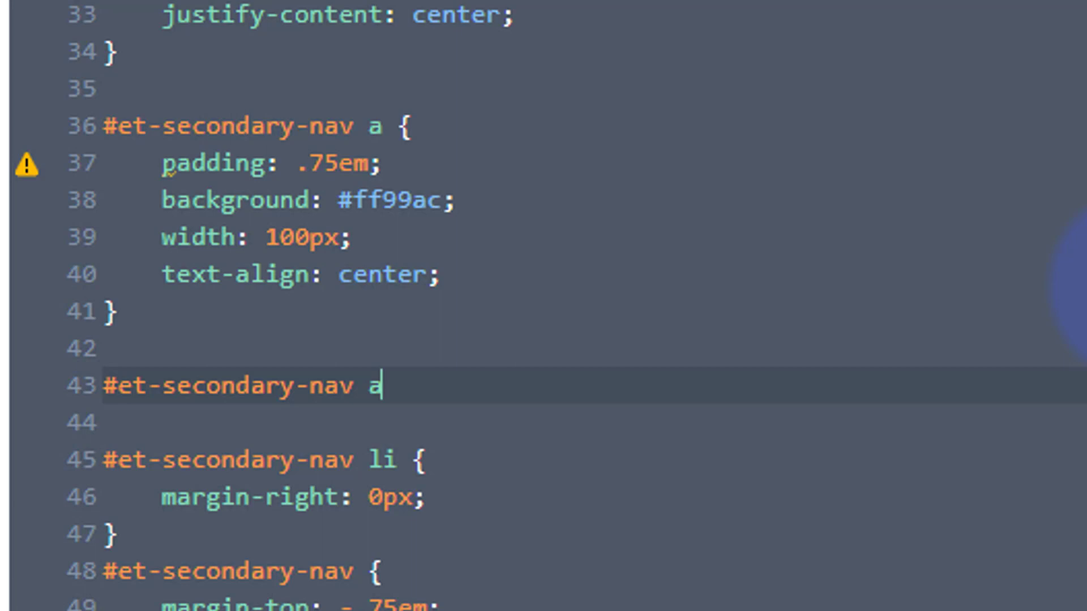
{"action": "type", "text": ":"}
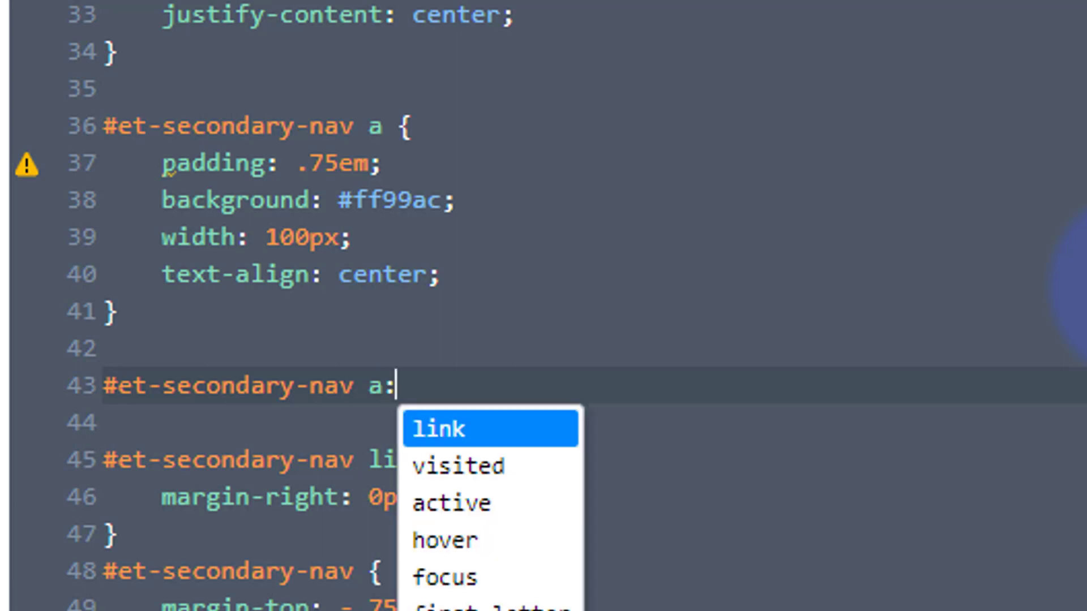
{"action": "type", "text": "ho"}
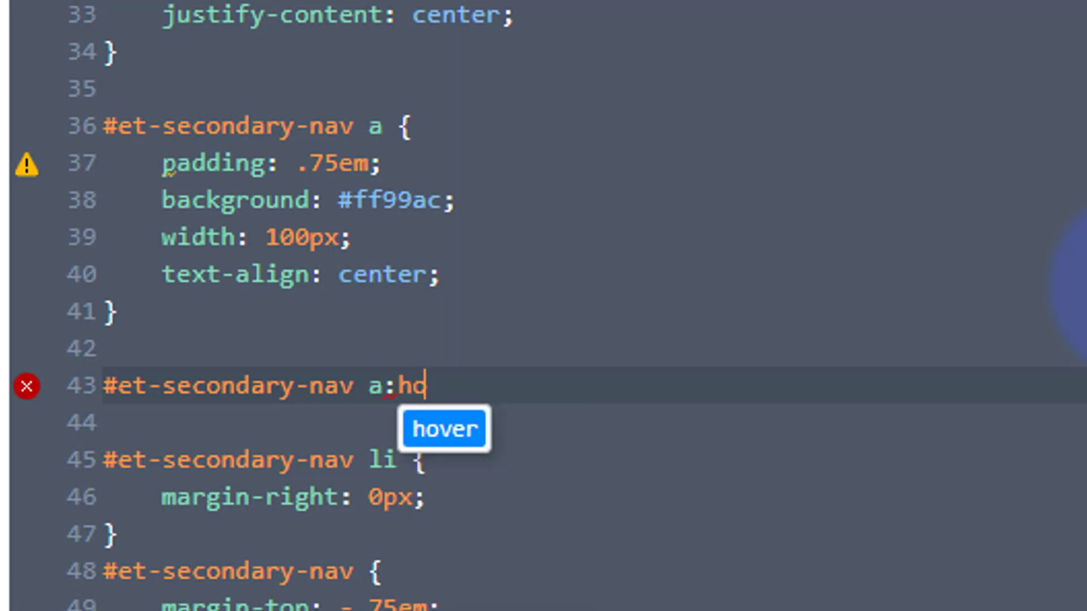
{"action": "type", "text": "ver"}
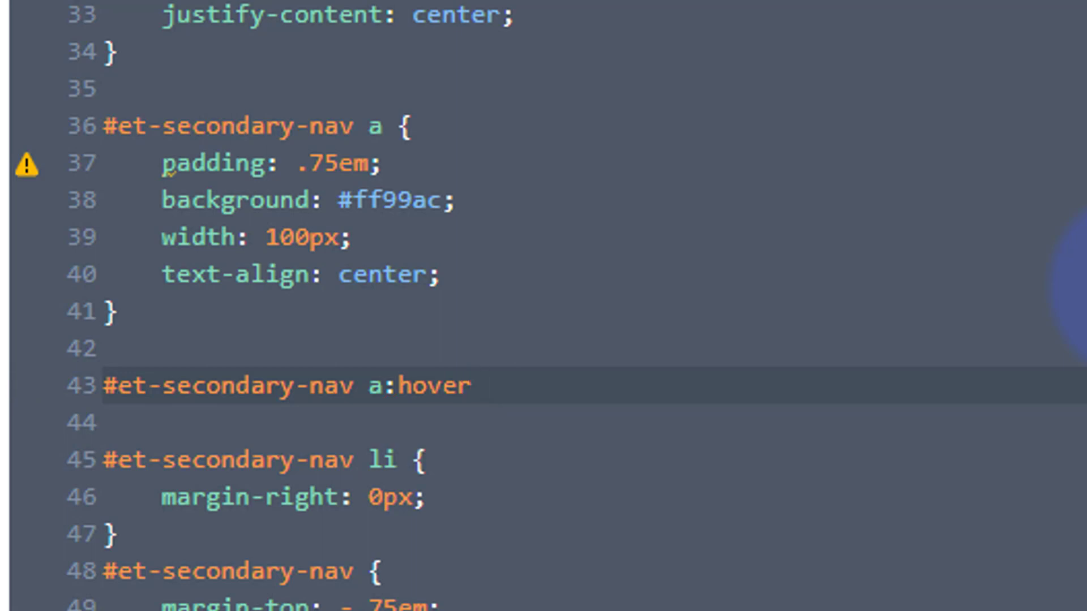
{"action": "type", "text": "{}"}
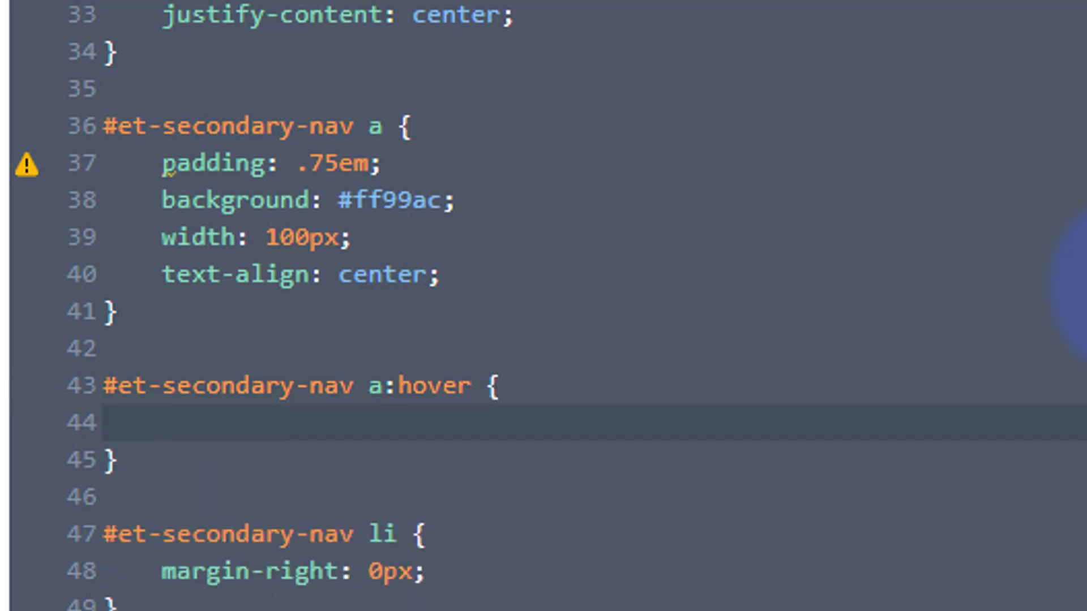
{"action": "type", "text": "ba"}
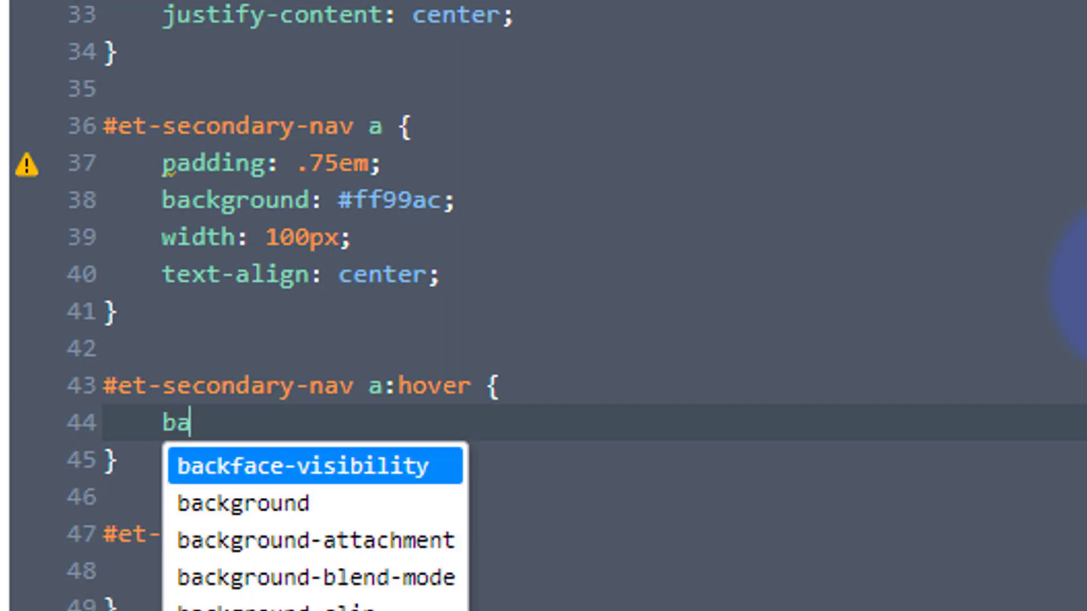
{"action": "type", "text": "ckgroun"}
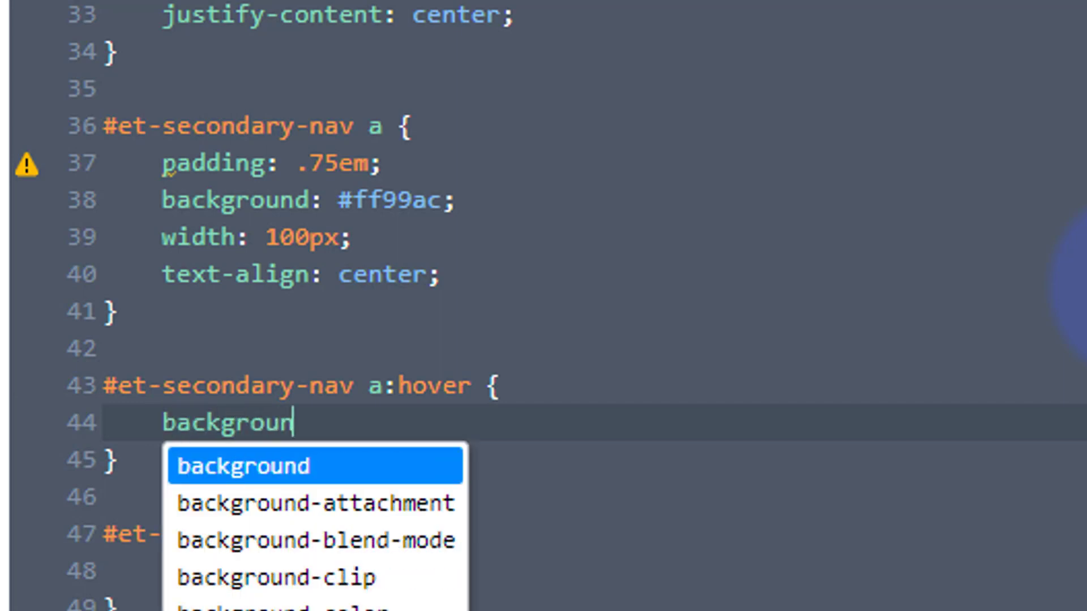
{"action": "type", "text": "d:"}
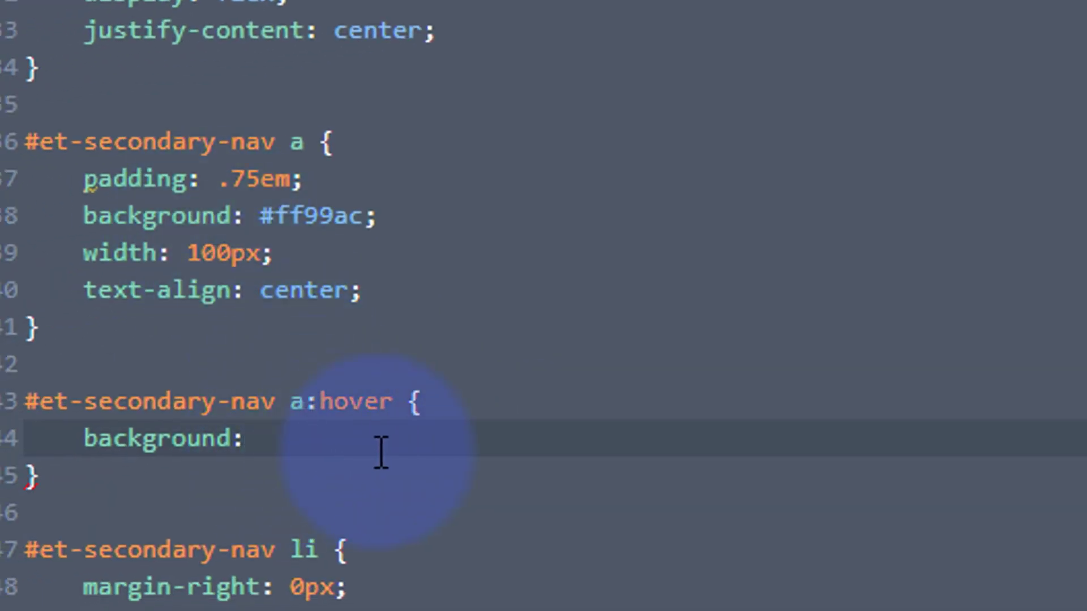
{"action": "type", "text": "#ff6a88;"}
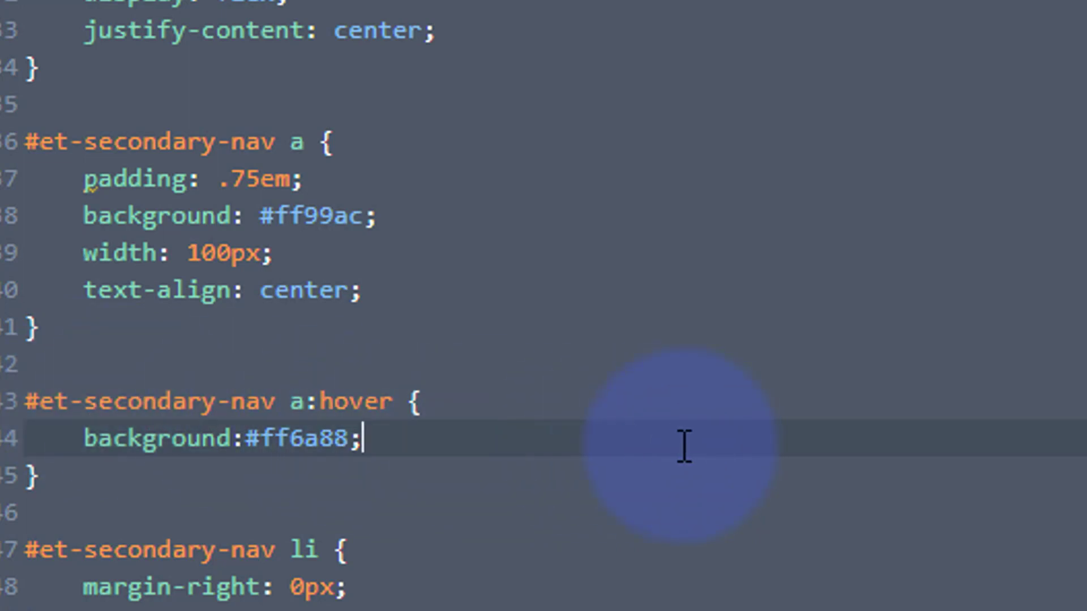
- Add an opacity declaration to the hover rule on a new line
{"action": "key", "text": "Enter"}
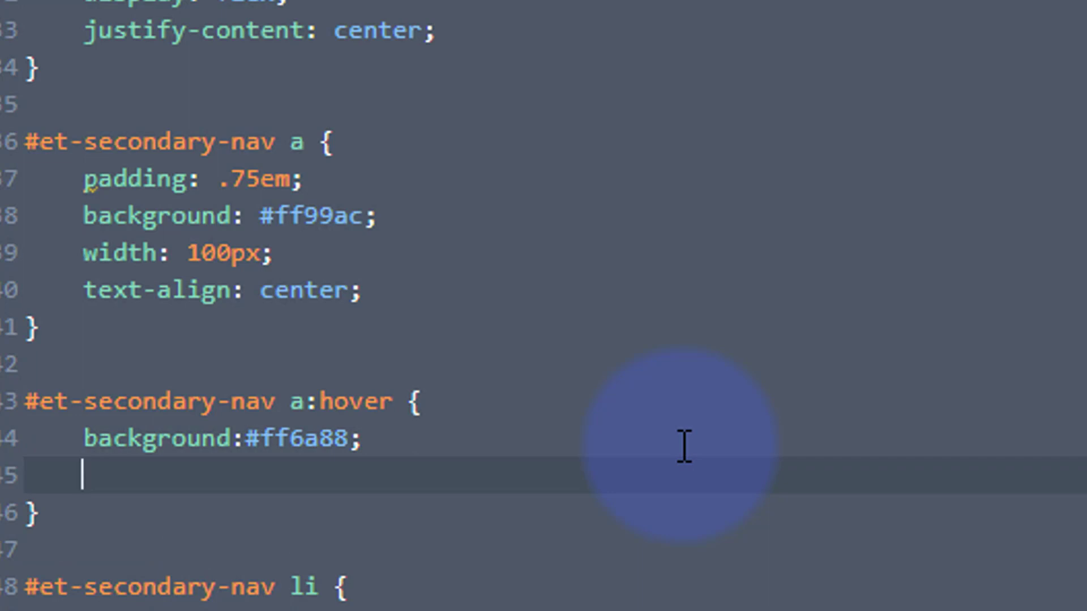
{"action": "type", "text": "opacit"}
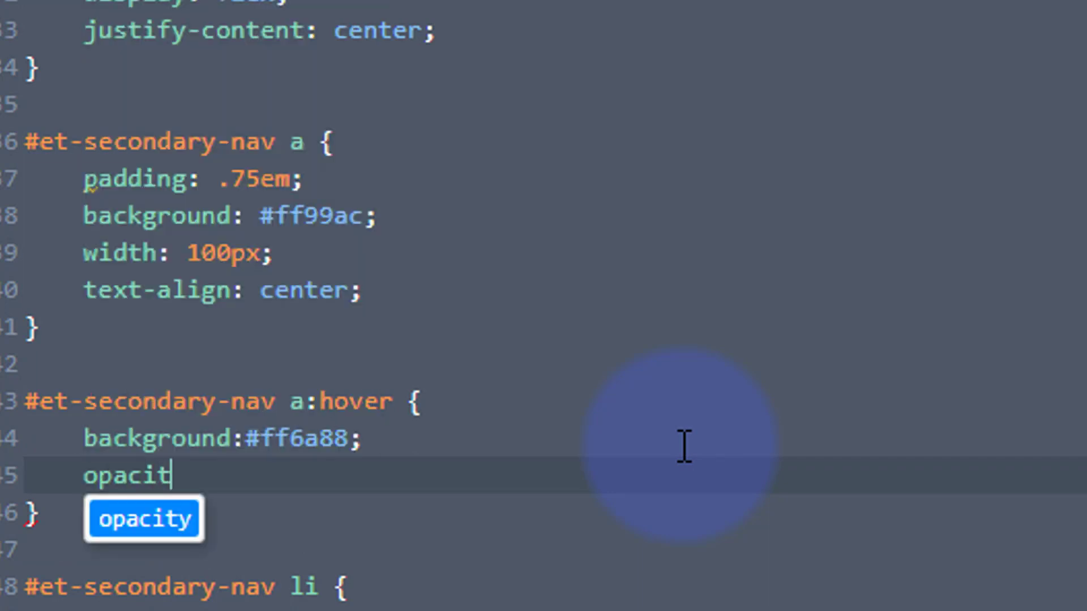
{"action": "type", "text": ":1;"}
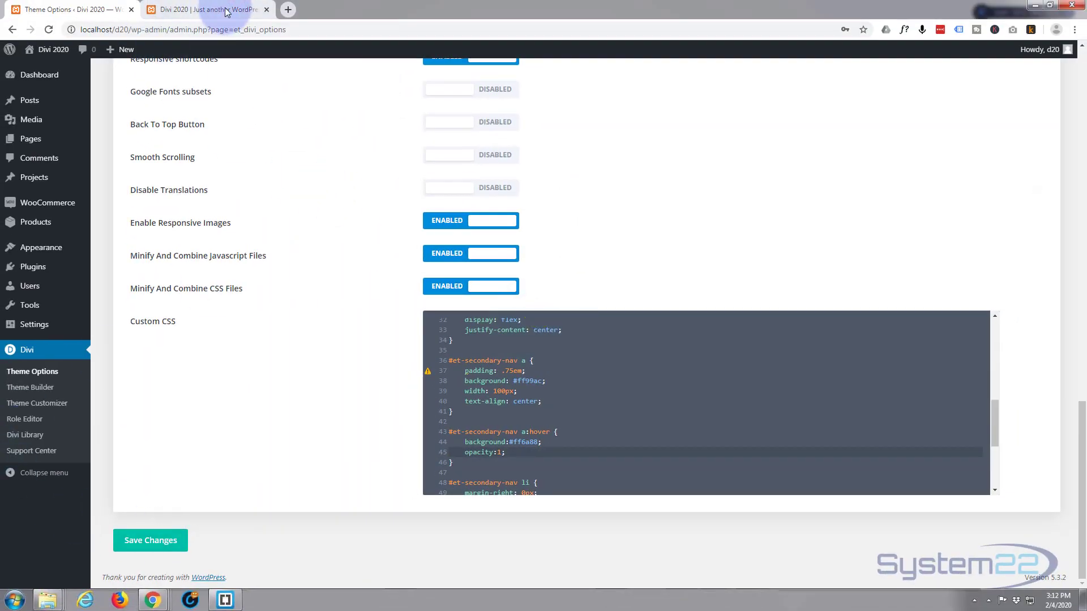
- Reload the storefront tab to check the new hover CSS
{"action": "left_click", "coordinate": [202, 9]}
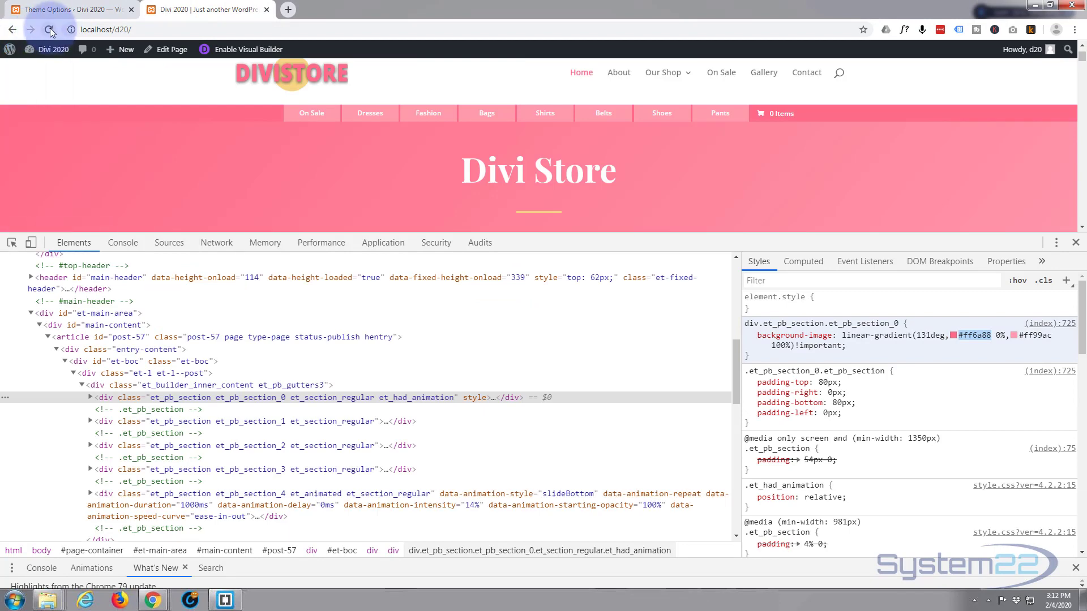
{"action": "left_click", "coordinate": [50, 29]}
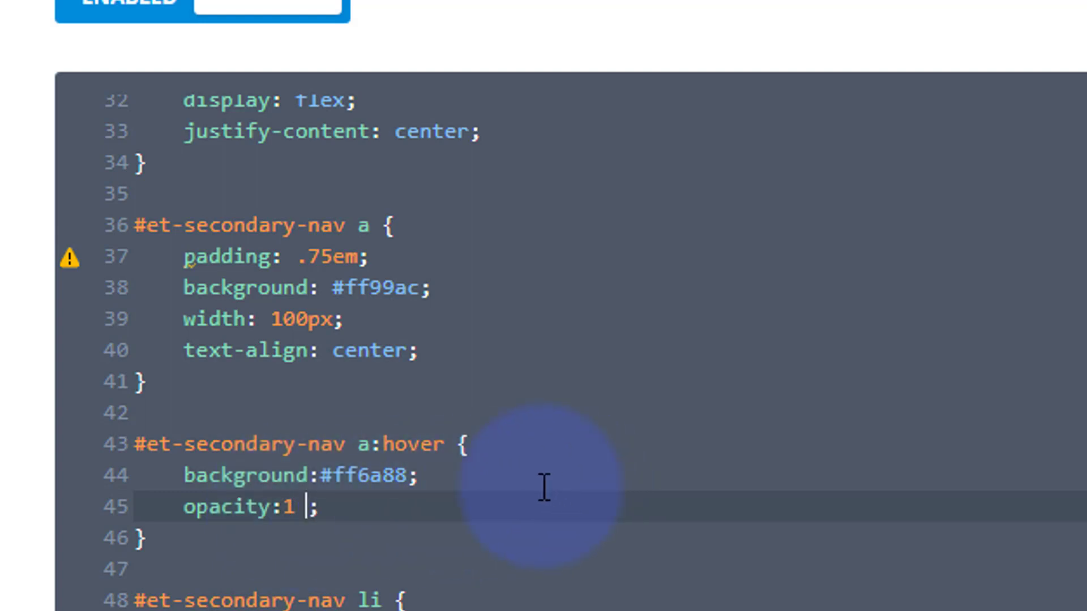
- Make the hover rule read opacity:1 !important, removing the stray semicolon
{"action": "type", "text": "!important"}
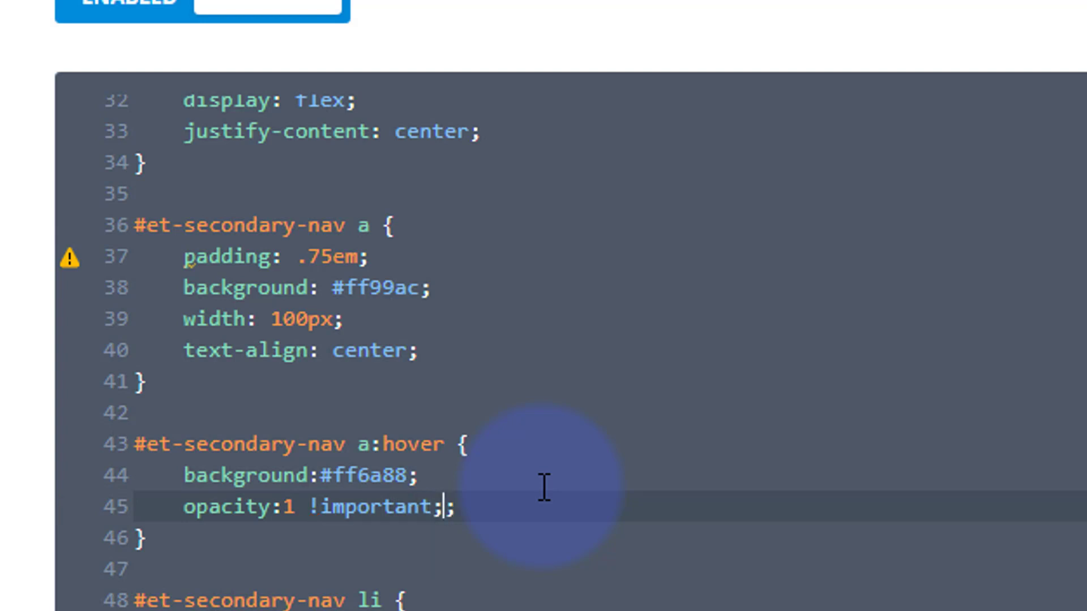
{"action": "key", "text": "Backspace"}
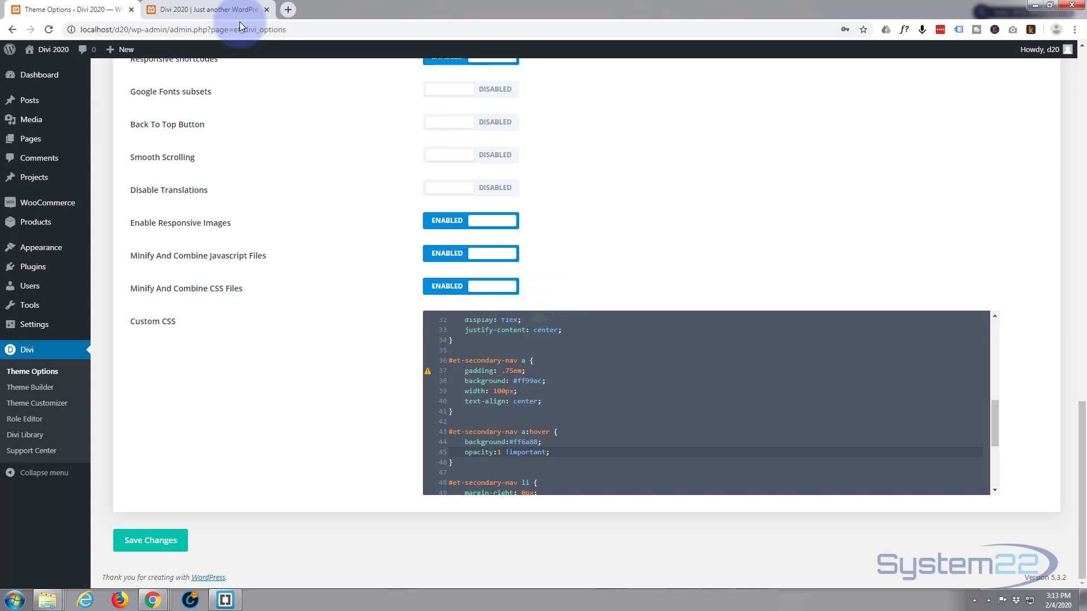
- Reload the storefront with the updated CSS, close DevTools and start a private window
{"action": "left_click", "coordinate": [208, 10]}
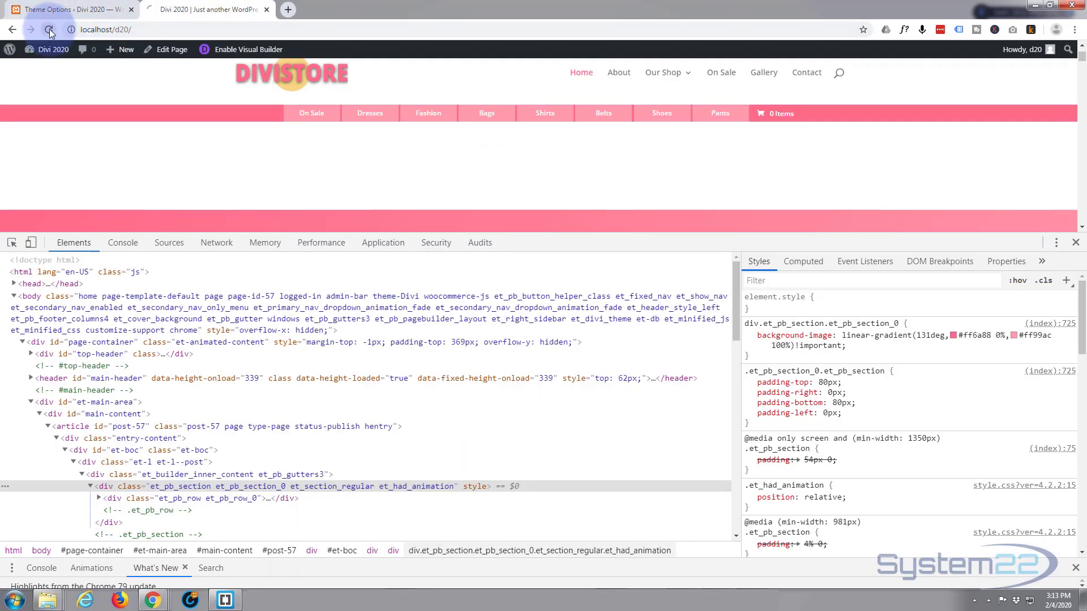
{"action": "left_click", "coordinate": [49, 29]}
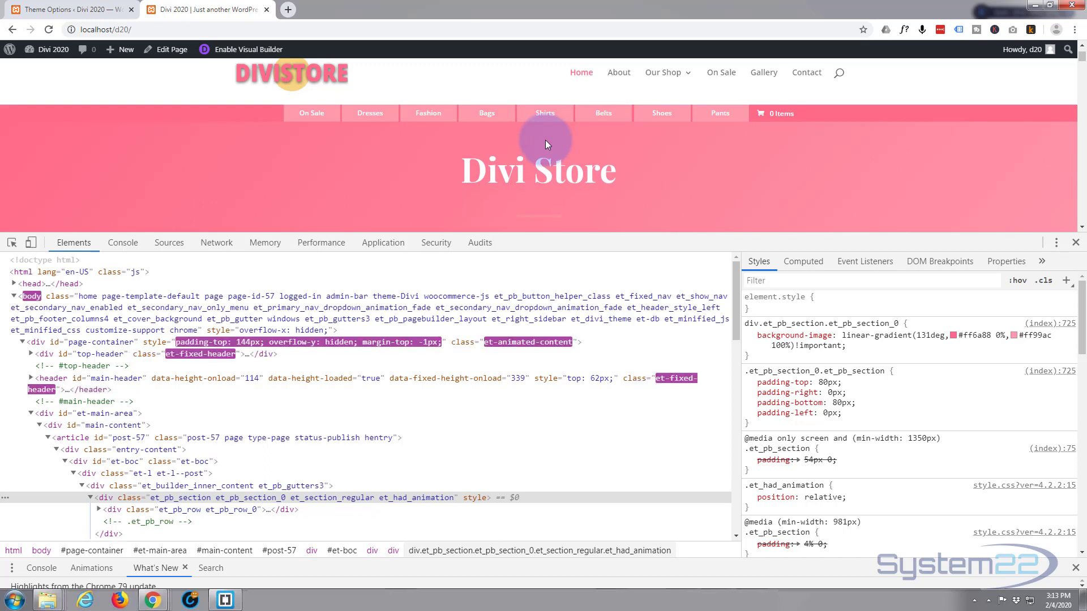
{"action": "left_click", "coordinate": [1075, 242]}
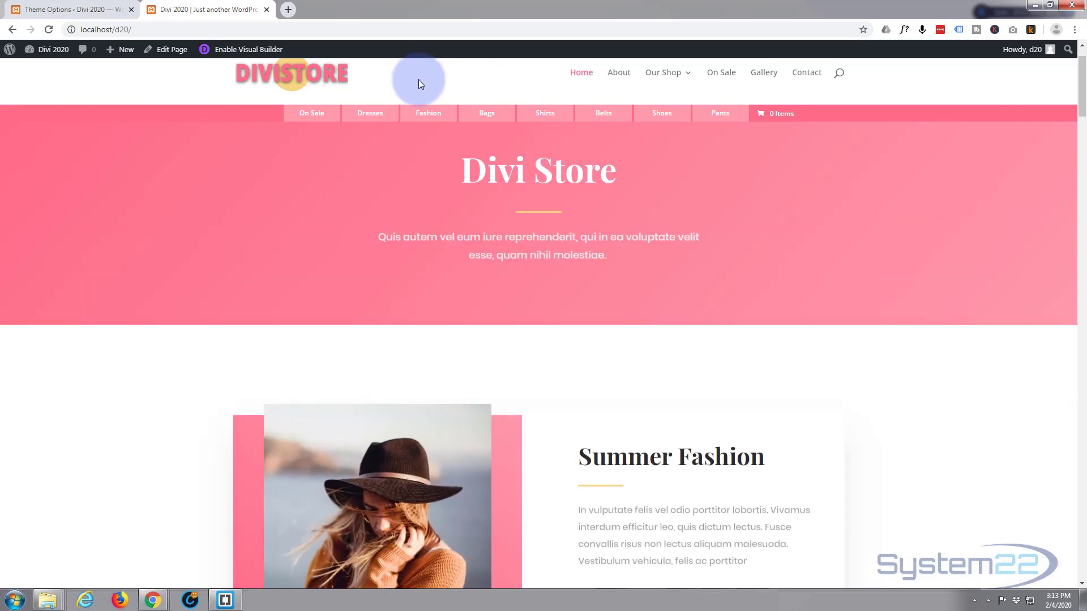
{"action": "left_click", "coordinate": [104, 29]}
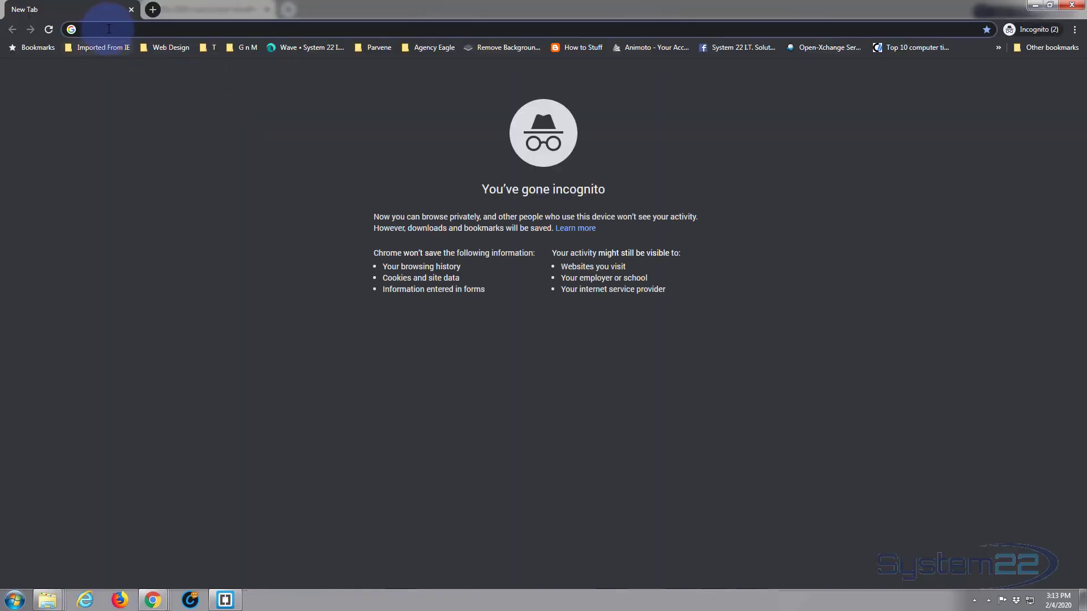
{"action": "type", "text": "http://localhost/d20/"}
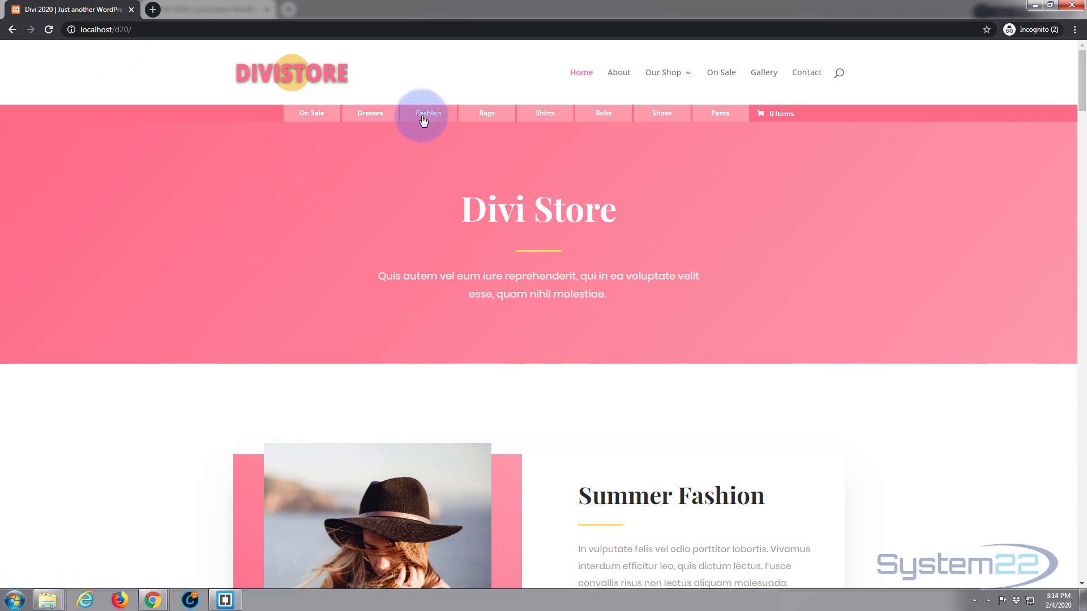
{"action": "mouse_move", "coordinate": [587, 115]}
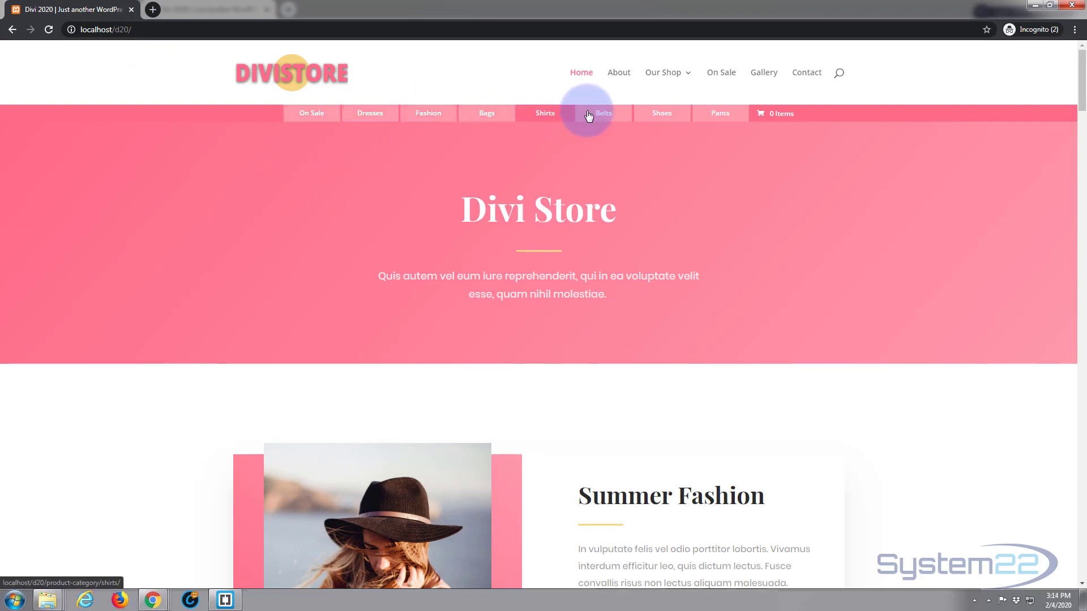
{"action": "mouse_move", "coordinate": [720, 113]}
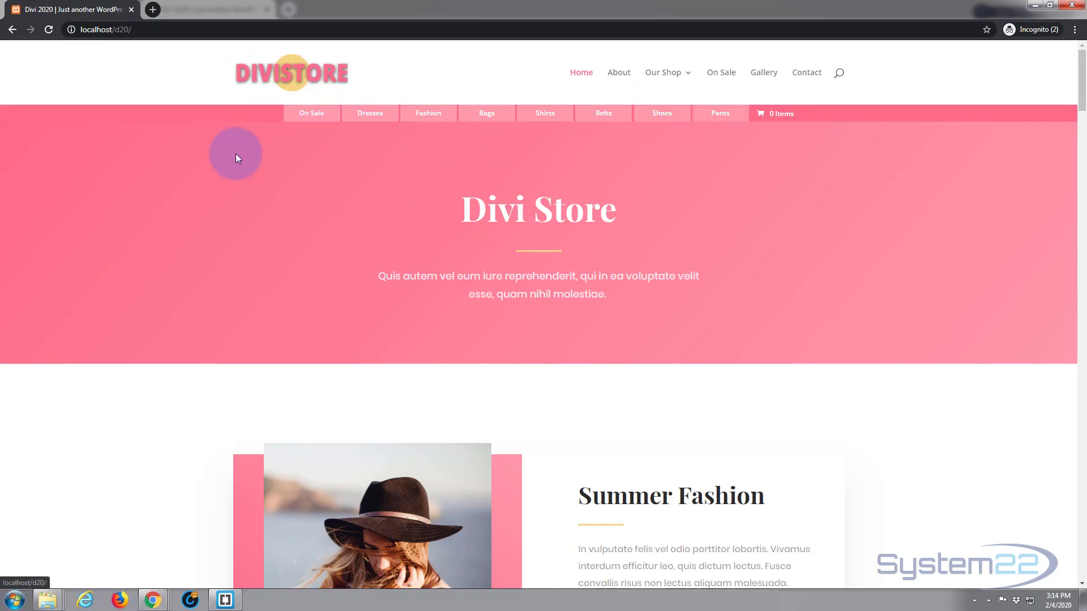
{"action": "mouse_move", "coordinate": [371, 200]}
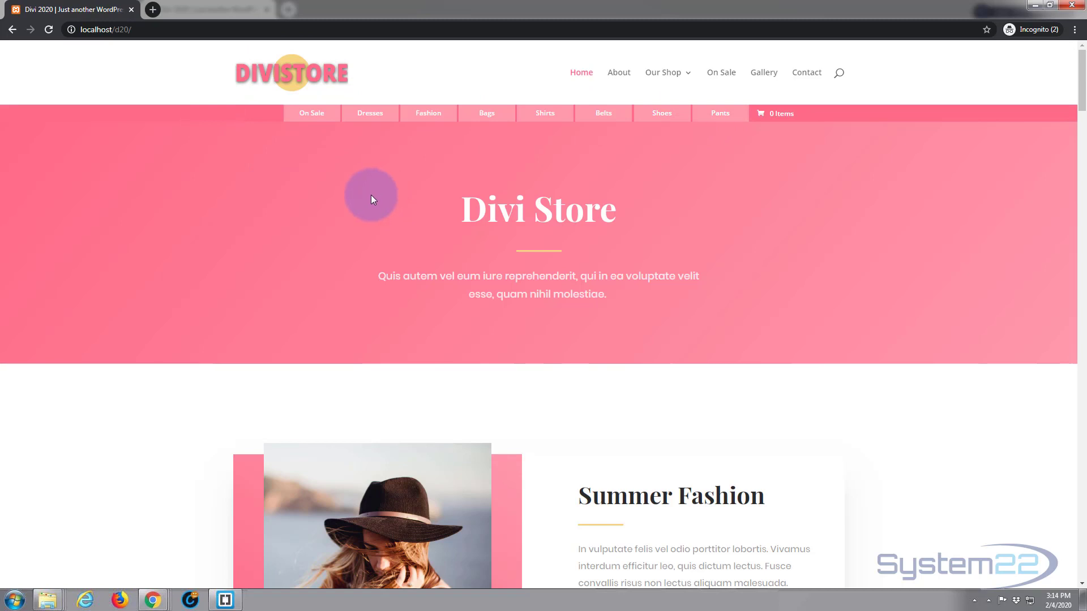
{"action": "mouse_move", "coordinate": [215, 157]}
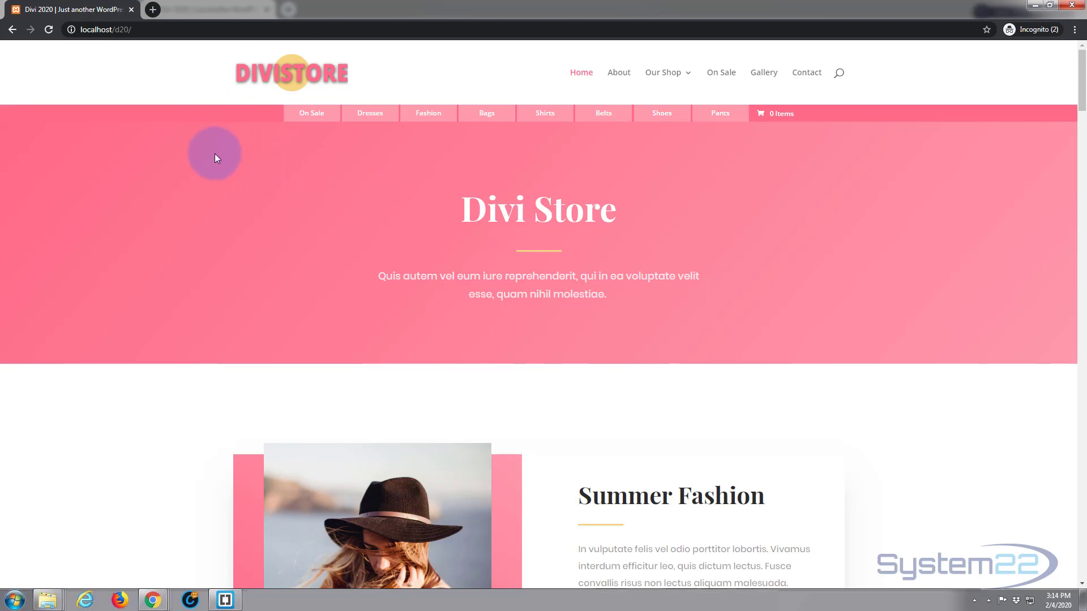
{"action": "mouse_move", "coordinate": [240, 159]}
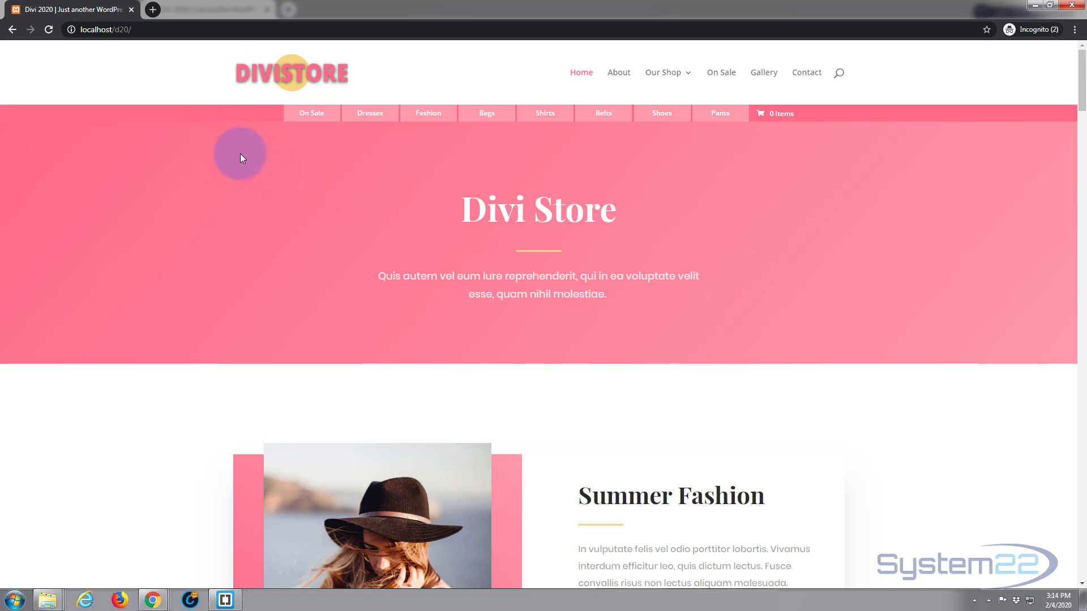